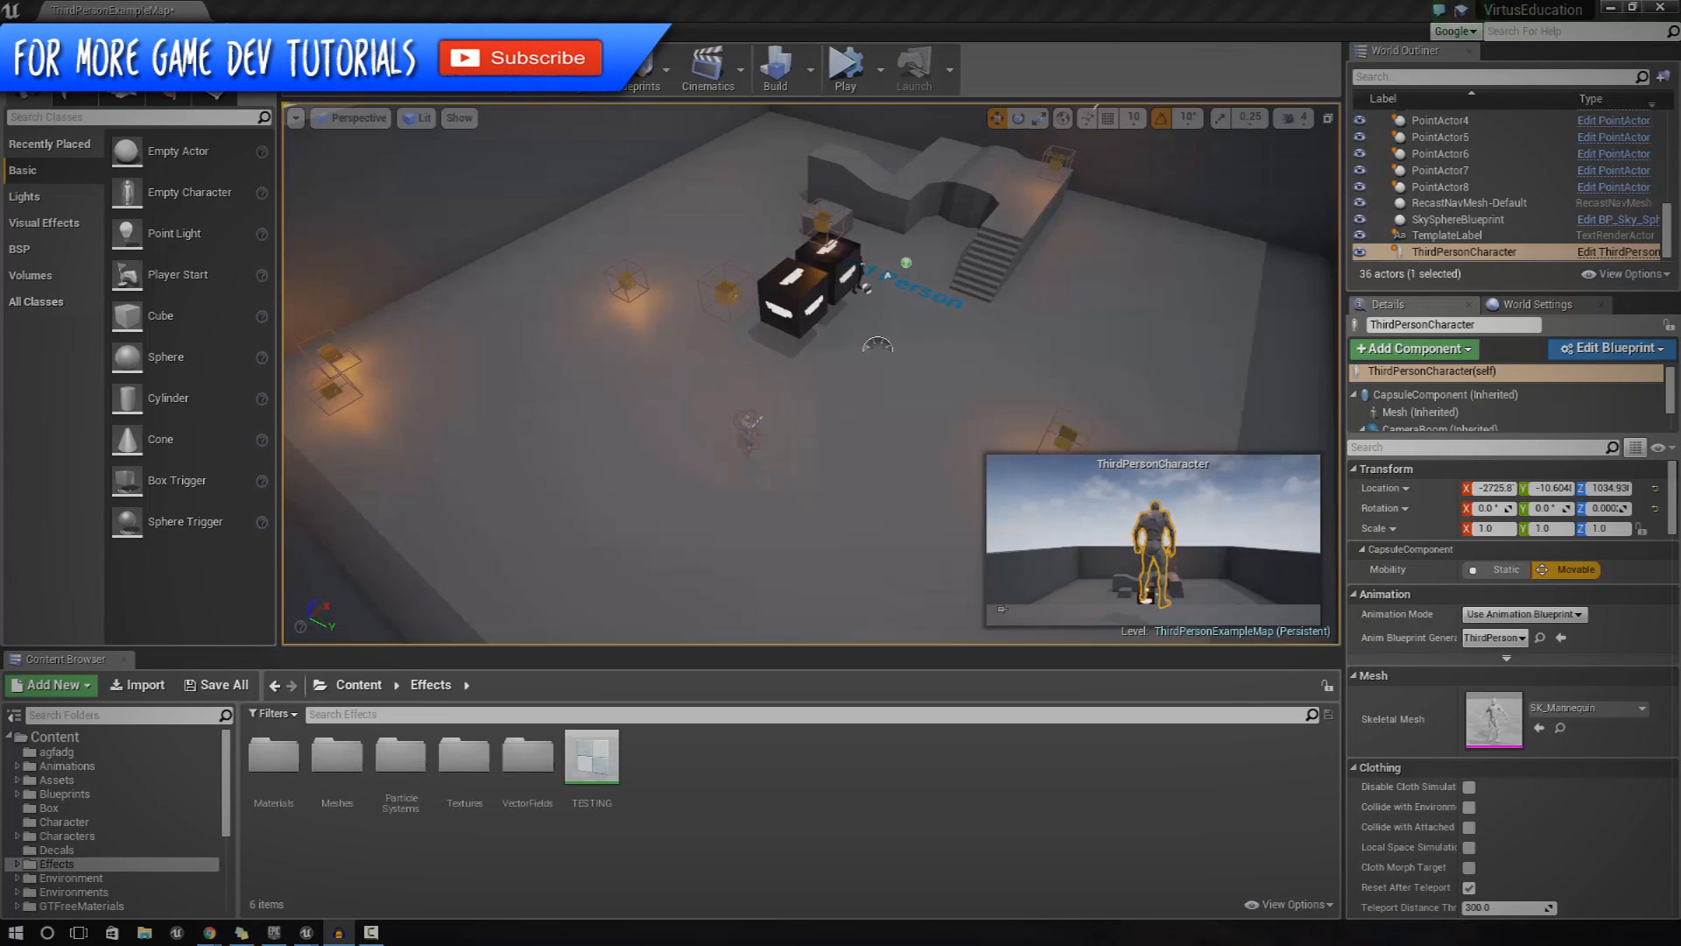
Play and stop the level, then simulate and show the AICharacter Event Graph
left_click(844, 67)
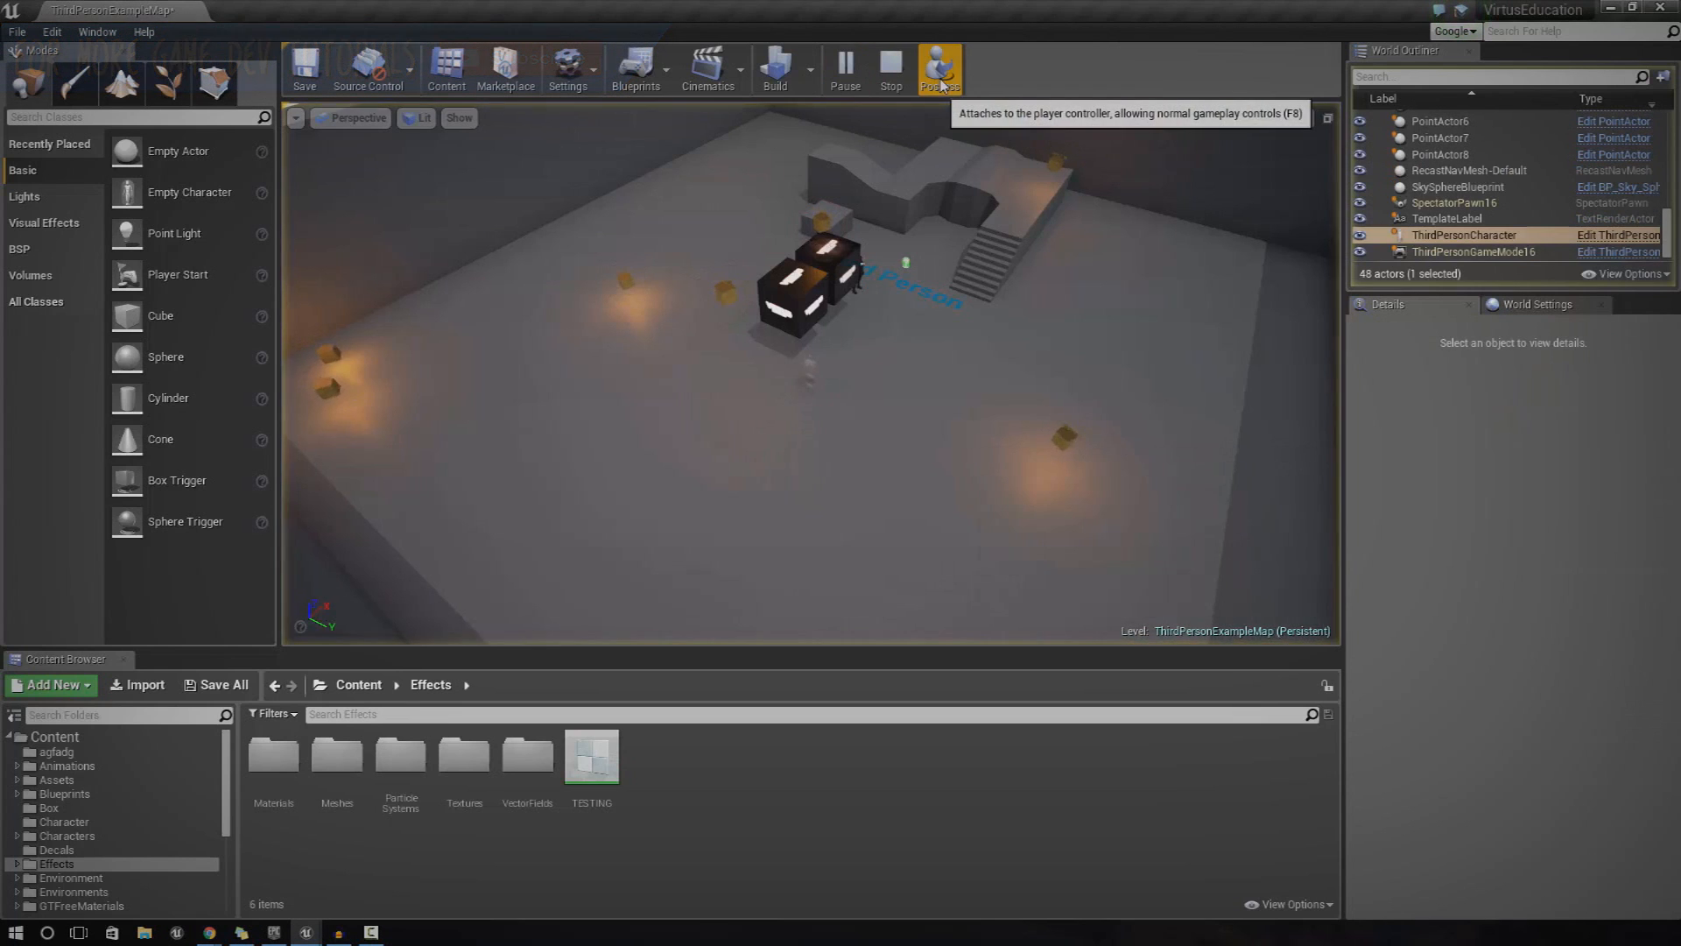
left_click(938, 66)
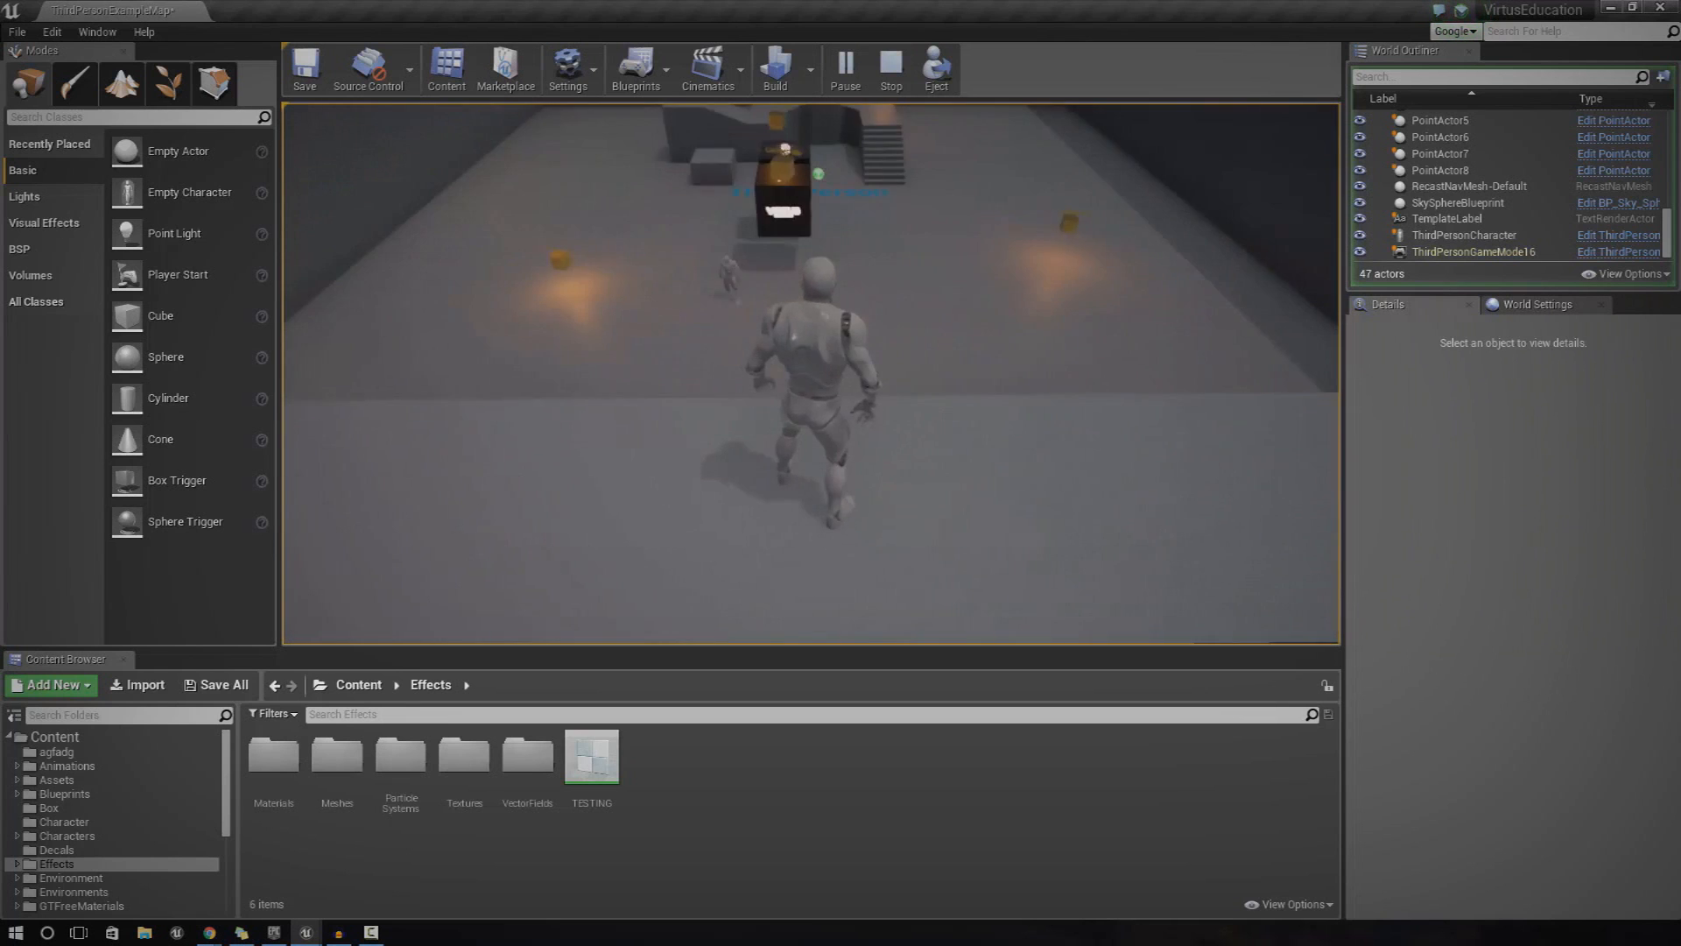
left_click(889, 68)
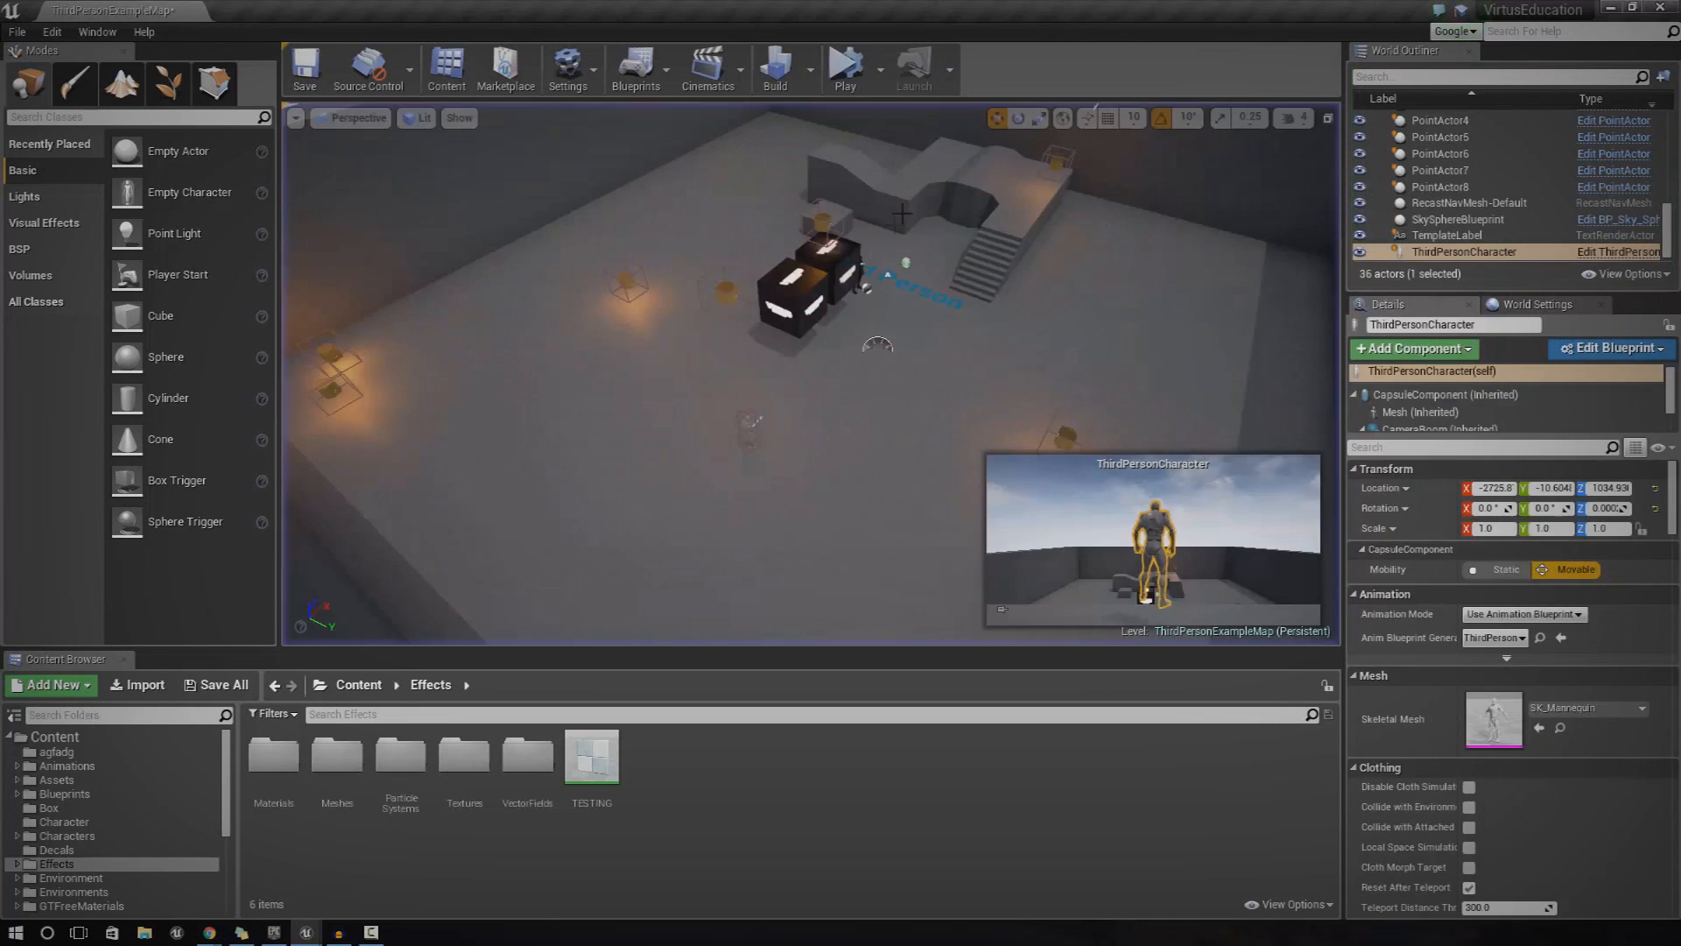
left_click(845, 67)
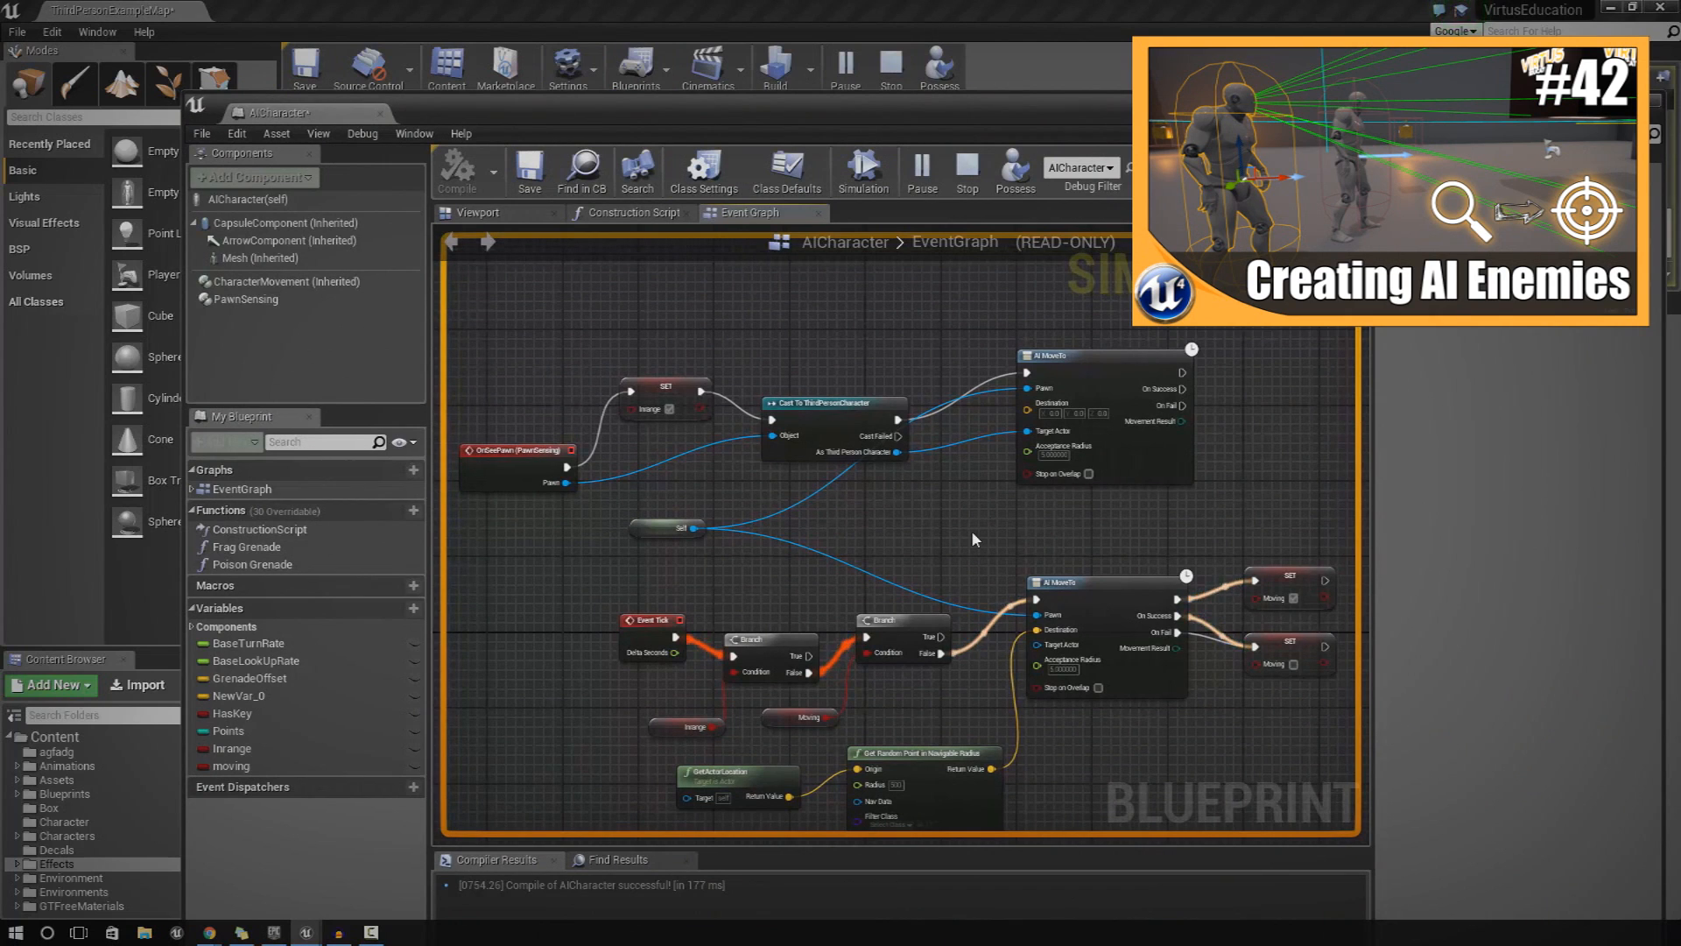
mouse_move(568, 468)
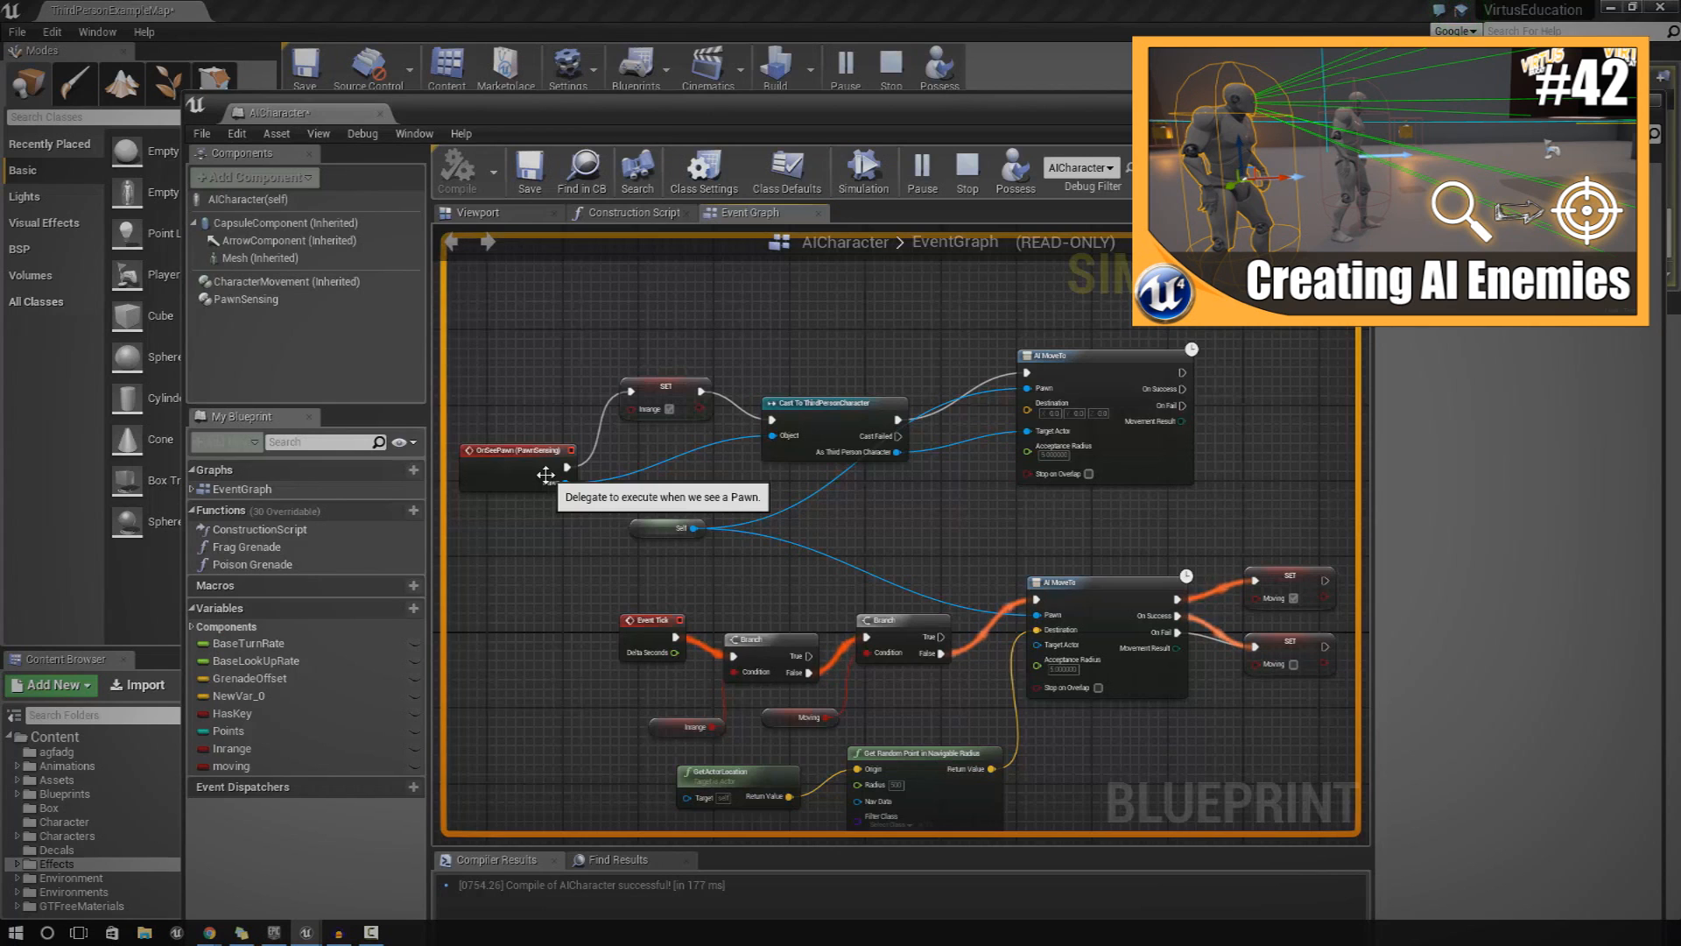
mouse_move(368, 491)
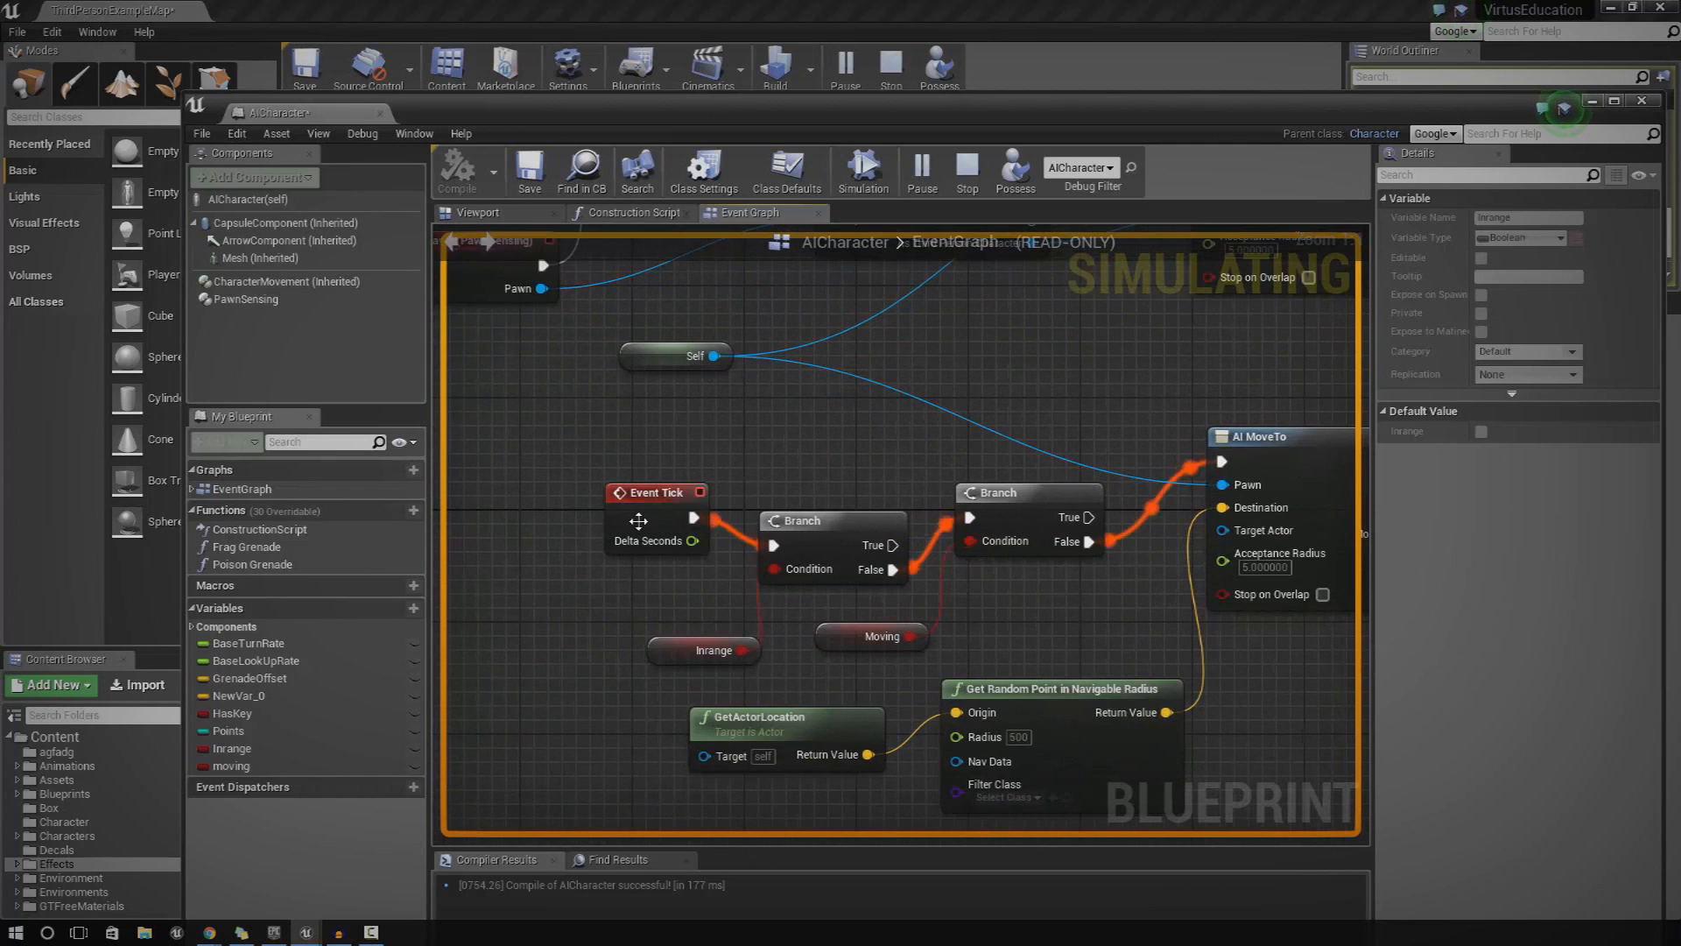
mouse_move(821, 546)
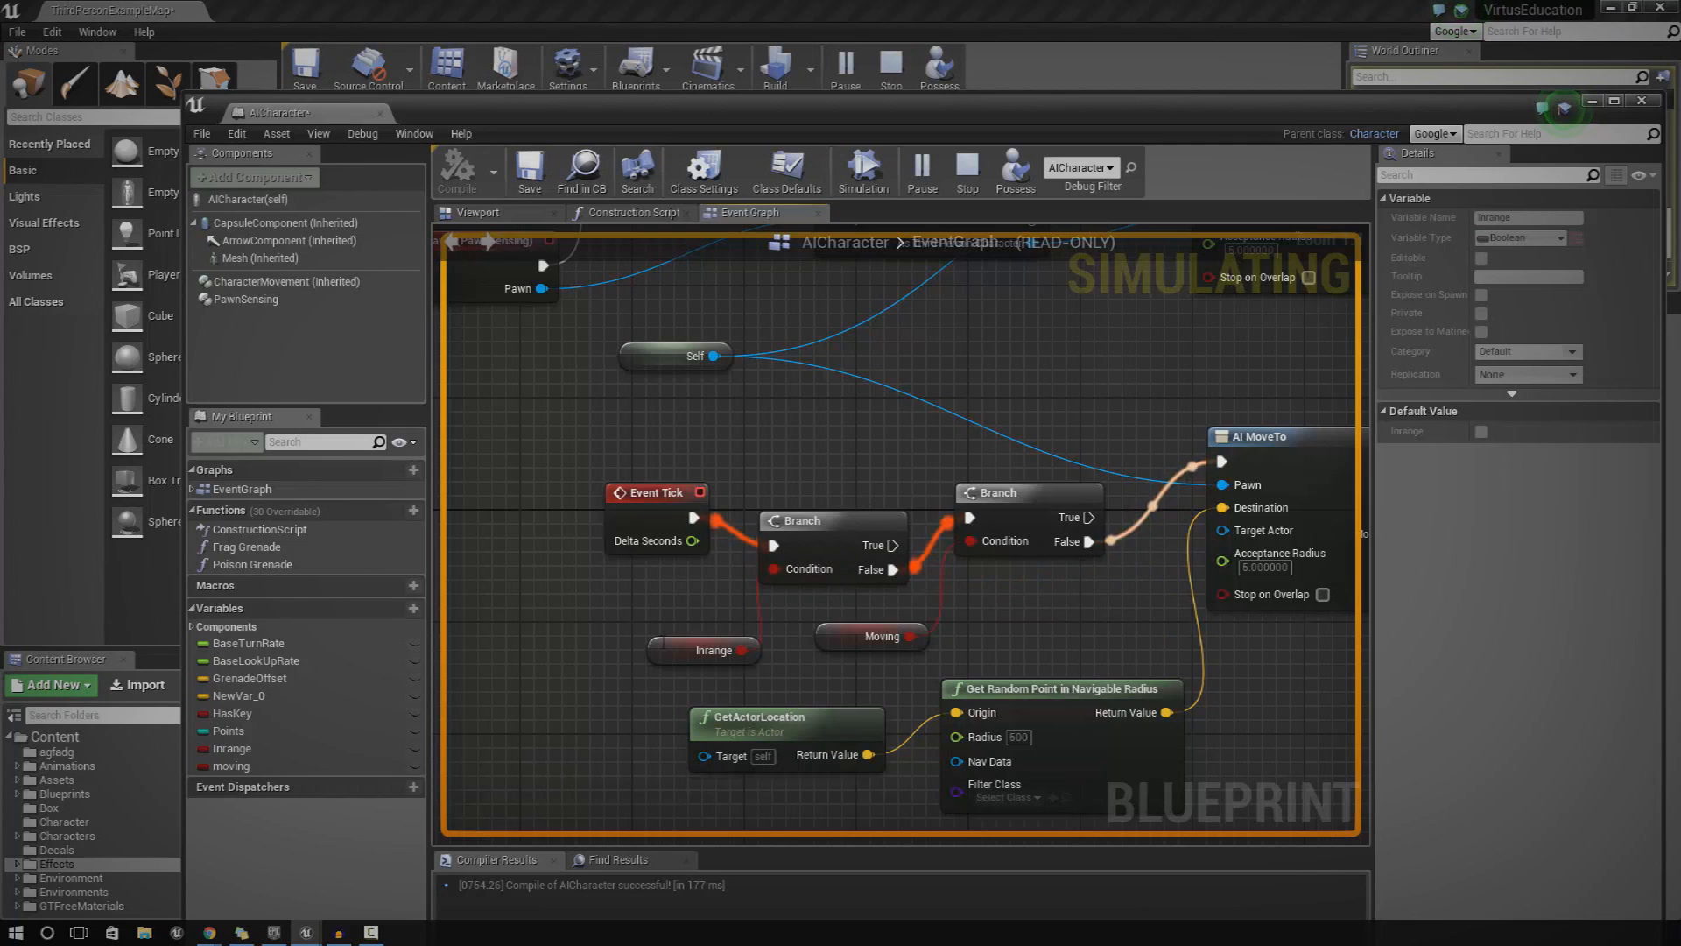
left_click(713, 650)
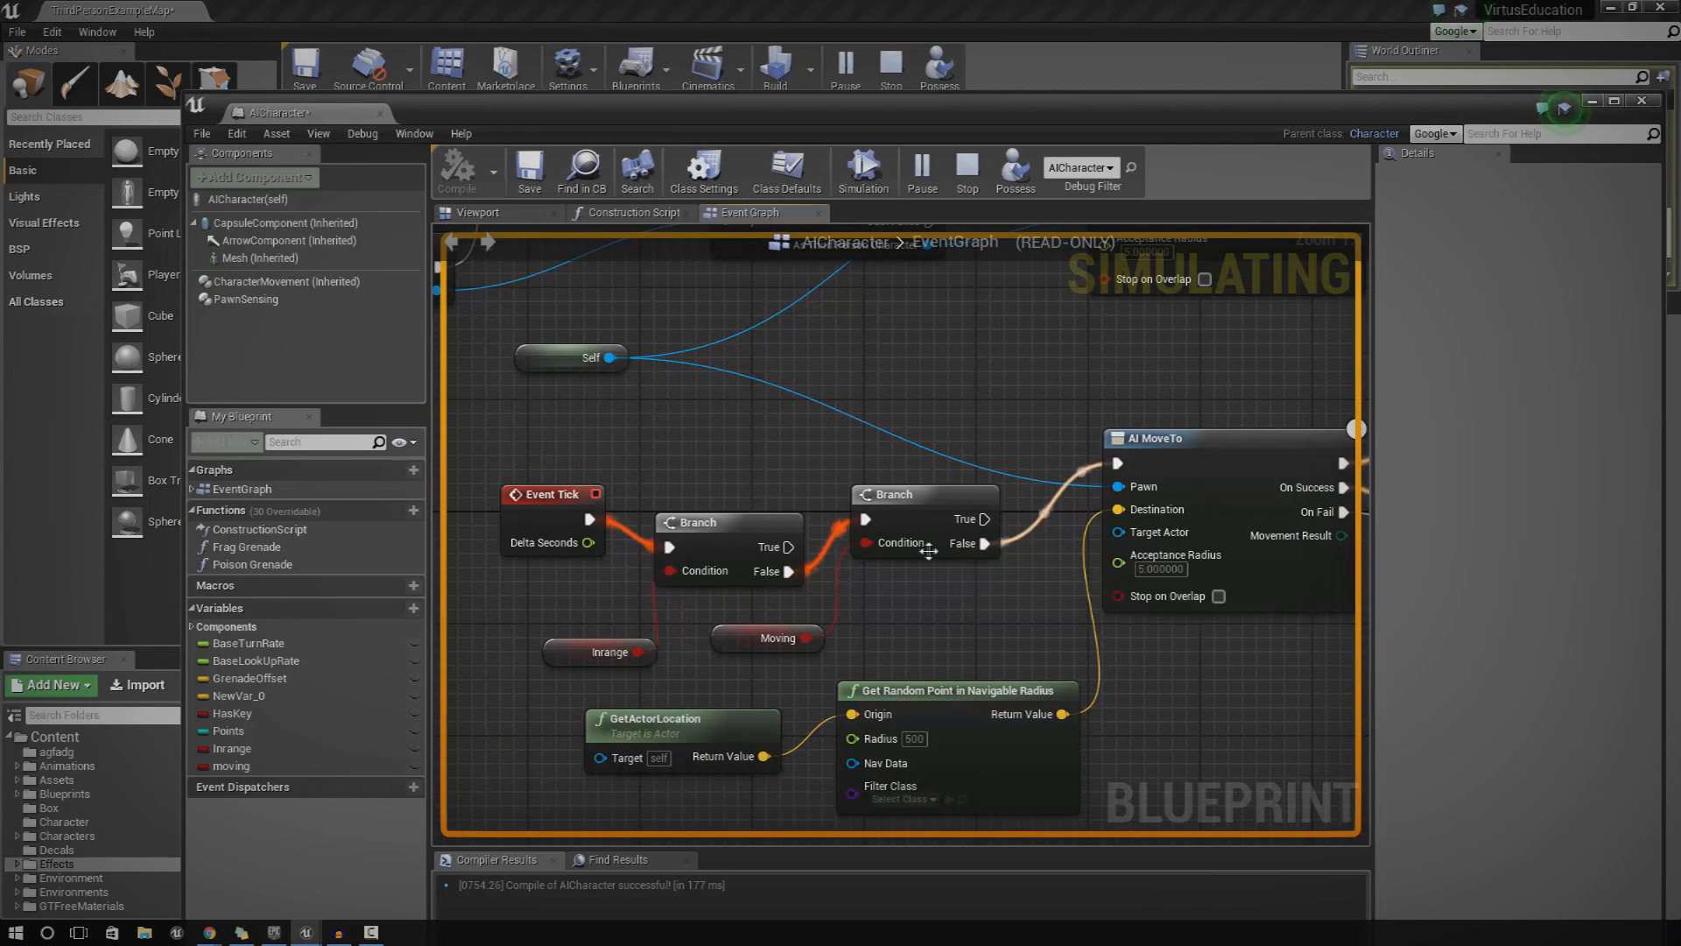
mouse_move(980, 544)
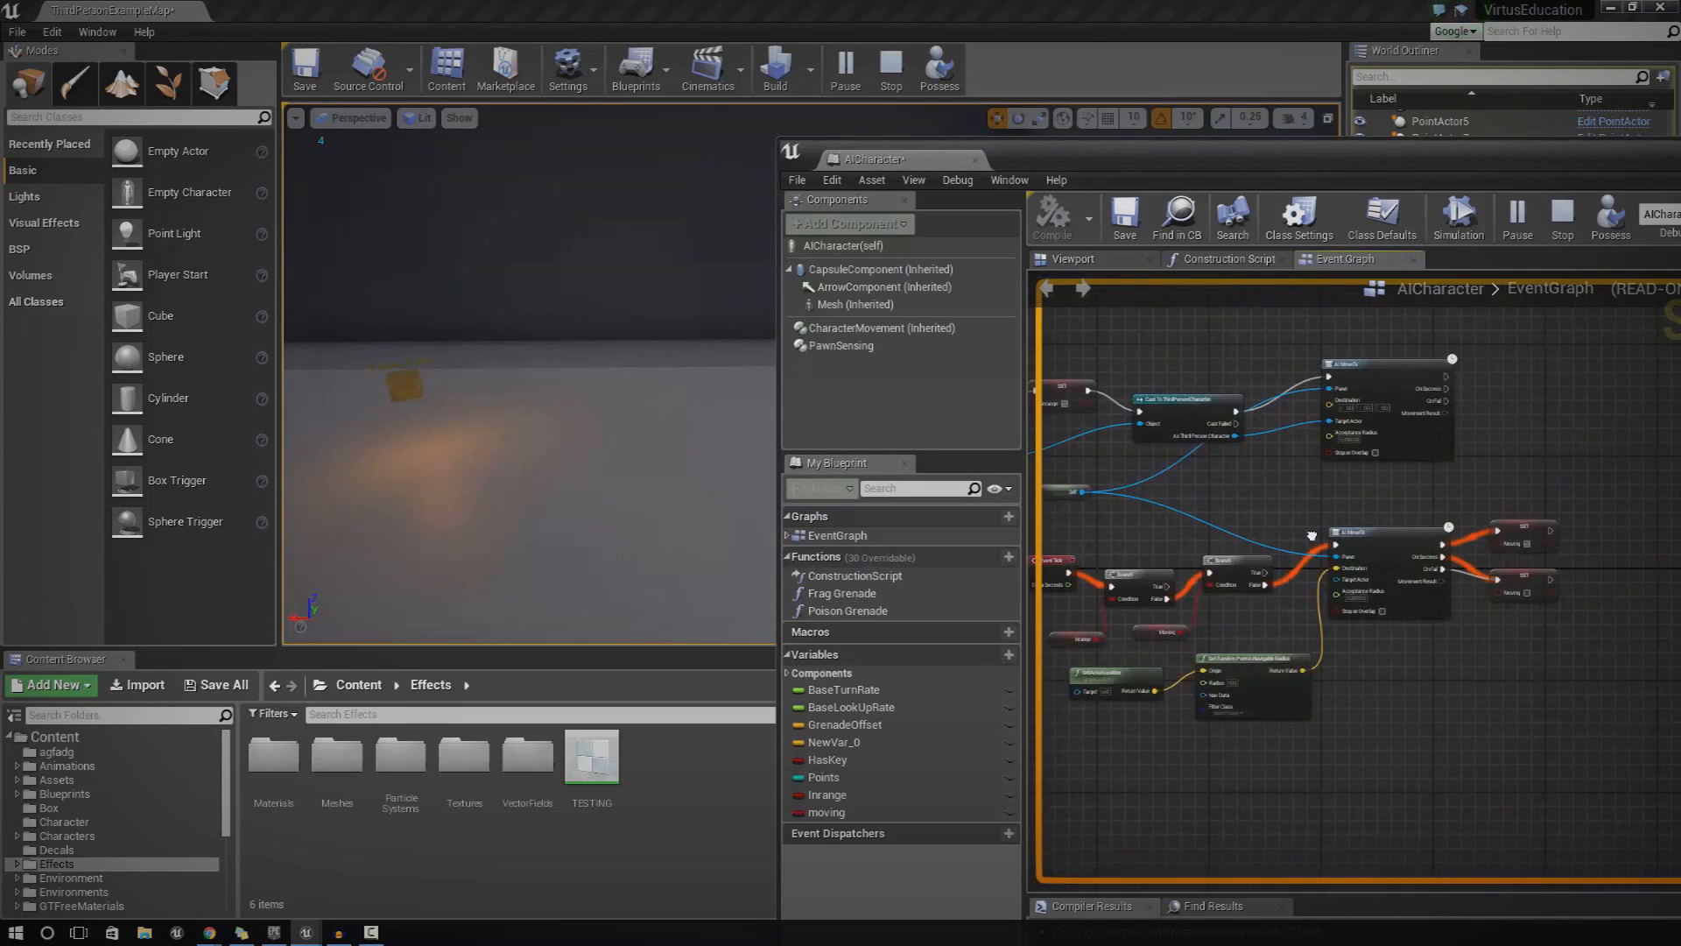
End the simulation and remove the Branch, AI MoveTo and random point nodes
left_click(889, 68)
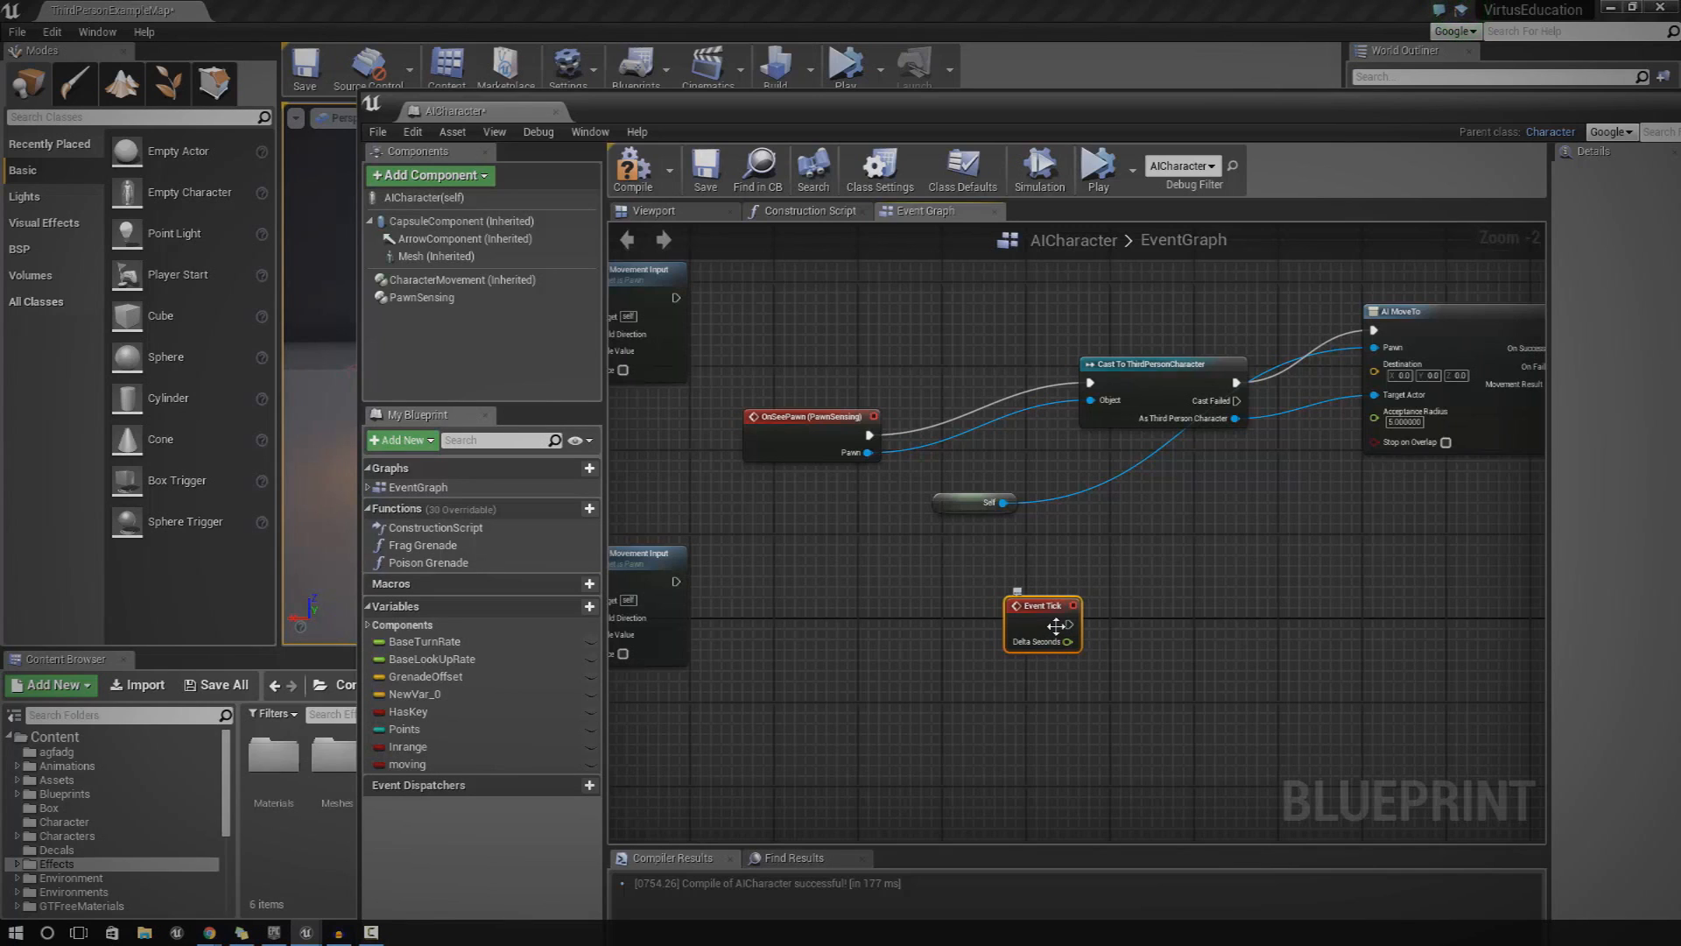
mouse_move(1072, 625)
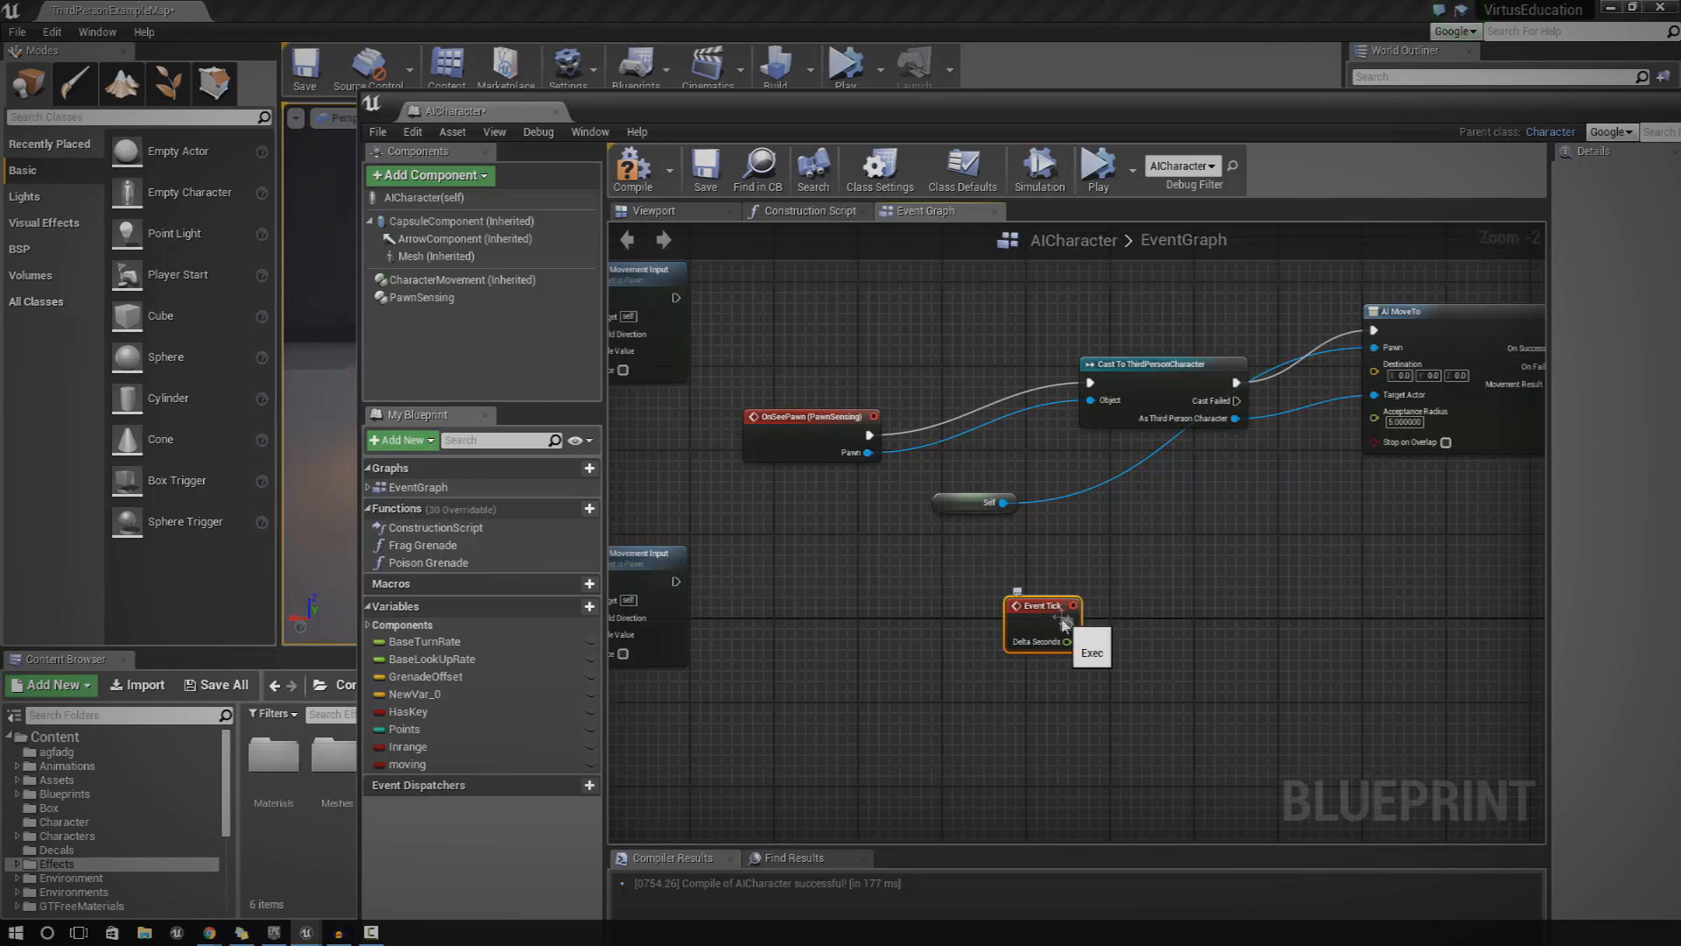
mouse_move(1062, 617)
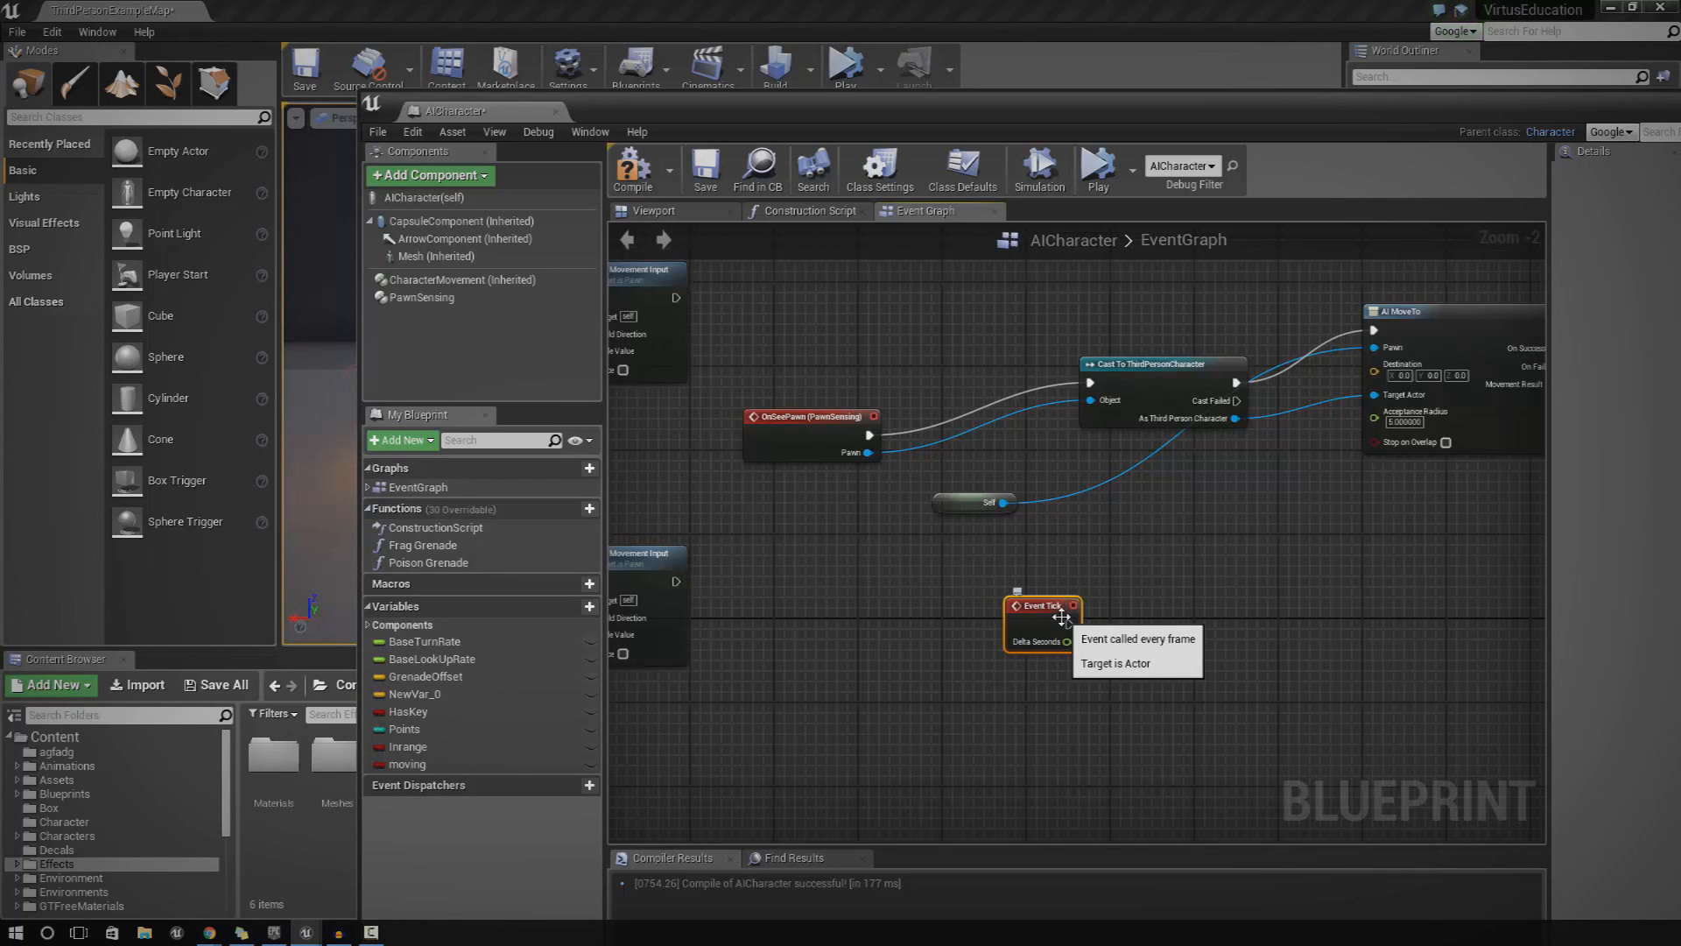
mouse_move(1191, 593)
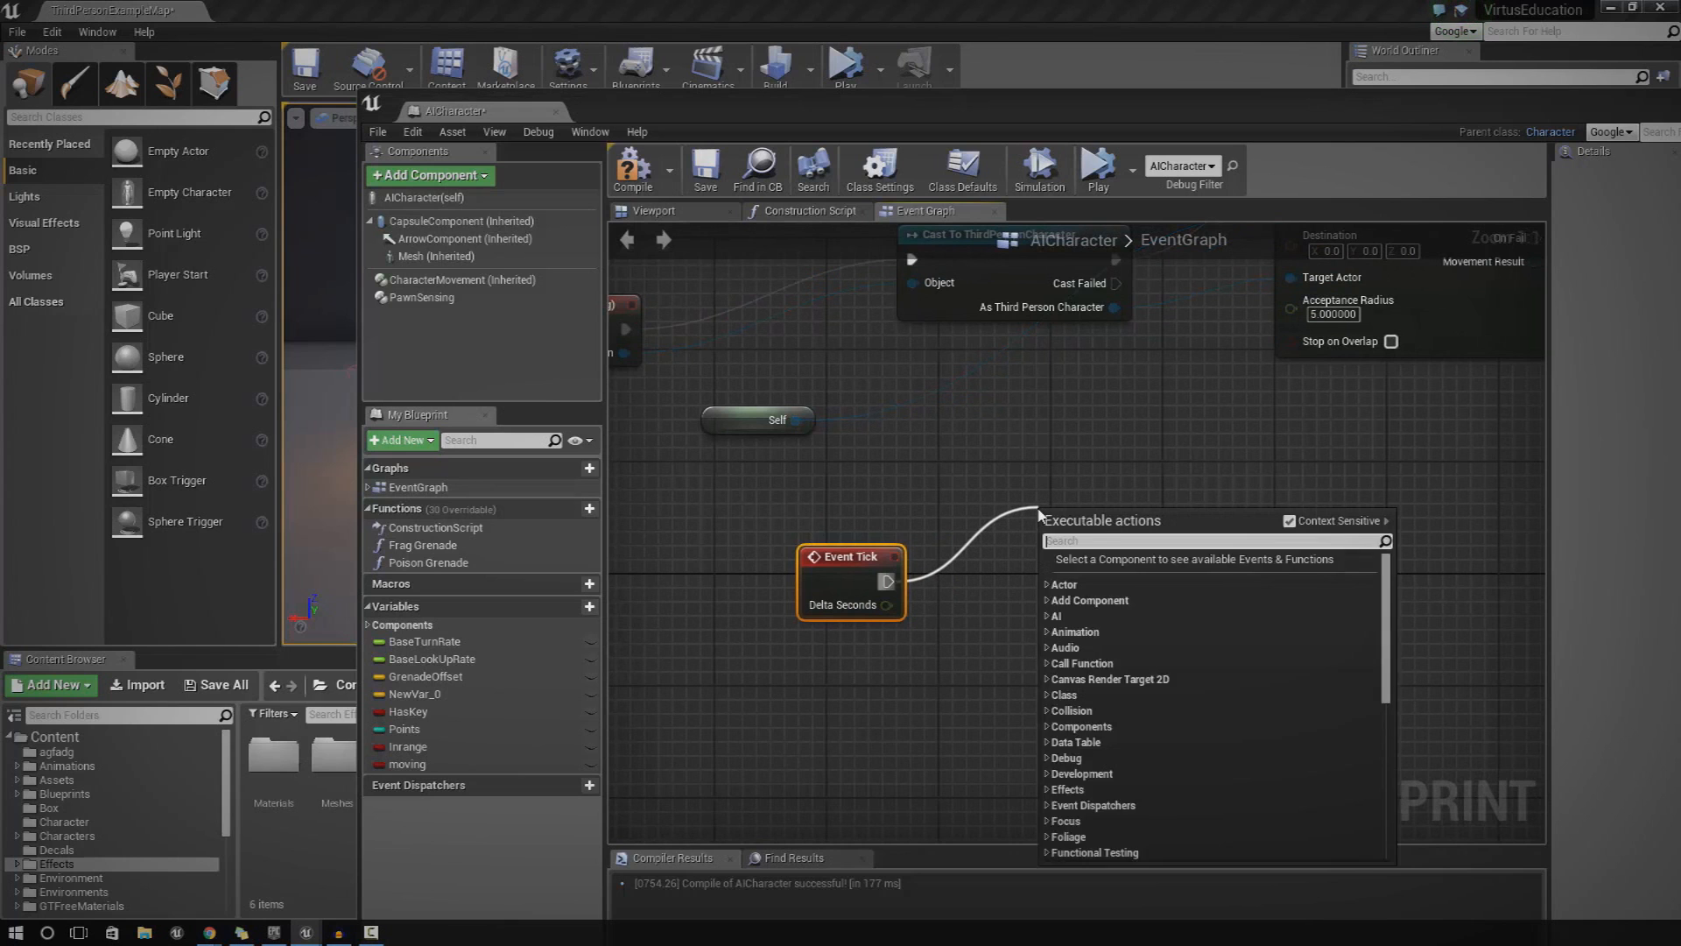
Attach a Branch node (searched 'bran') to Event Tick and place a second Branch
type("bran")
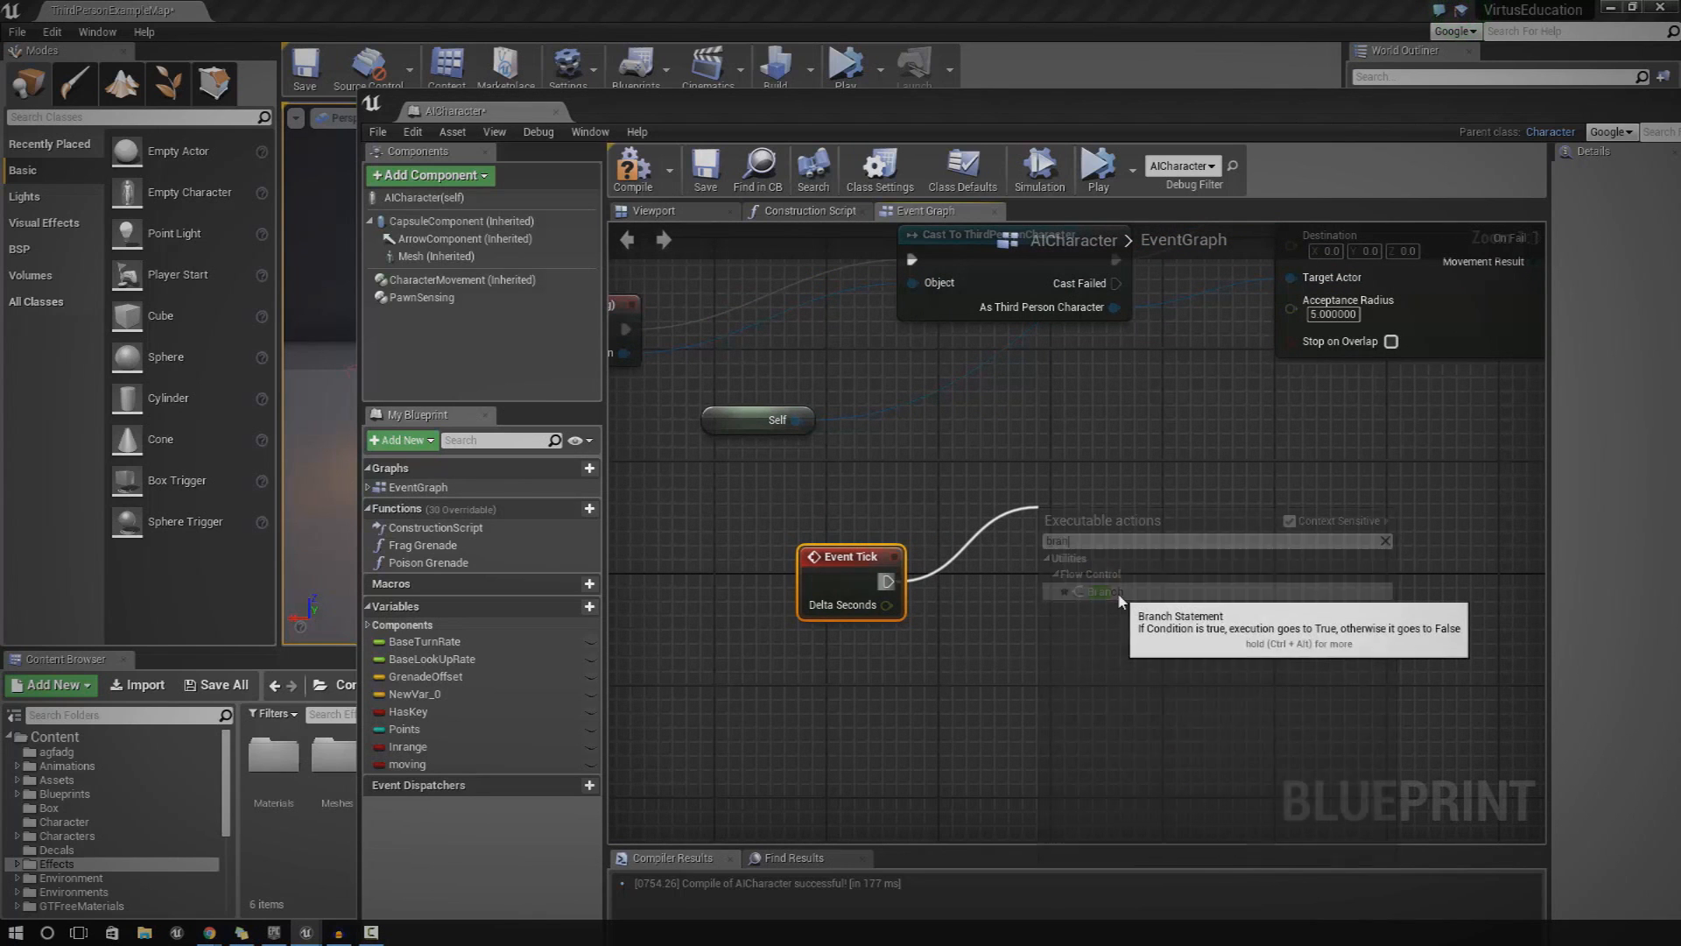
left_click(1102, 591)
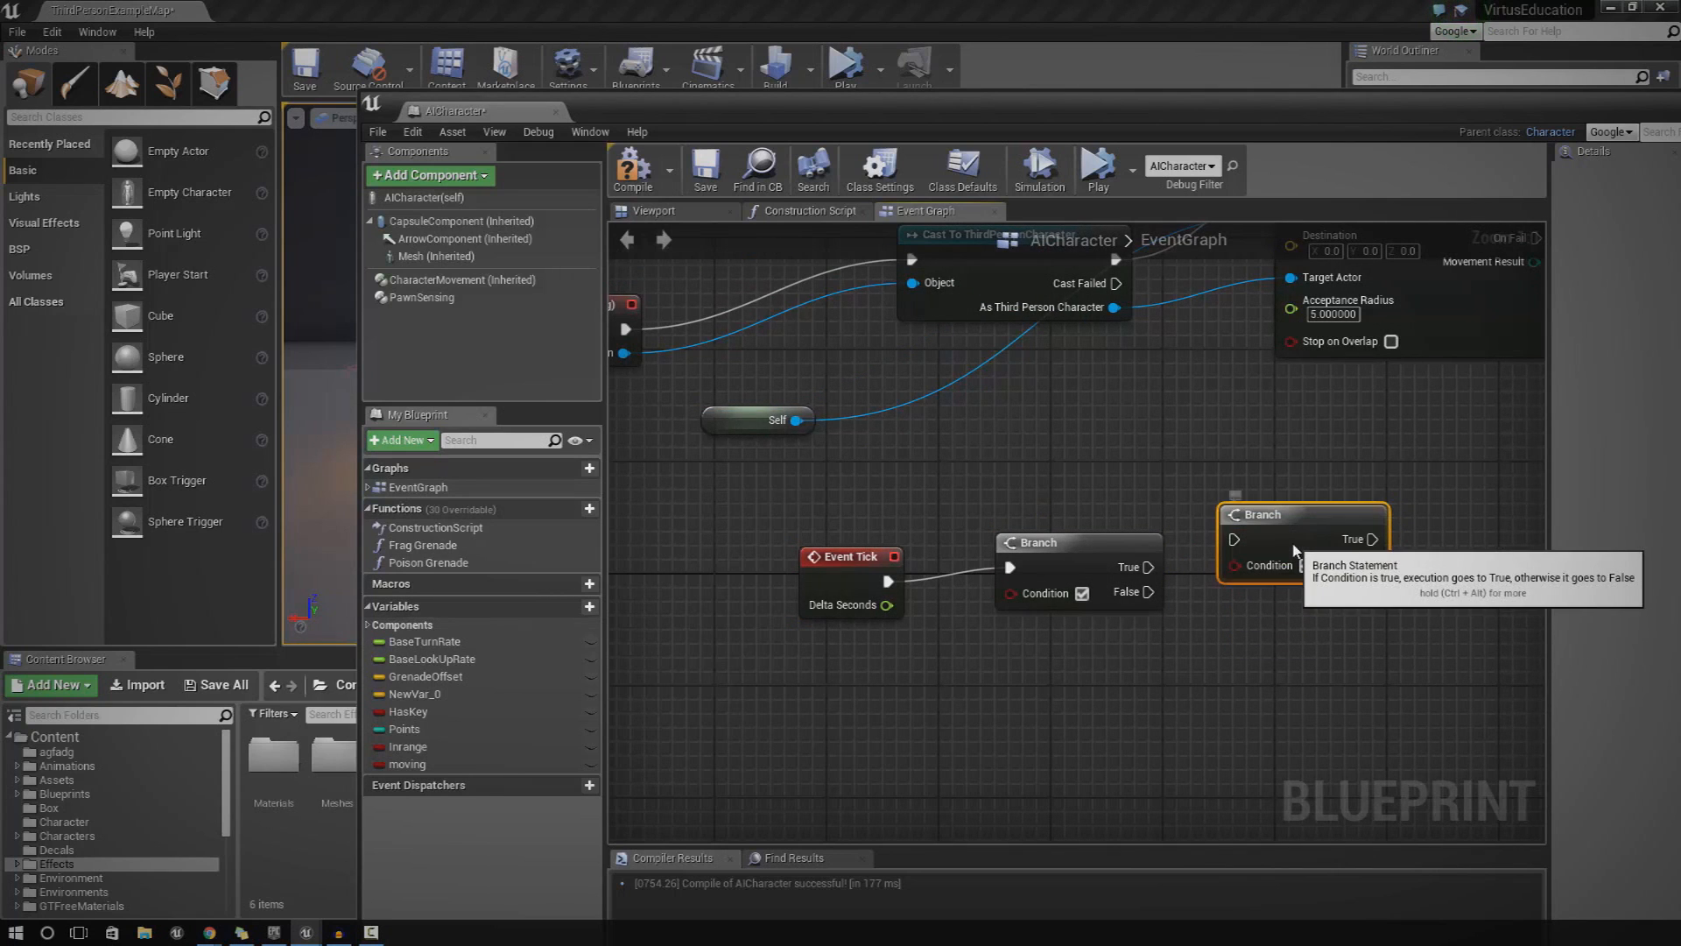
left_click(407, 746)
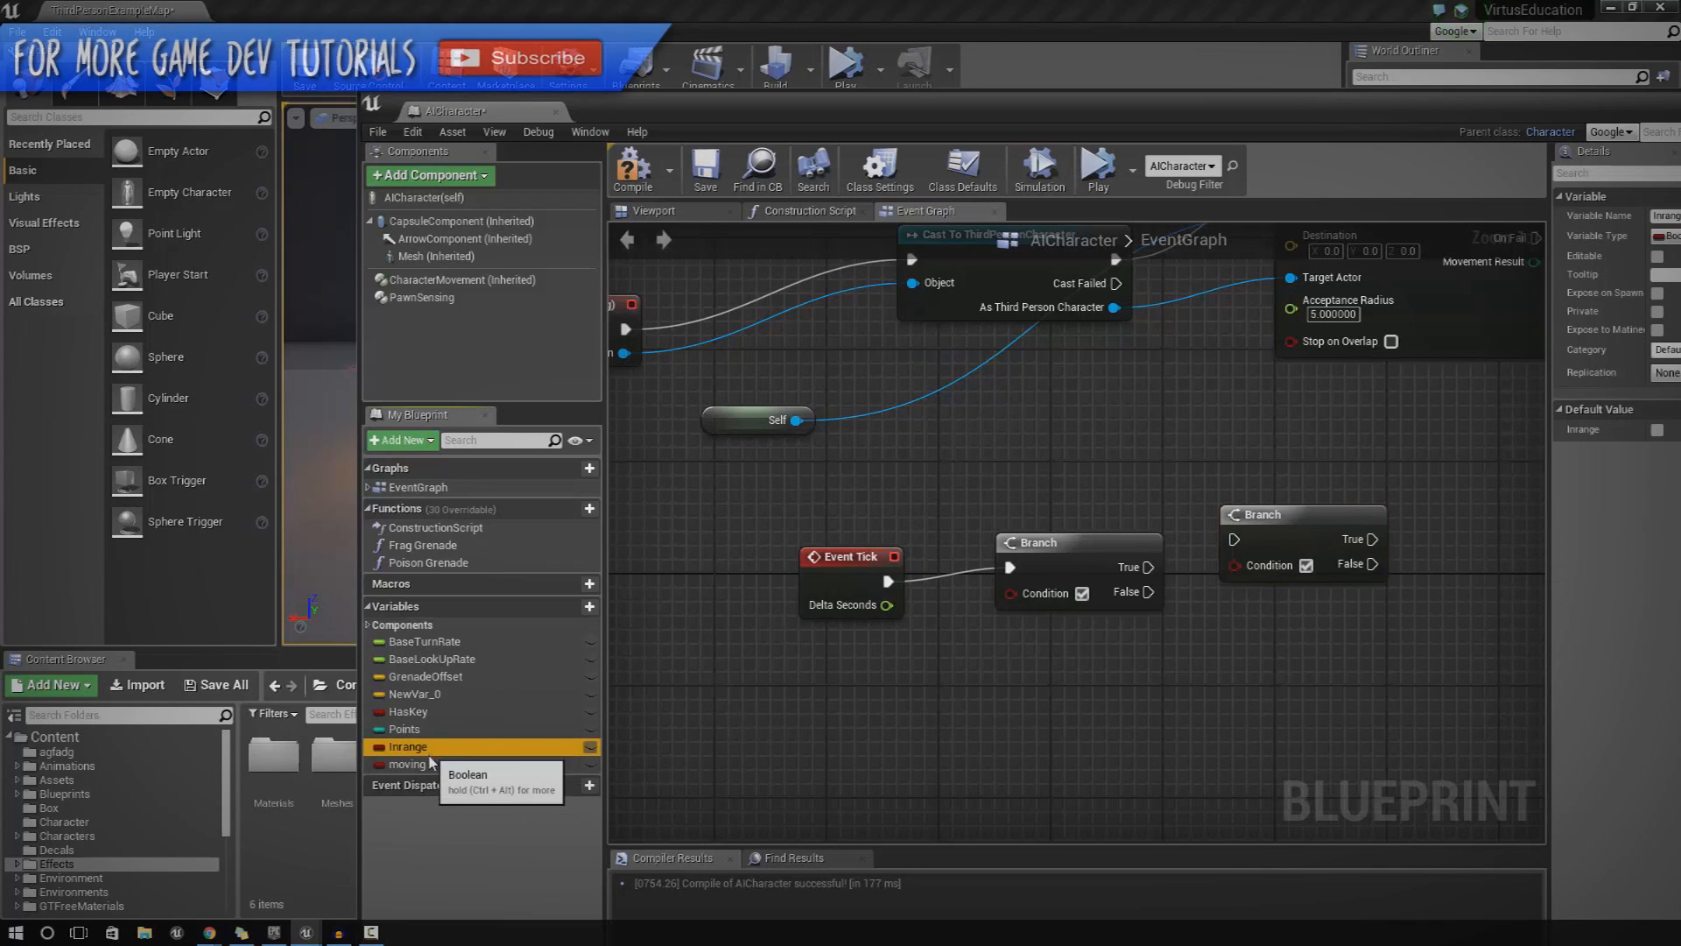
Drop Inrange and Moving Get nodes below the Branches, discarding the extra NewVar_1
left_click(410, 764)
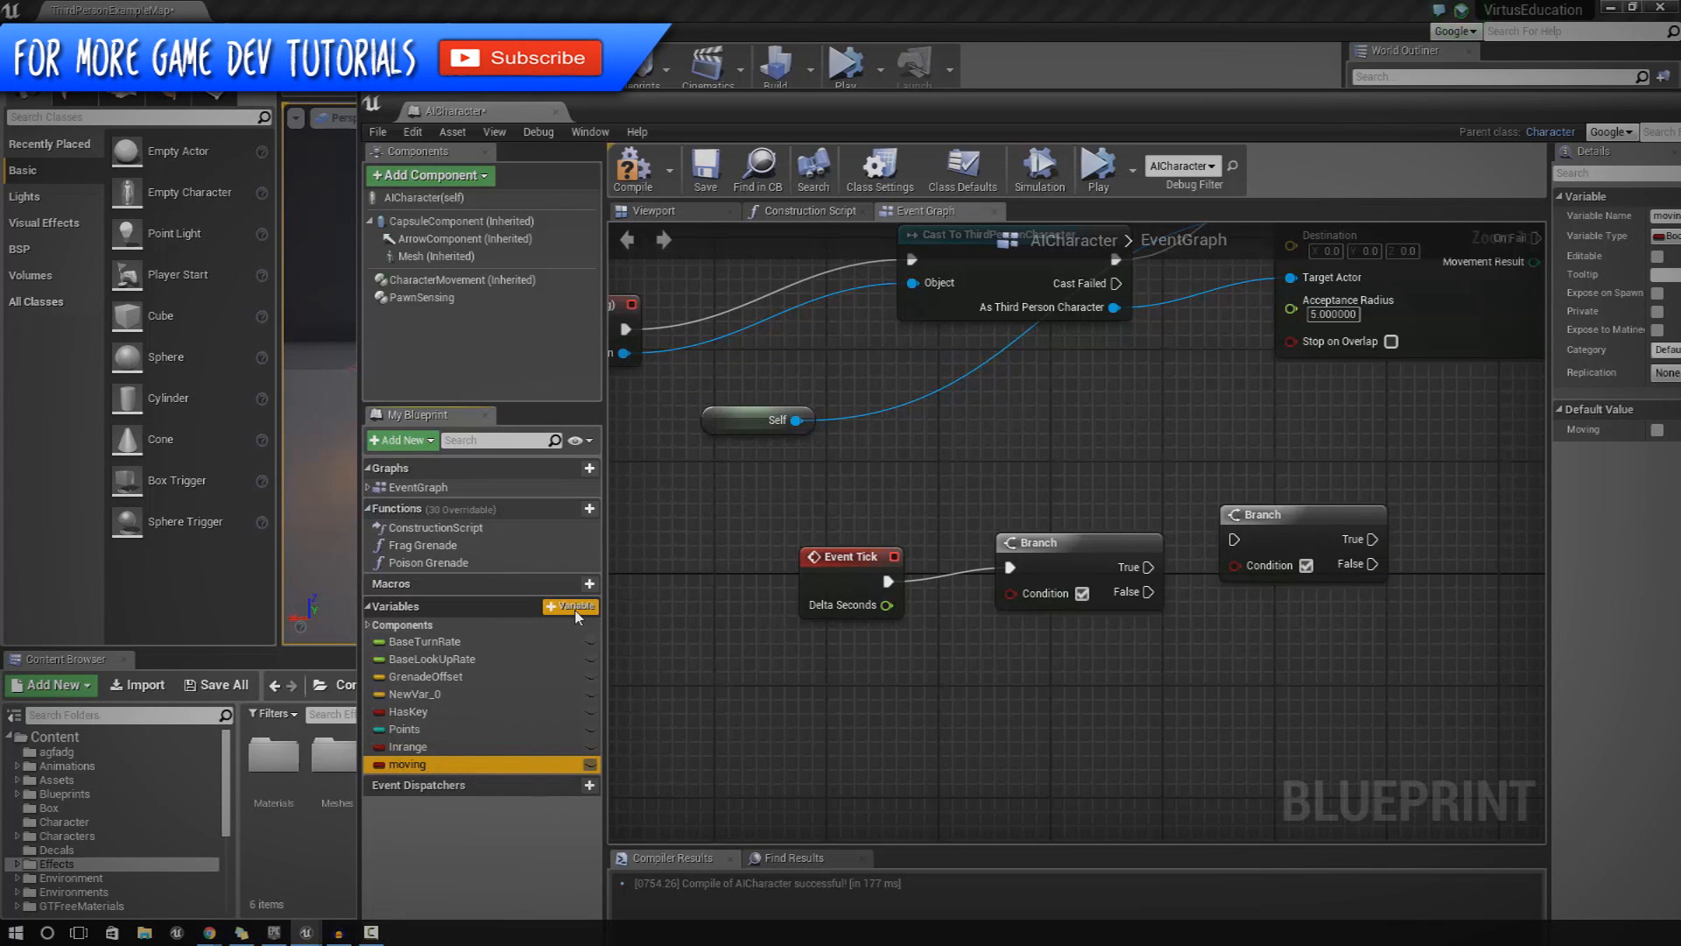
left_click(570, 606)
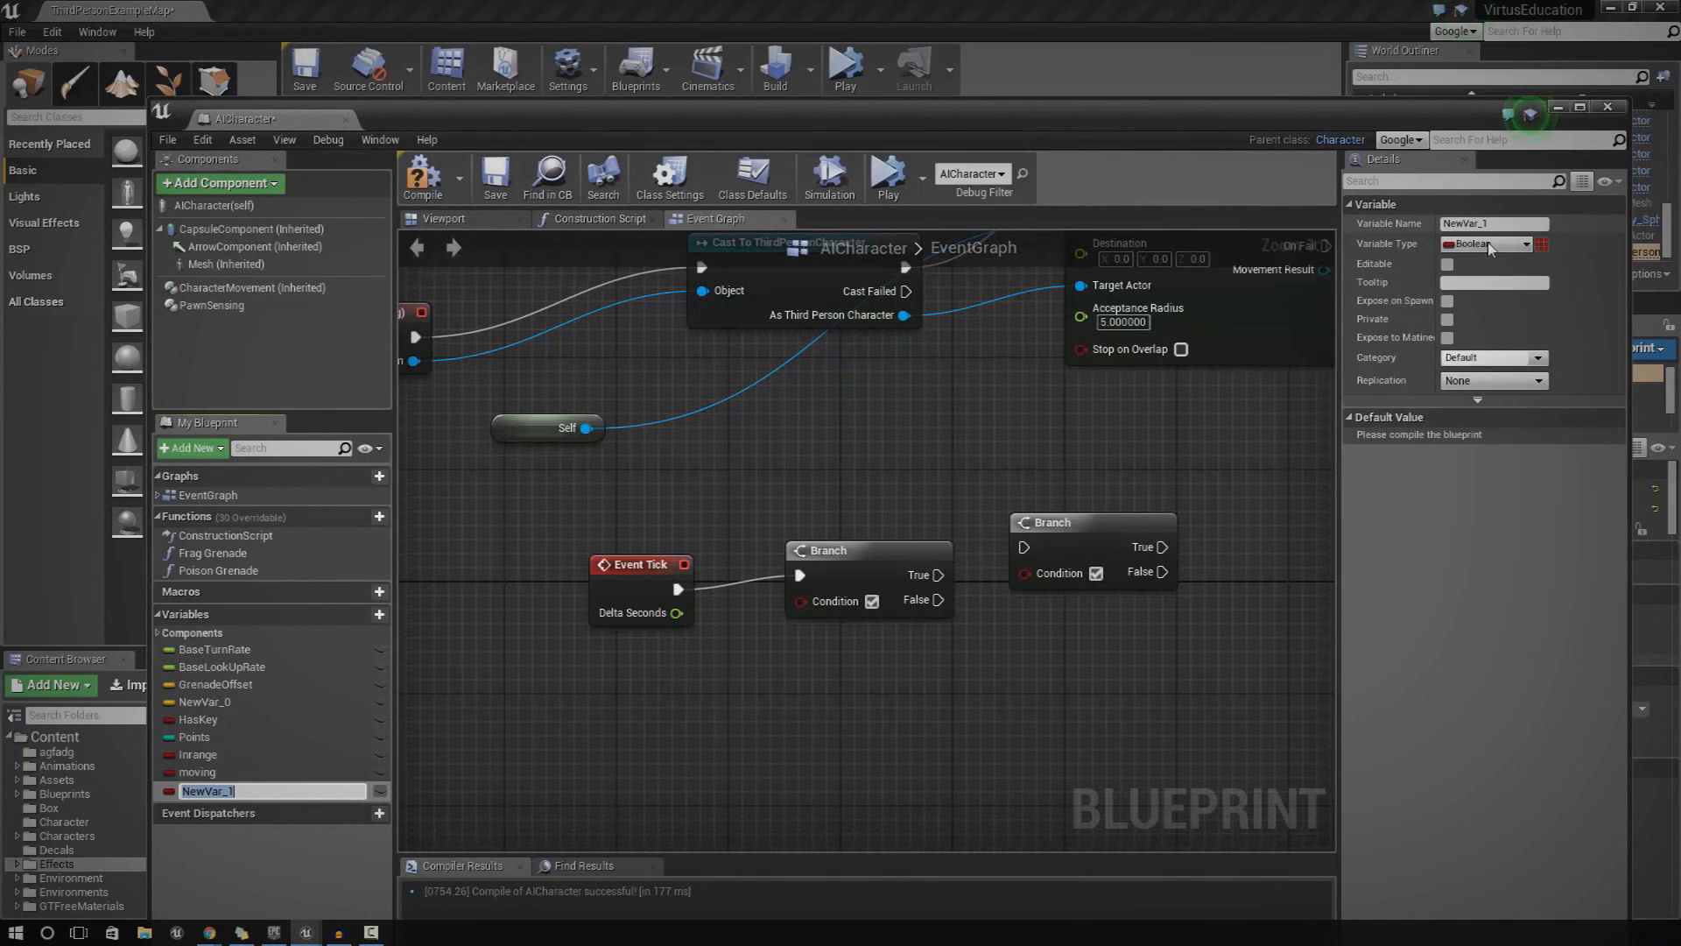
left_click(1489, 244)
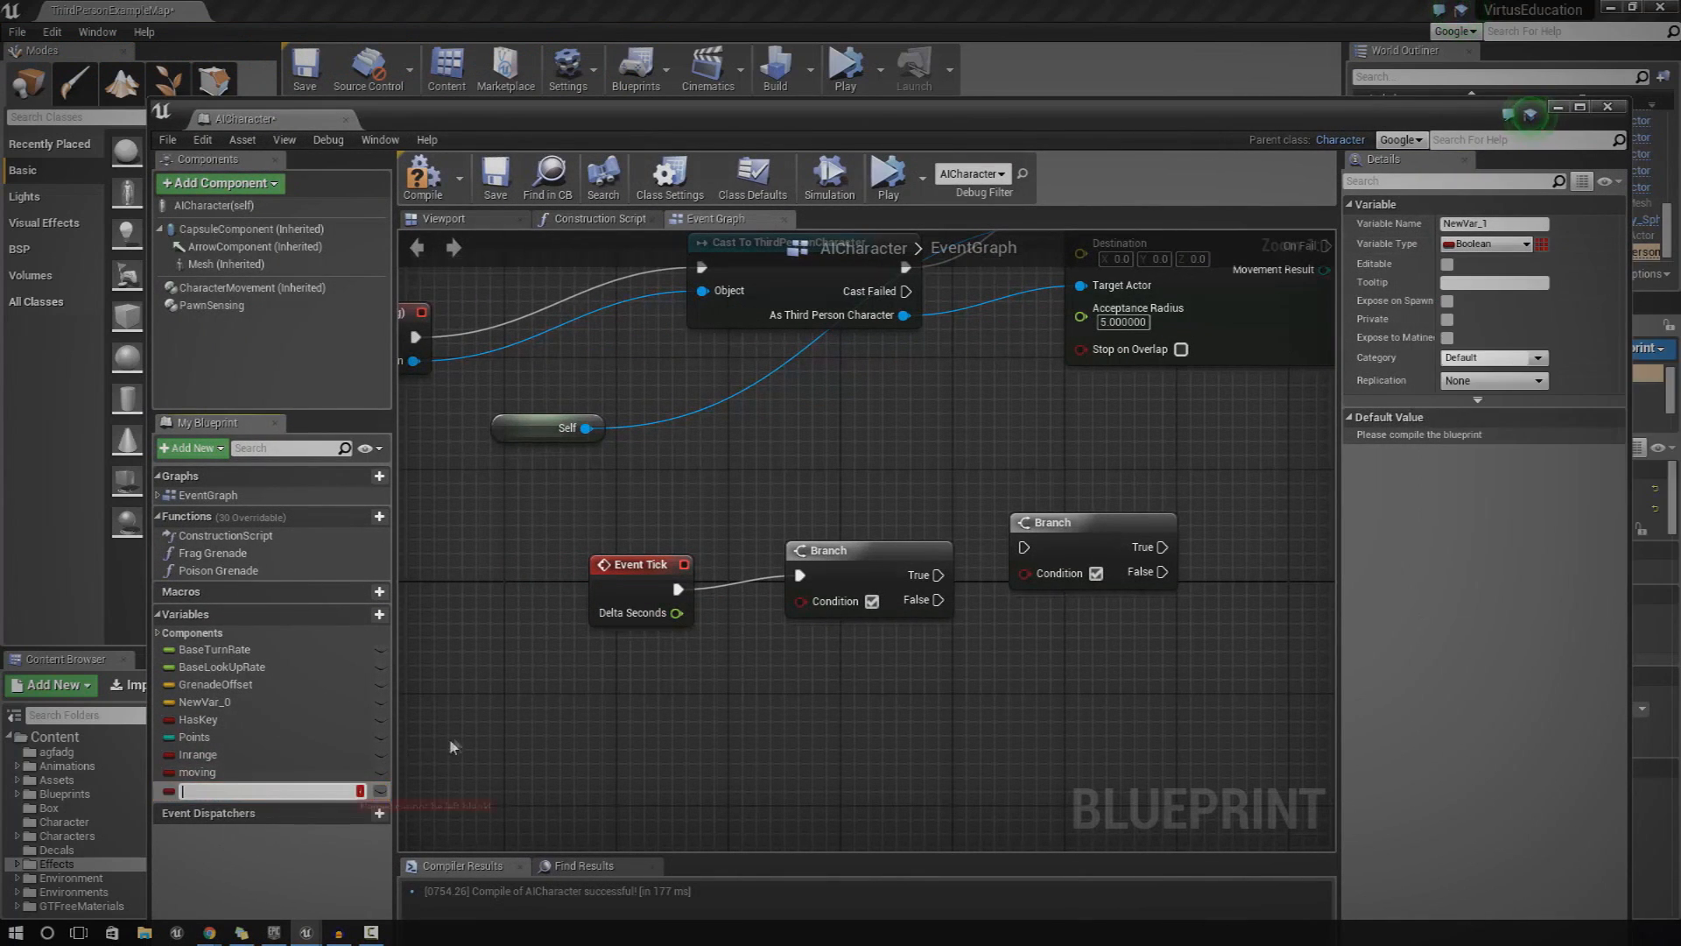
key("Return")
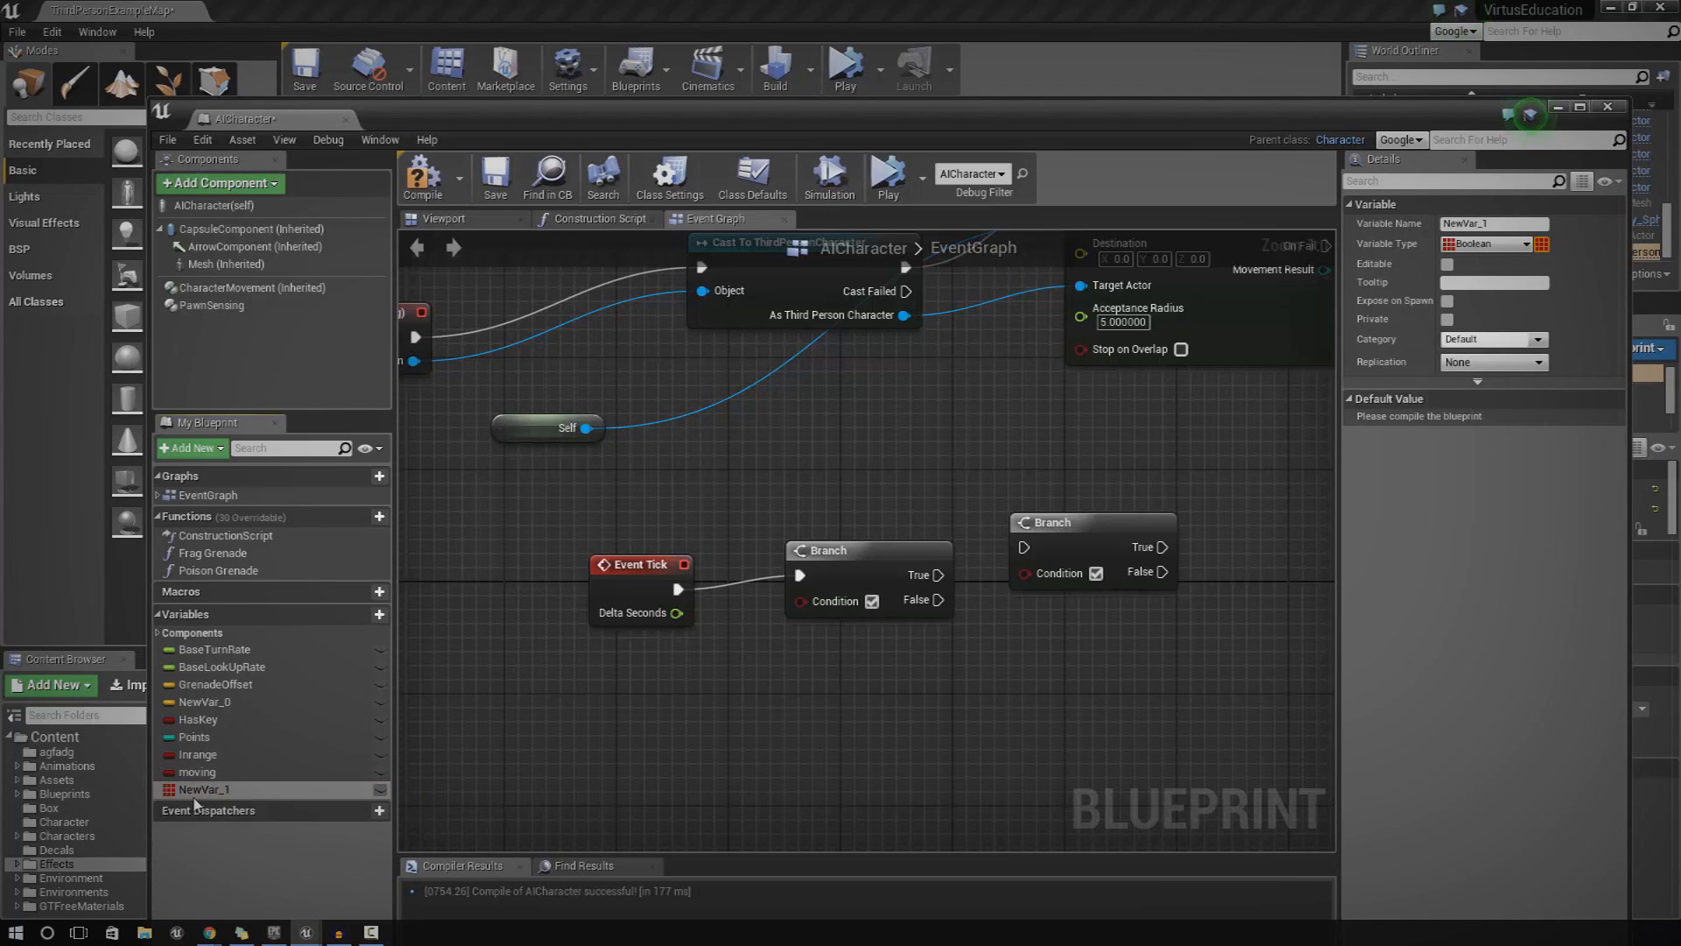
left_click(199, 754)
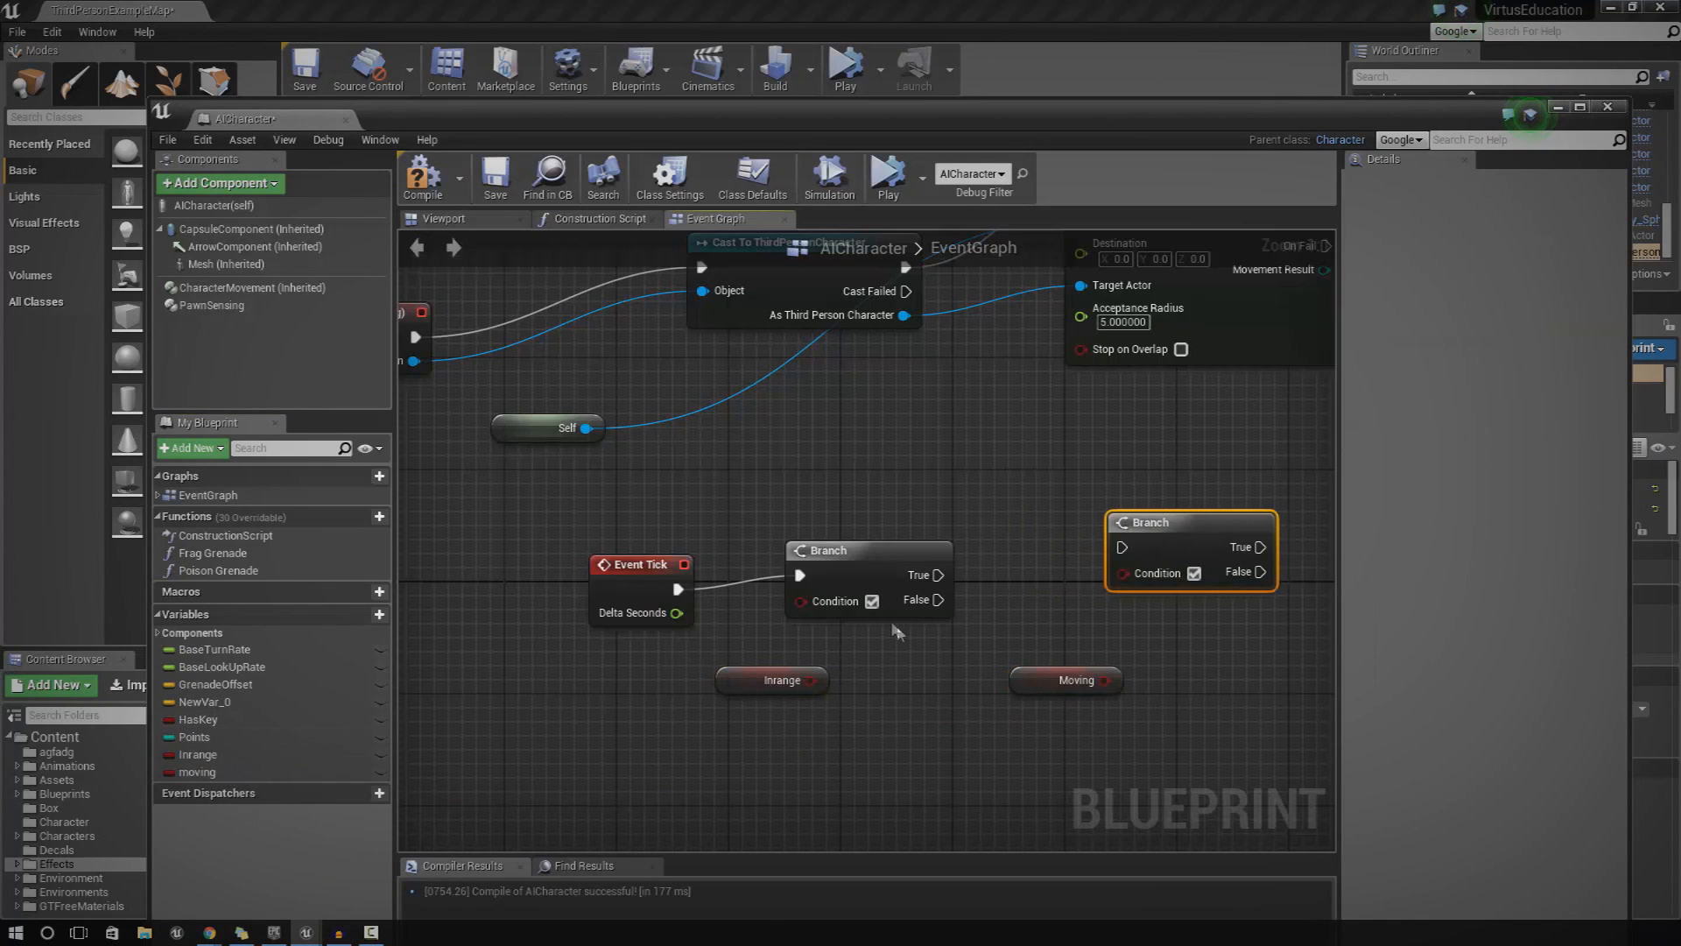
Wire the Inrange getter to Branch one's Condition and Moving to Branch two's
left_click(770, 680)
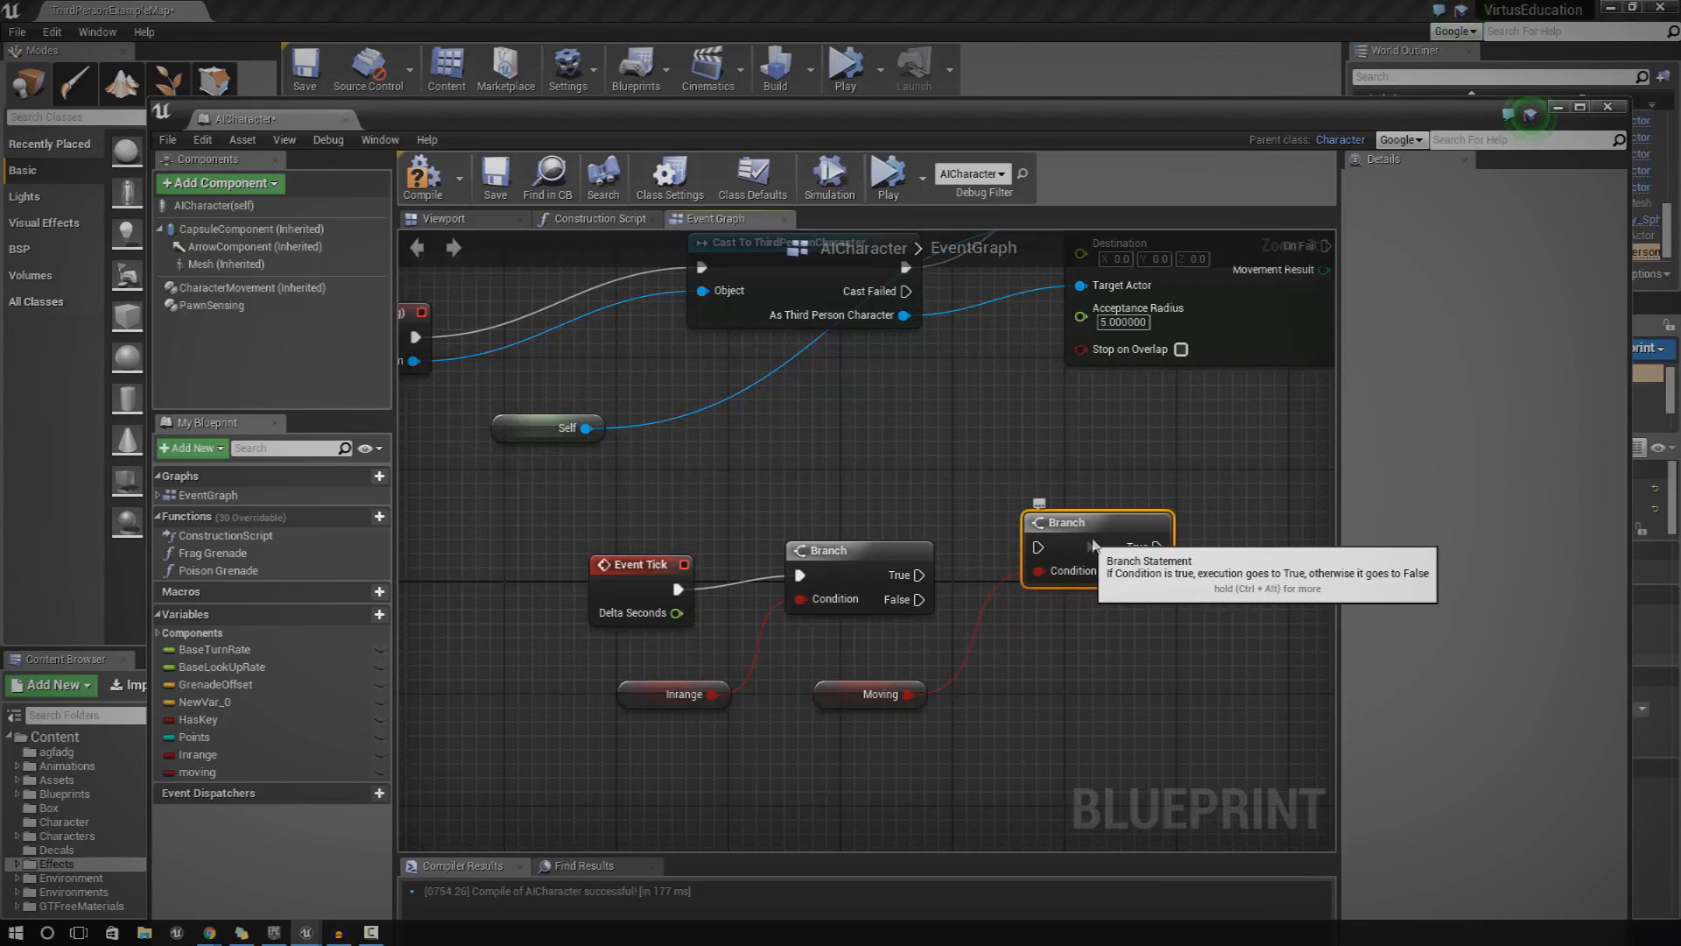
mouse_move(899, 658)
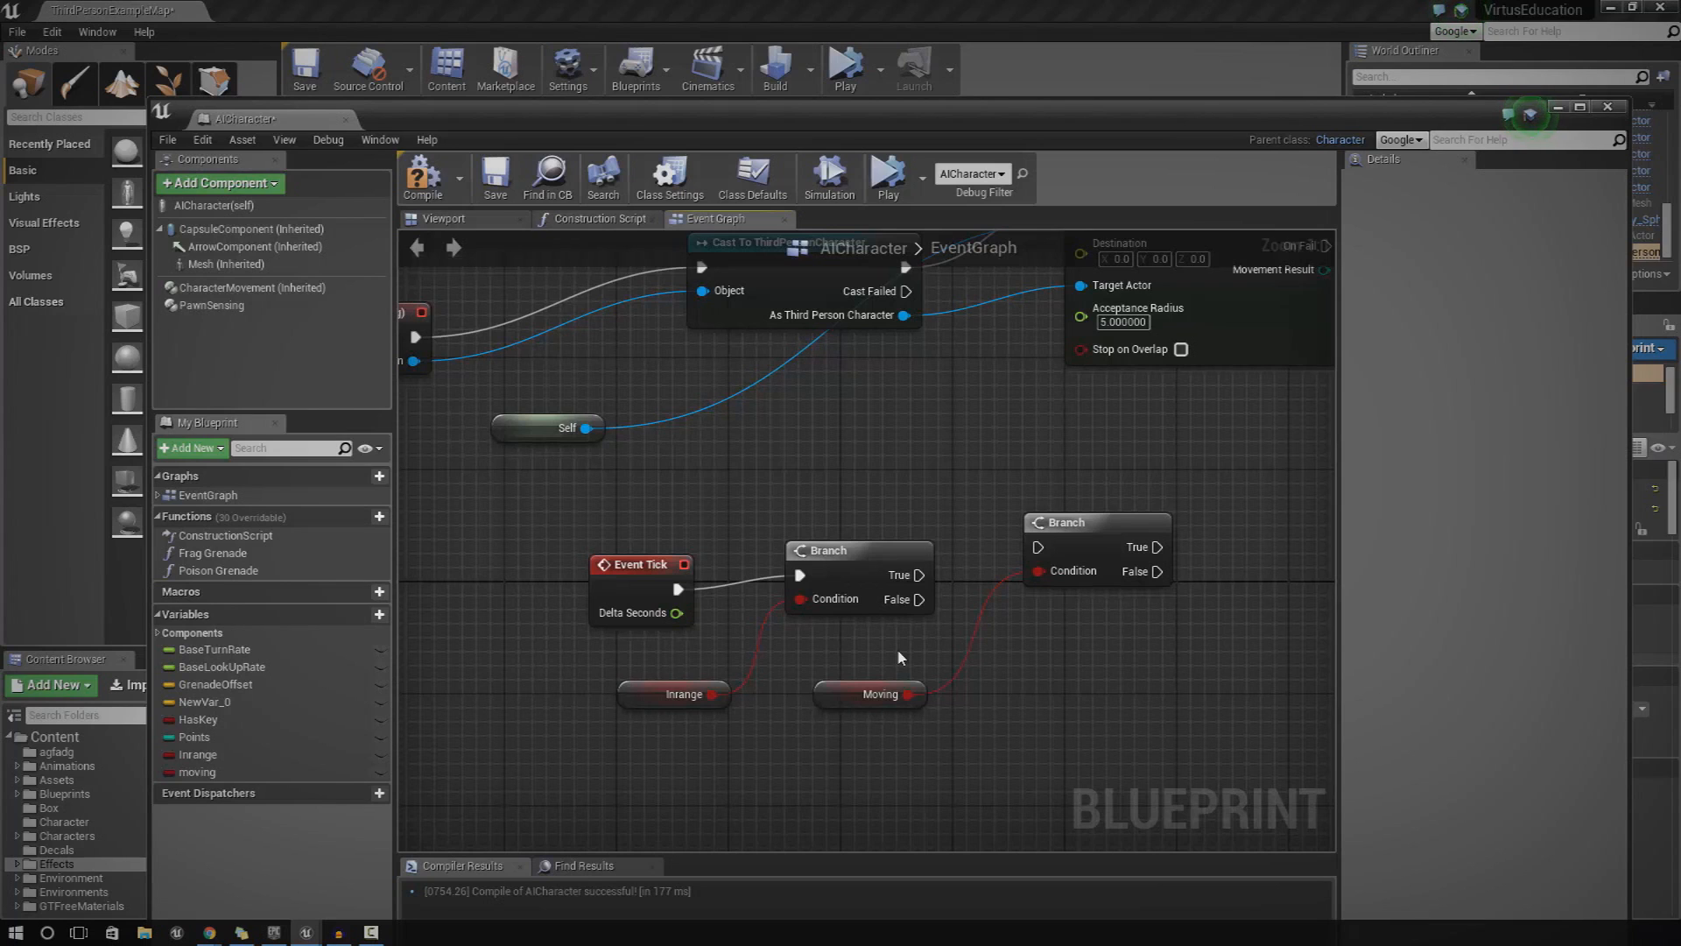
mouse_move(653, 698)
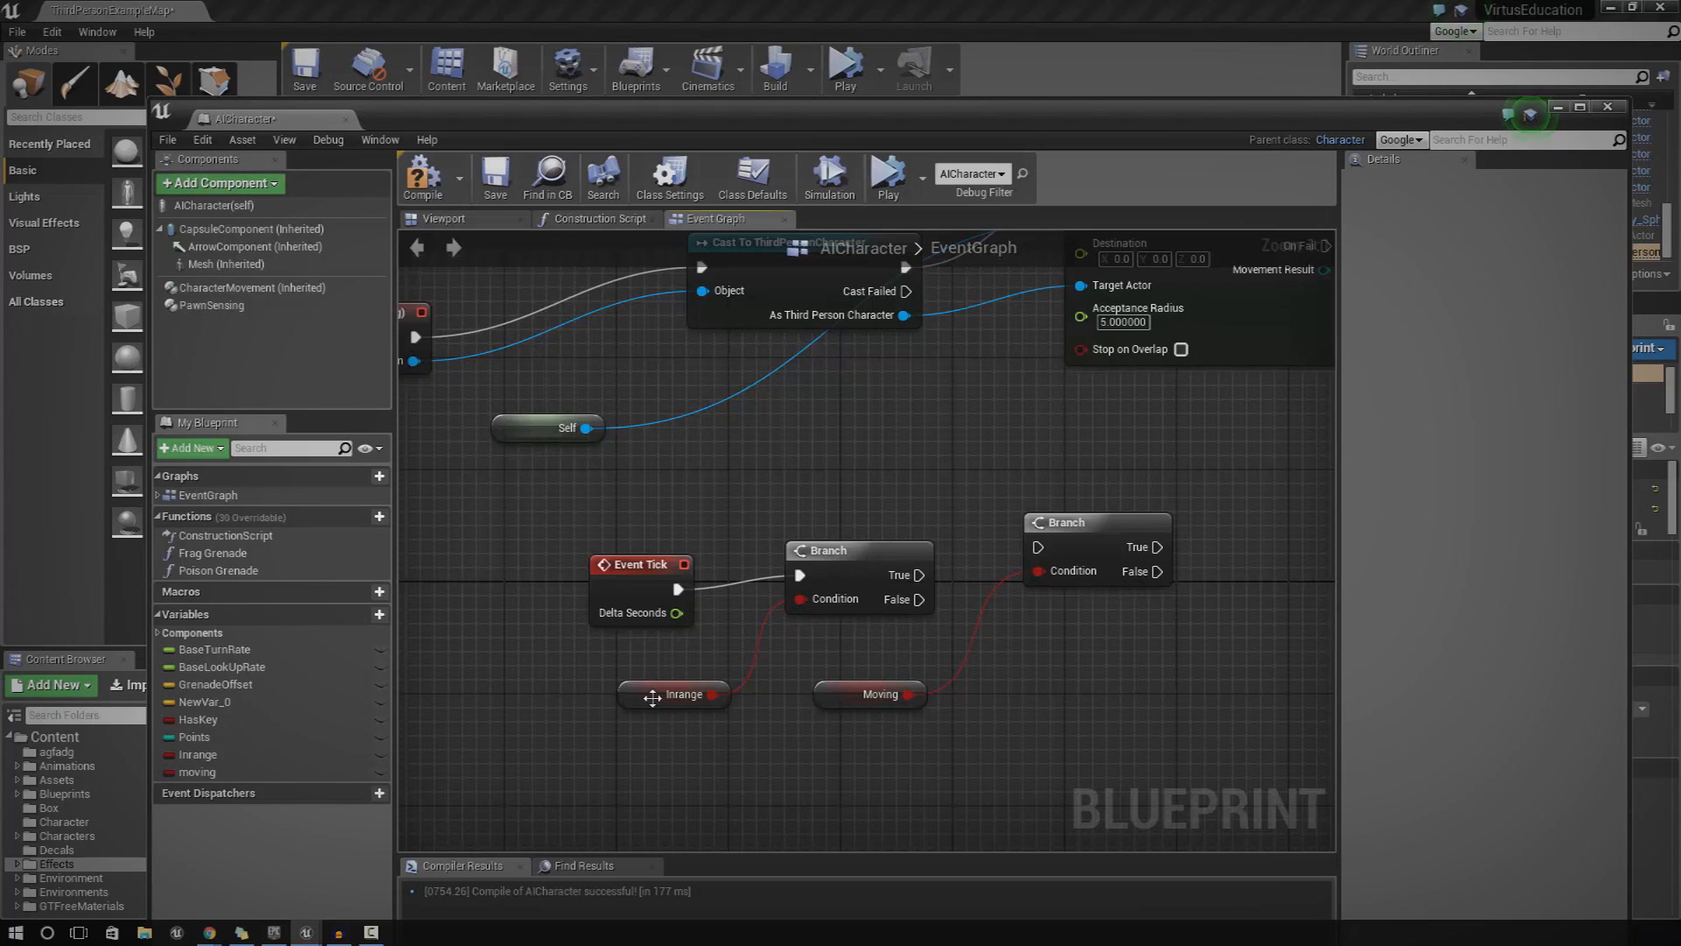
left_click(673, 693)
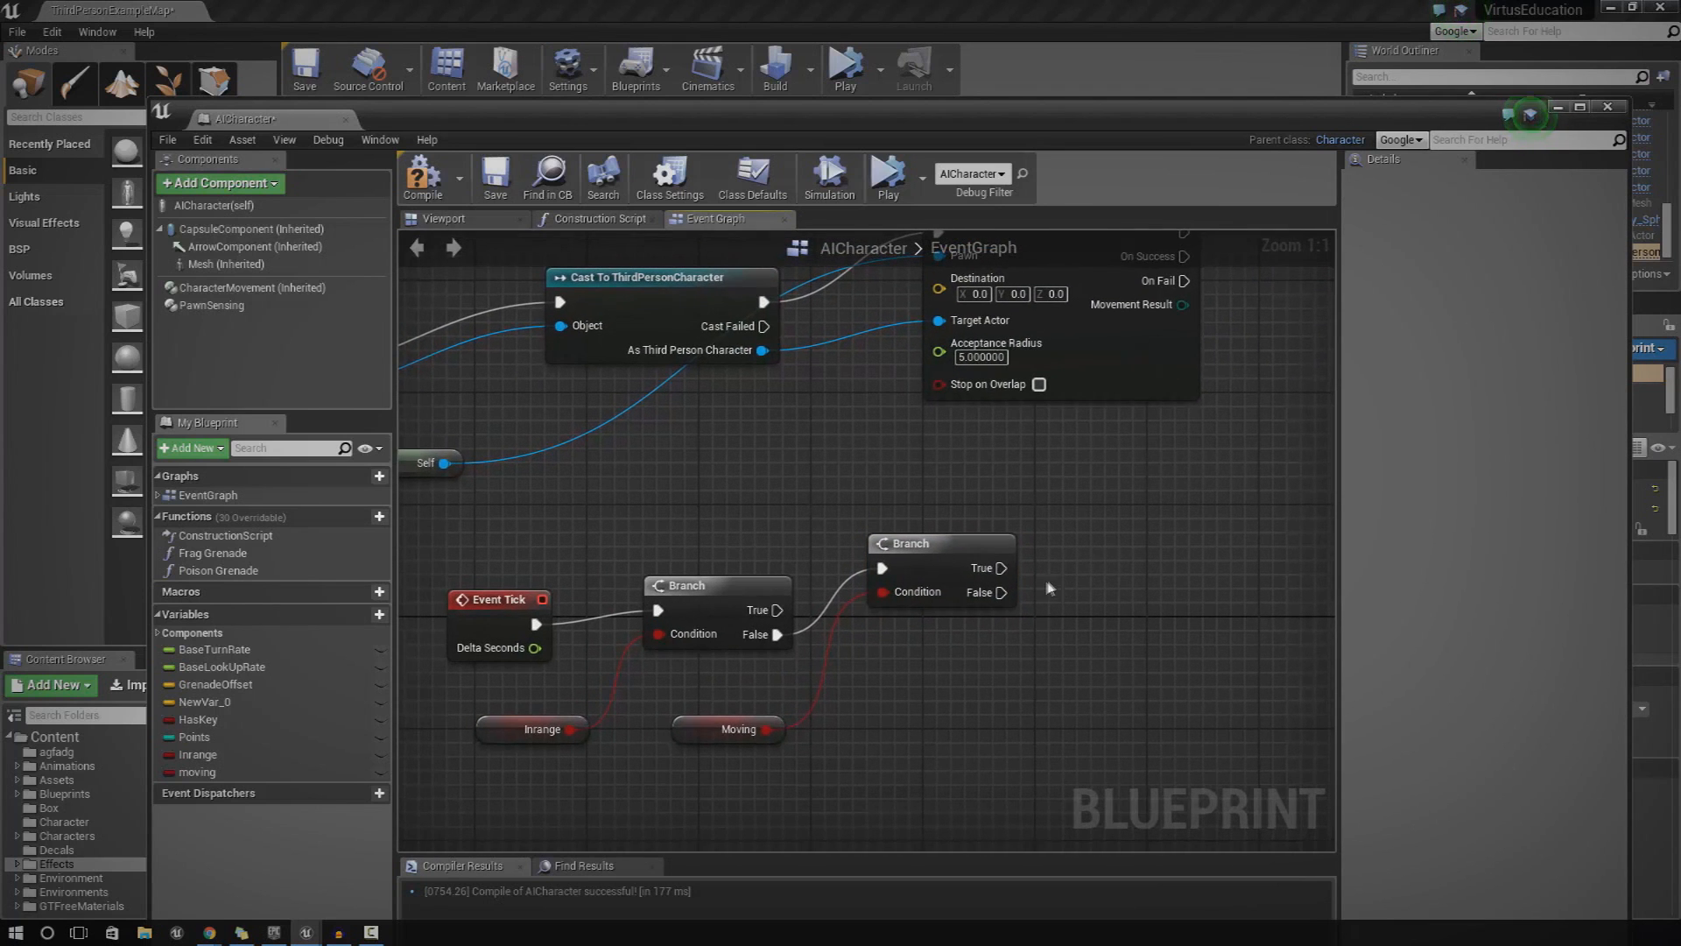
mouse_move(1032, 592)
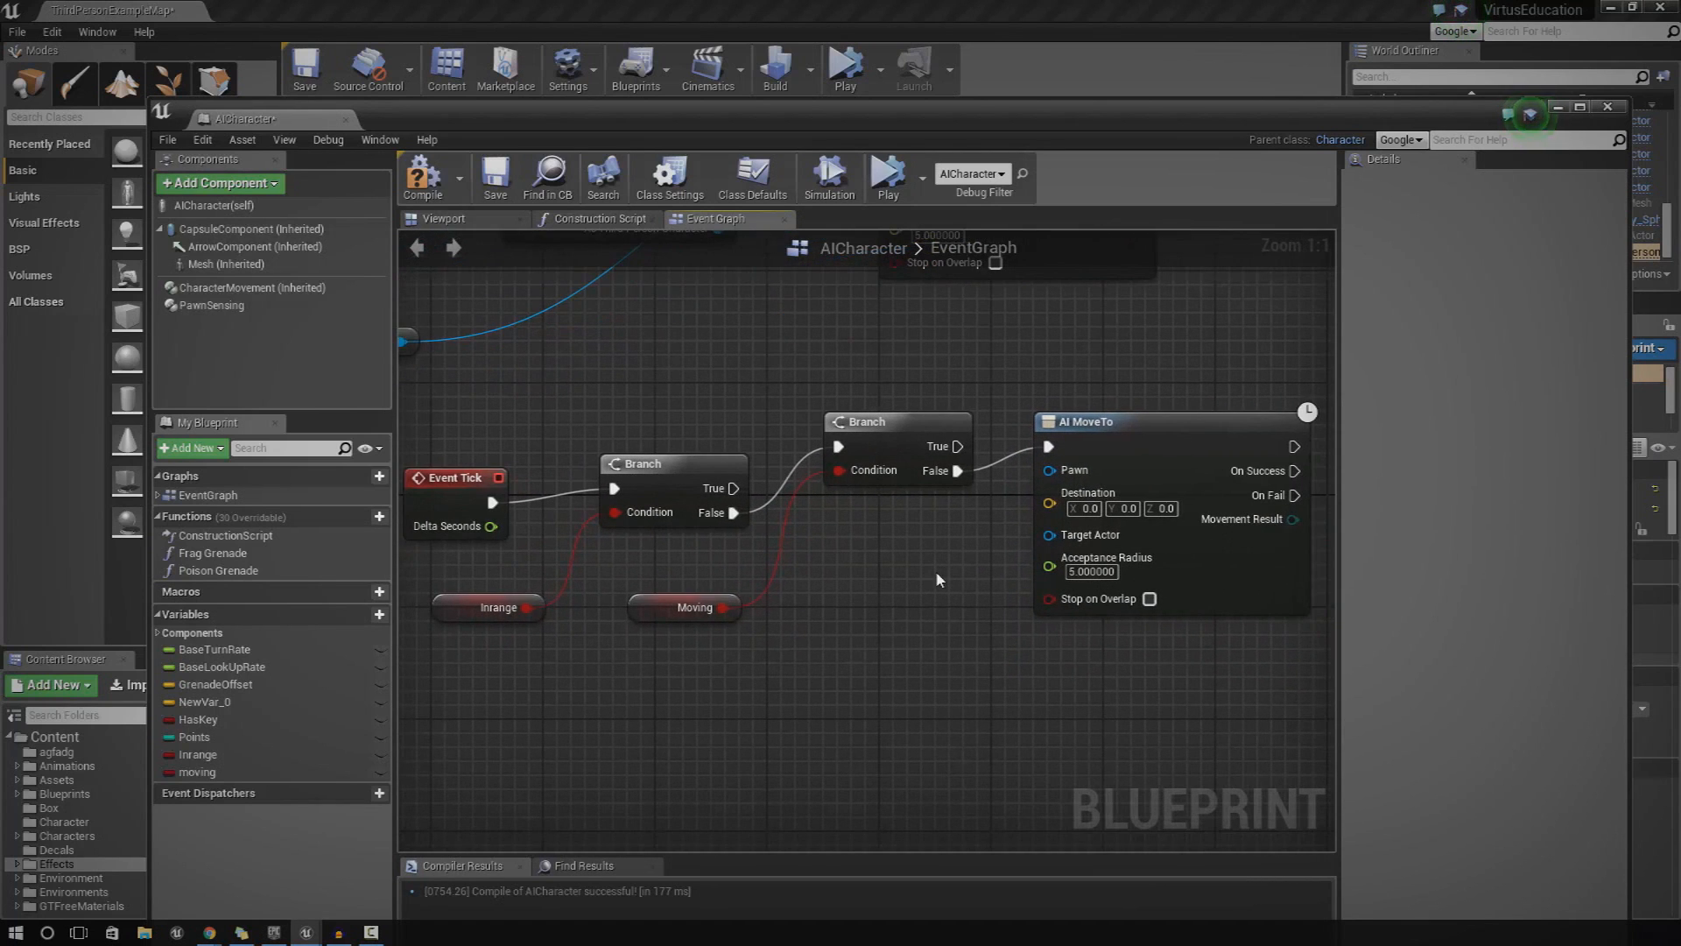
mouse_move(928, 579)
type("get random")
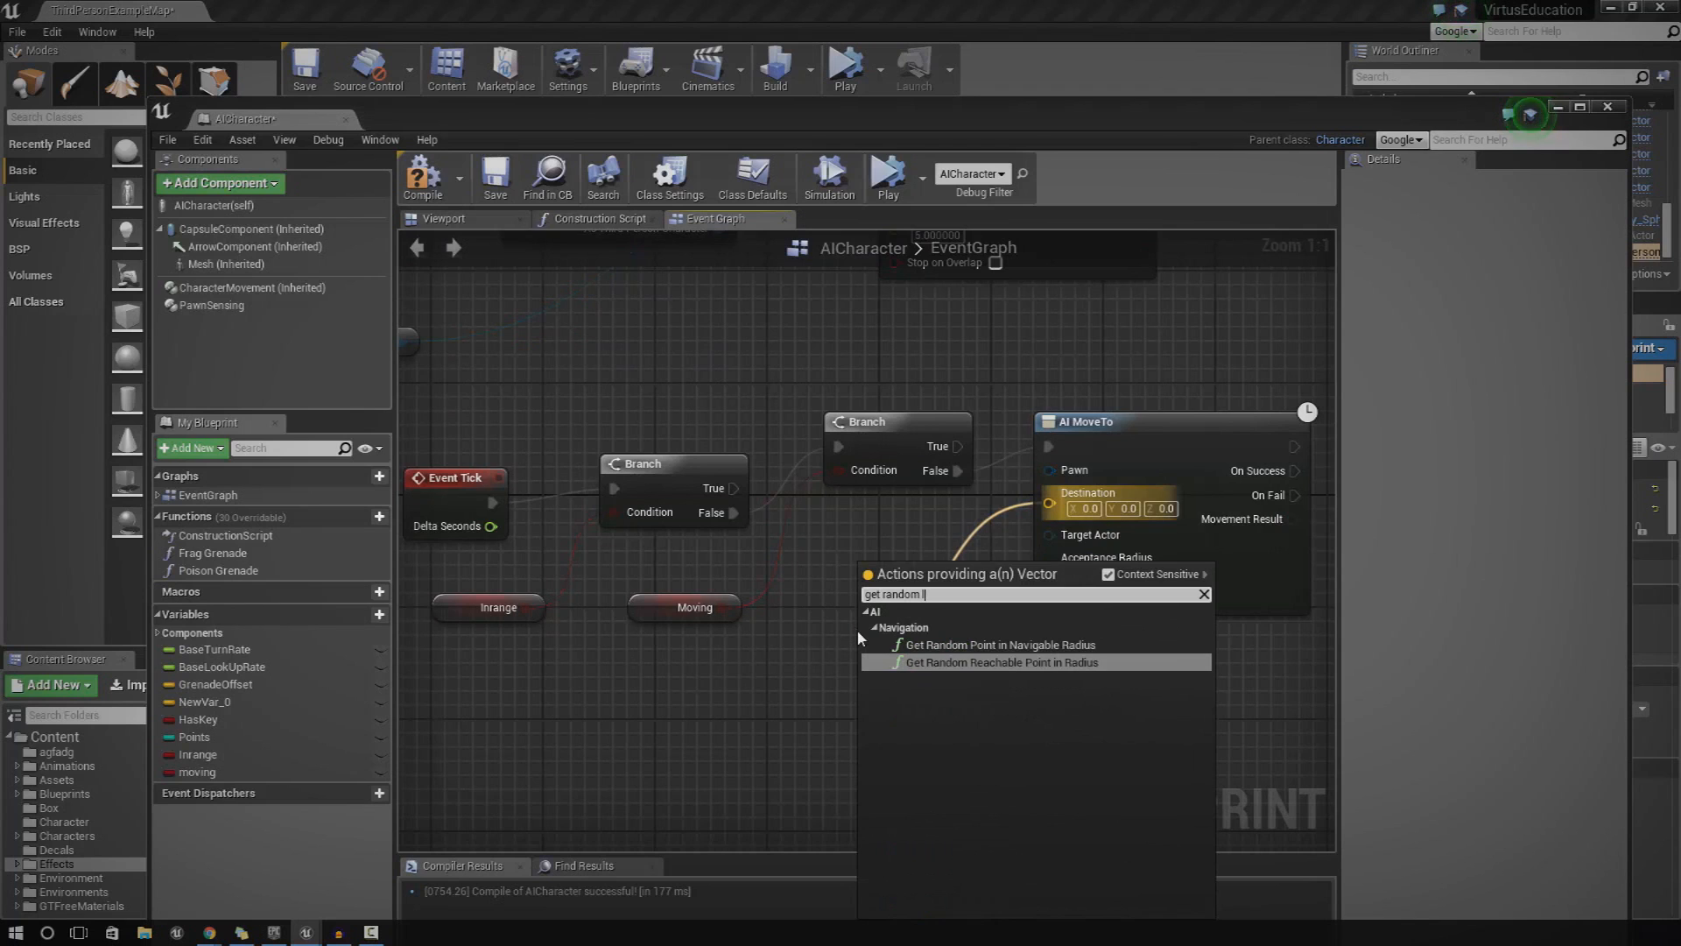
mouse_move(999, 645)
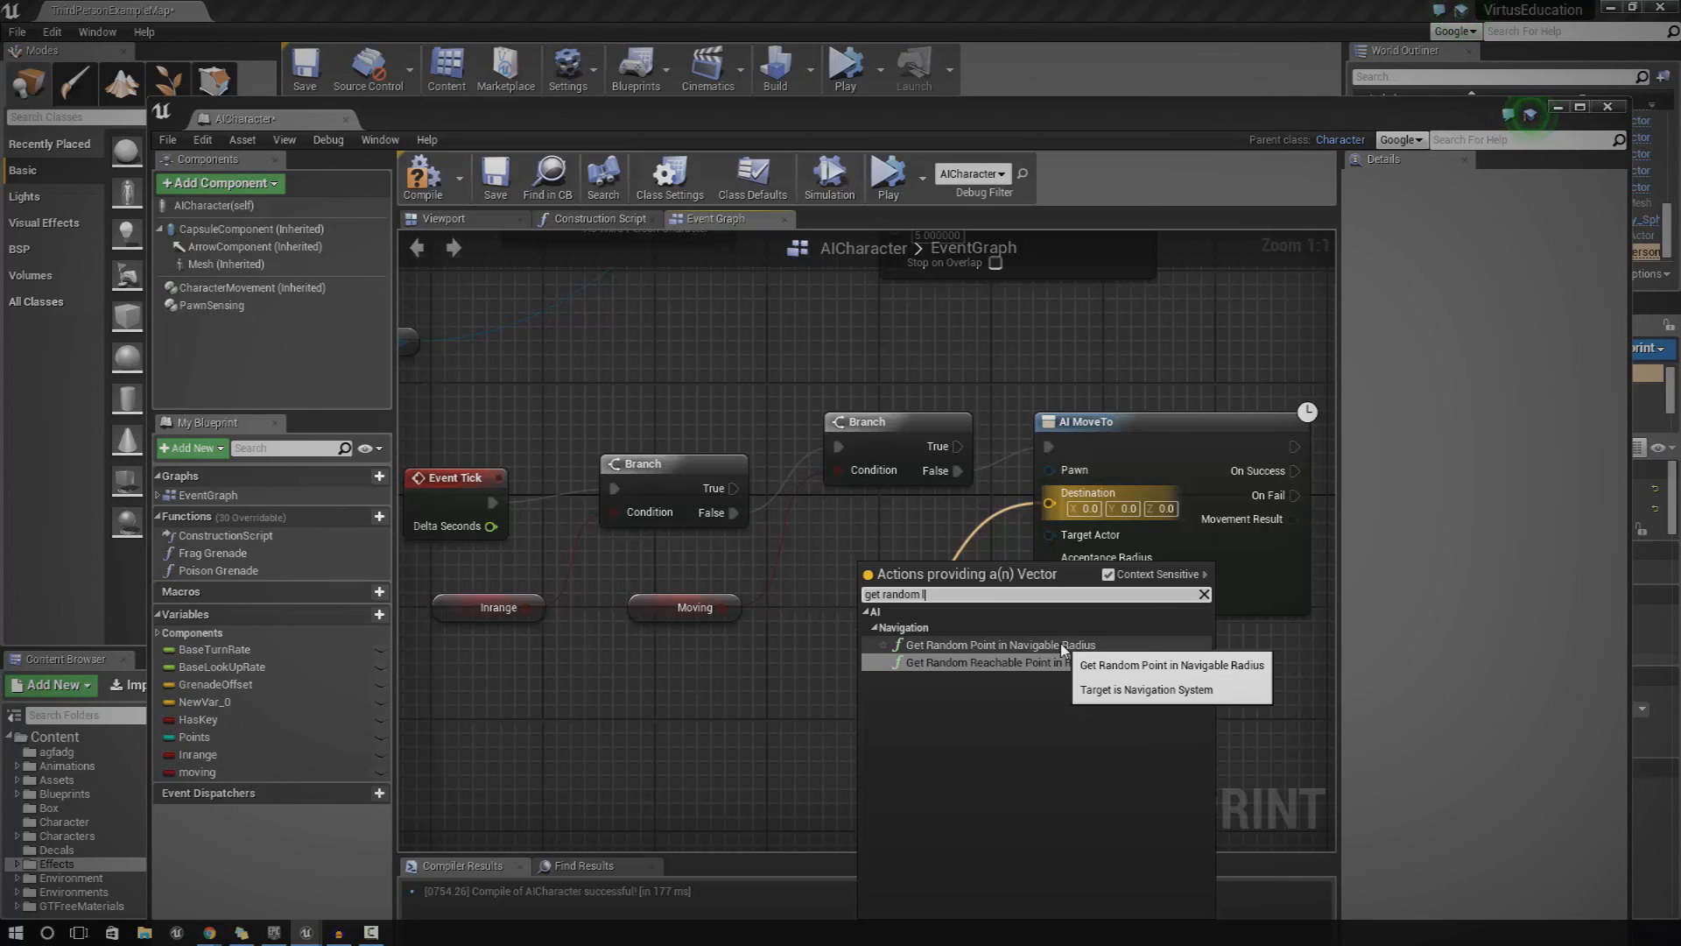
Connect a Get Random Point in Navigable Radius node to AI MoveTo's Destination
left_click(997, 644)
type("get actor")
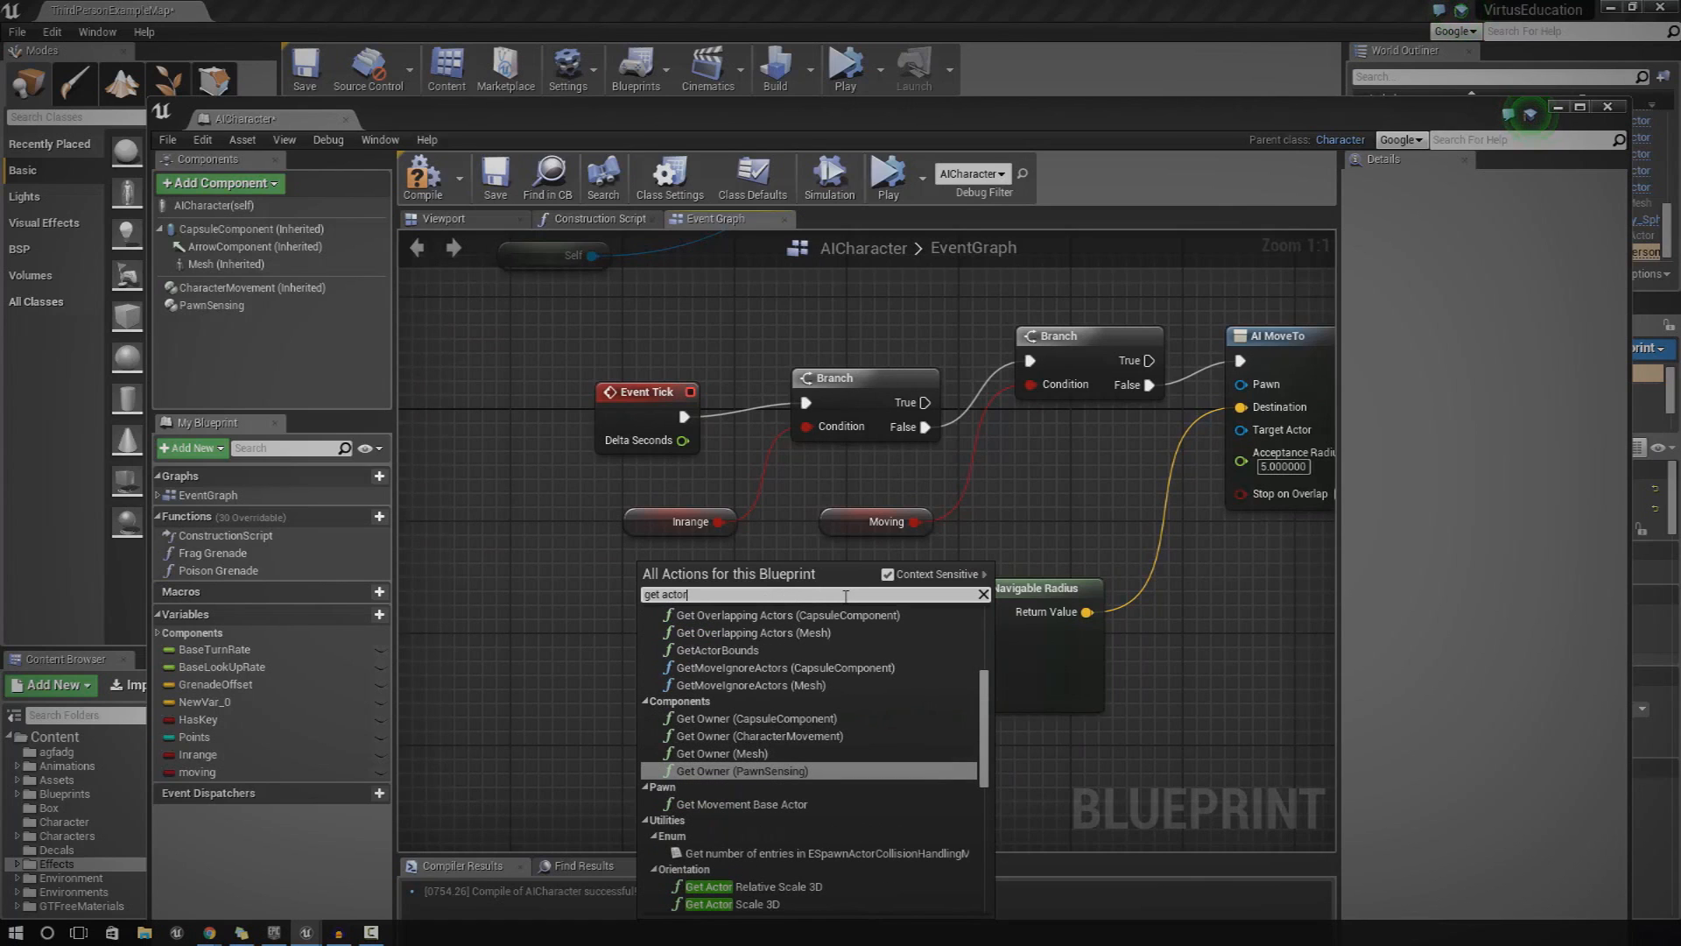
Feed GetActorLocation into the random point's Origin and set Radius to 500
type("loca")
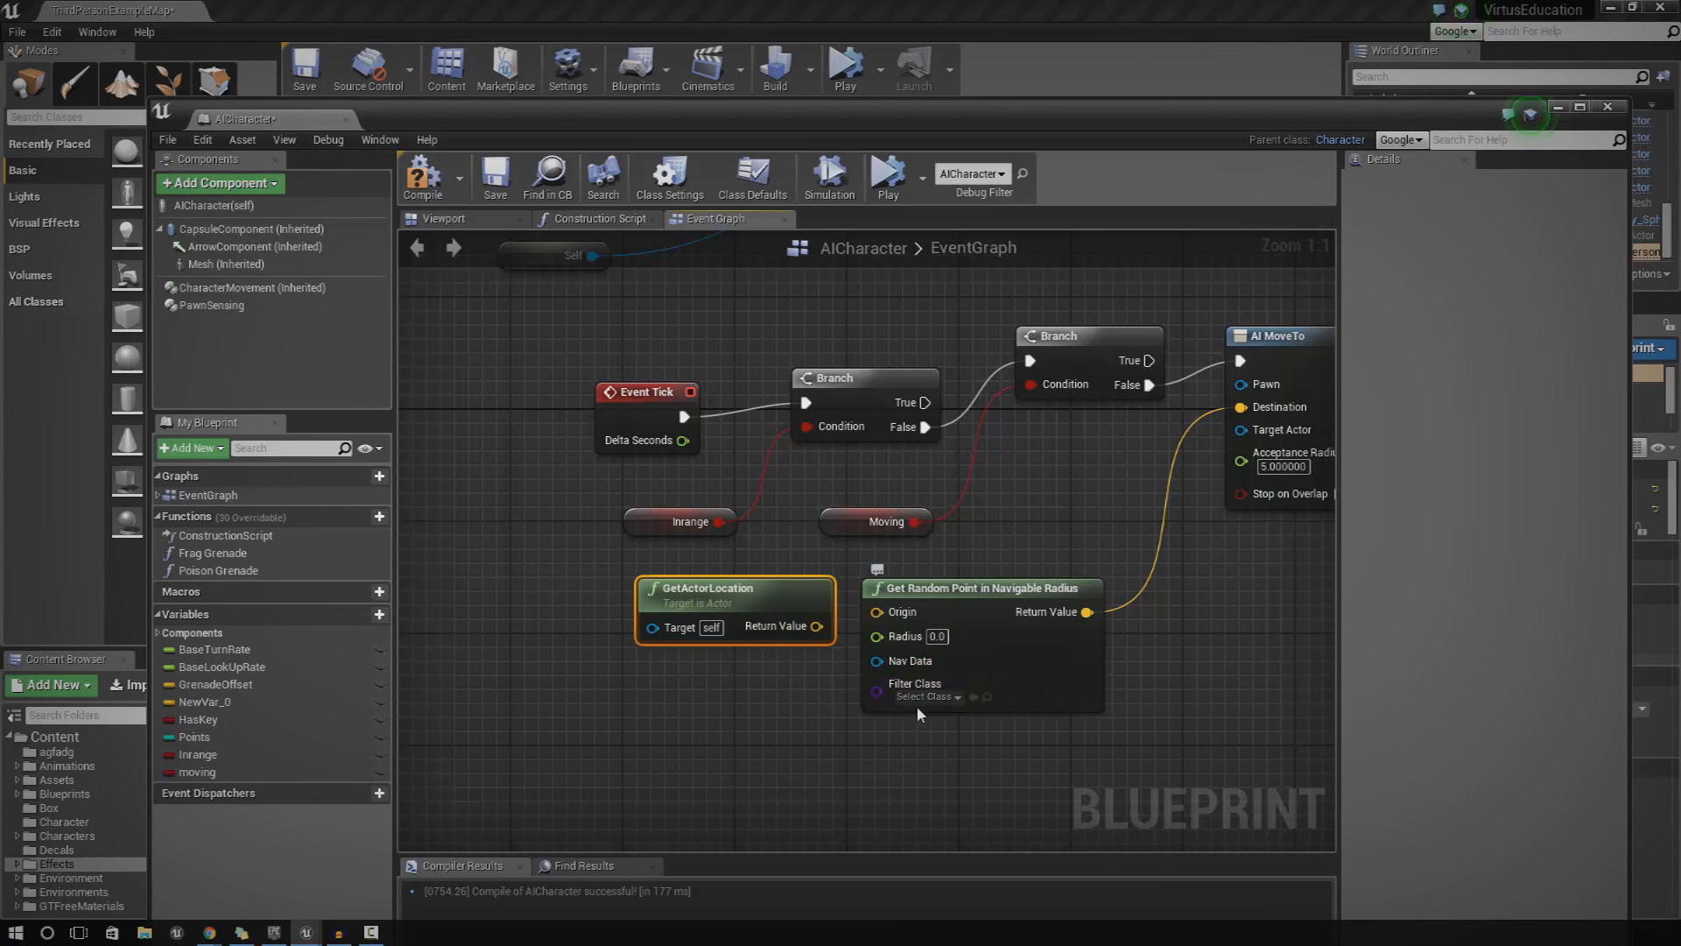
mouse_move(751, 598)
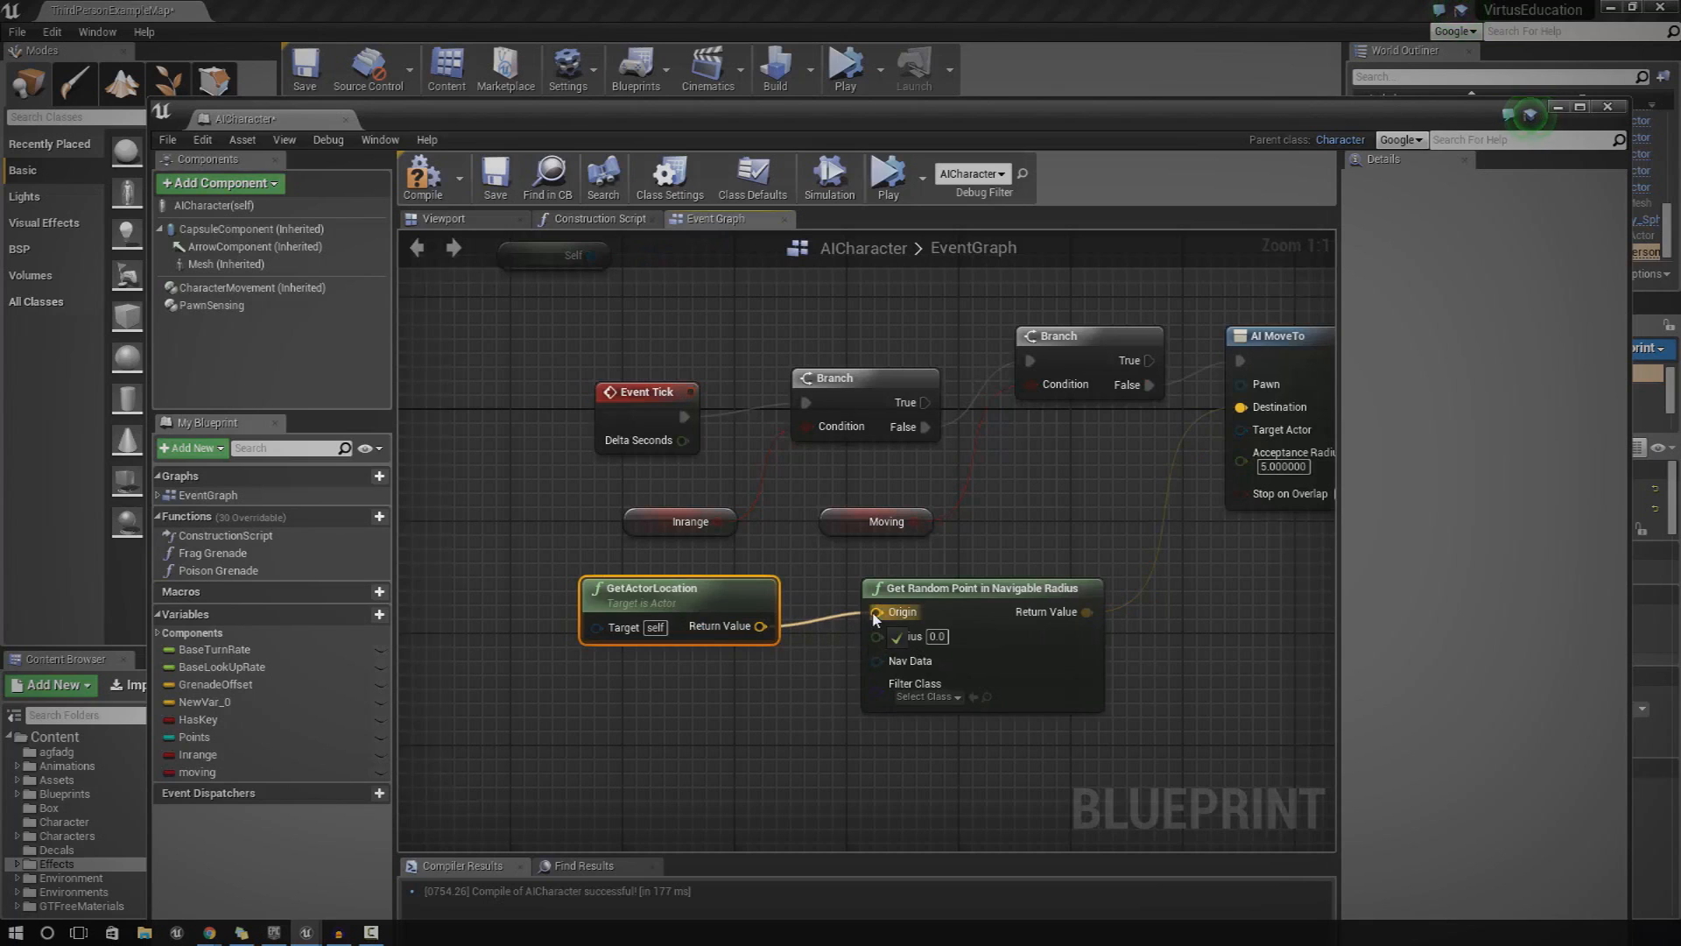
mouse_move(875, 611)
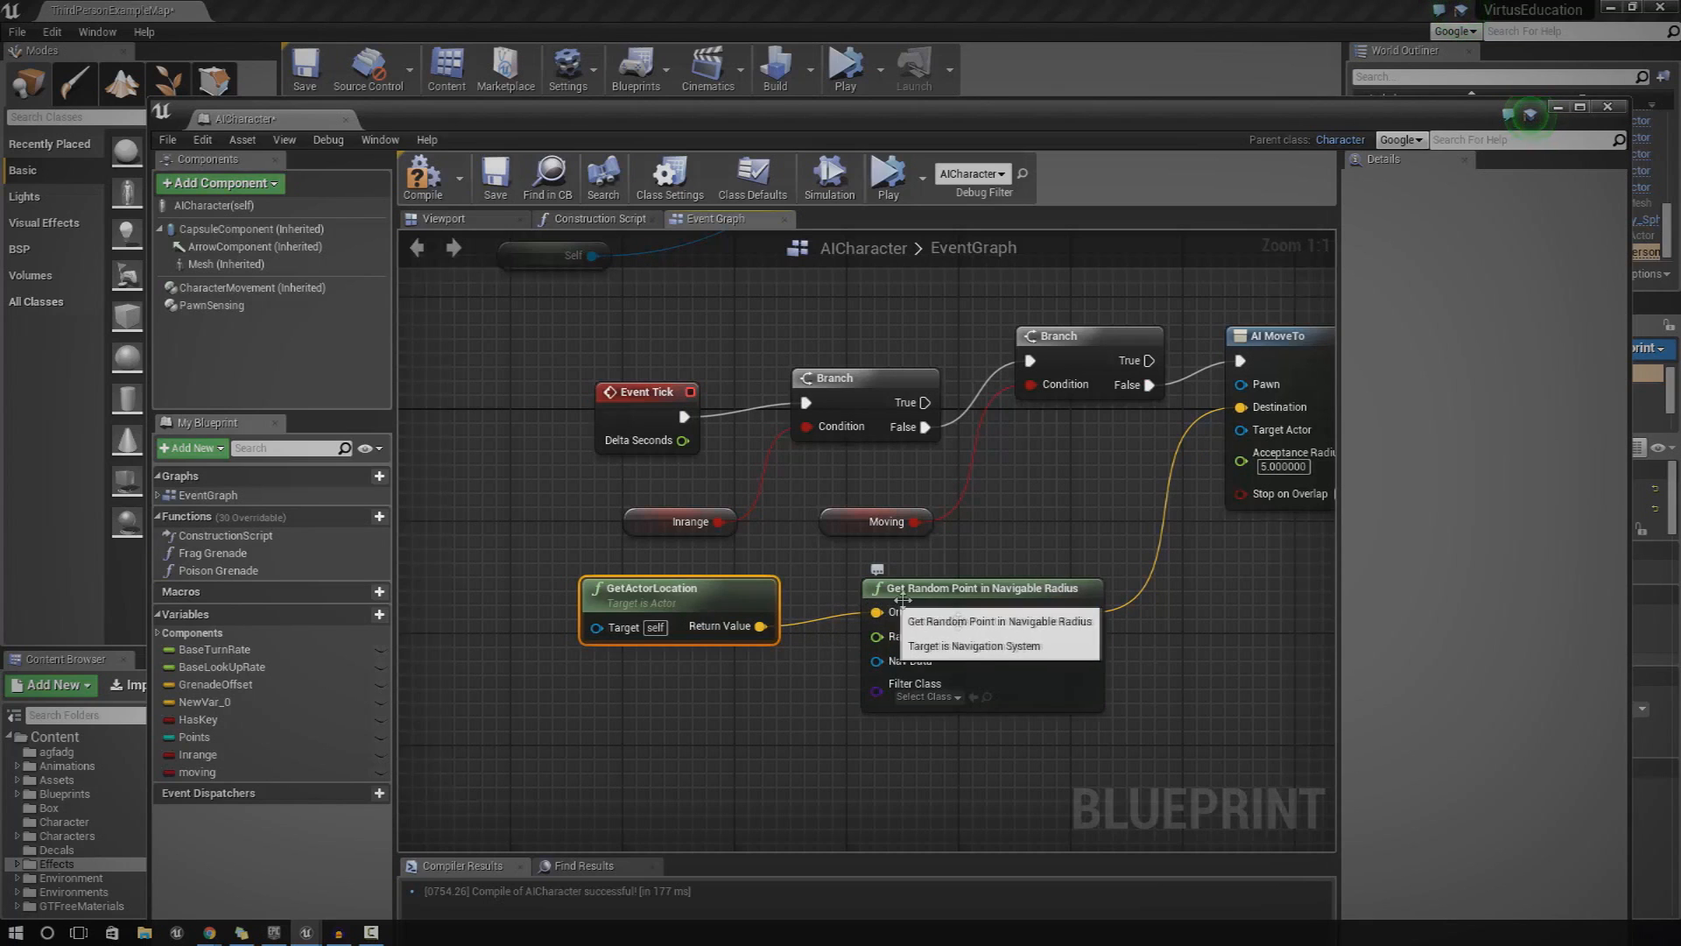
mouse_move(954, 665)
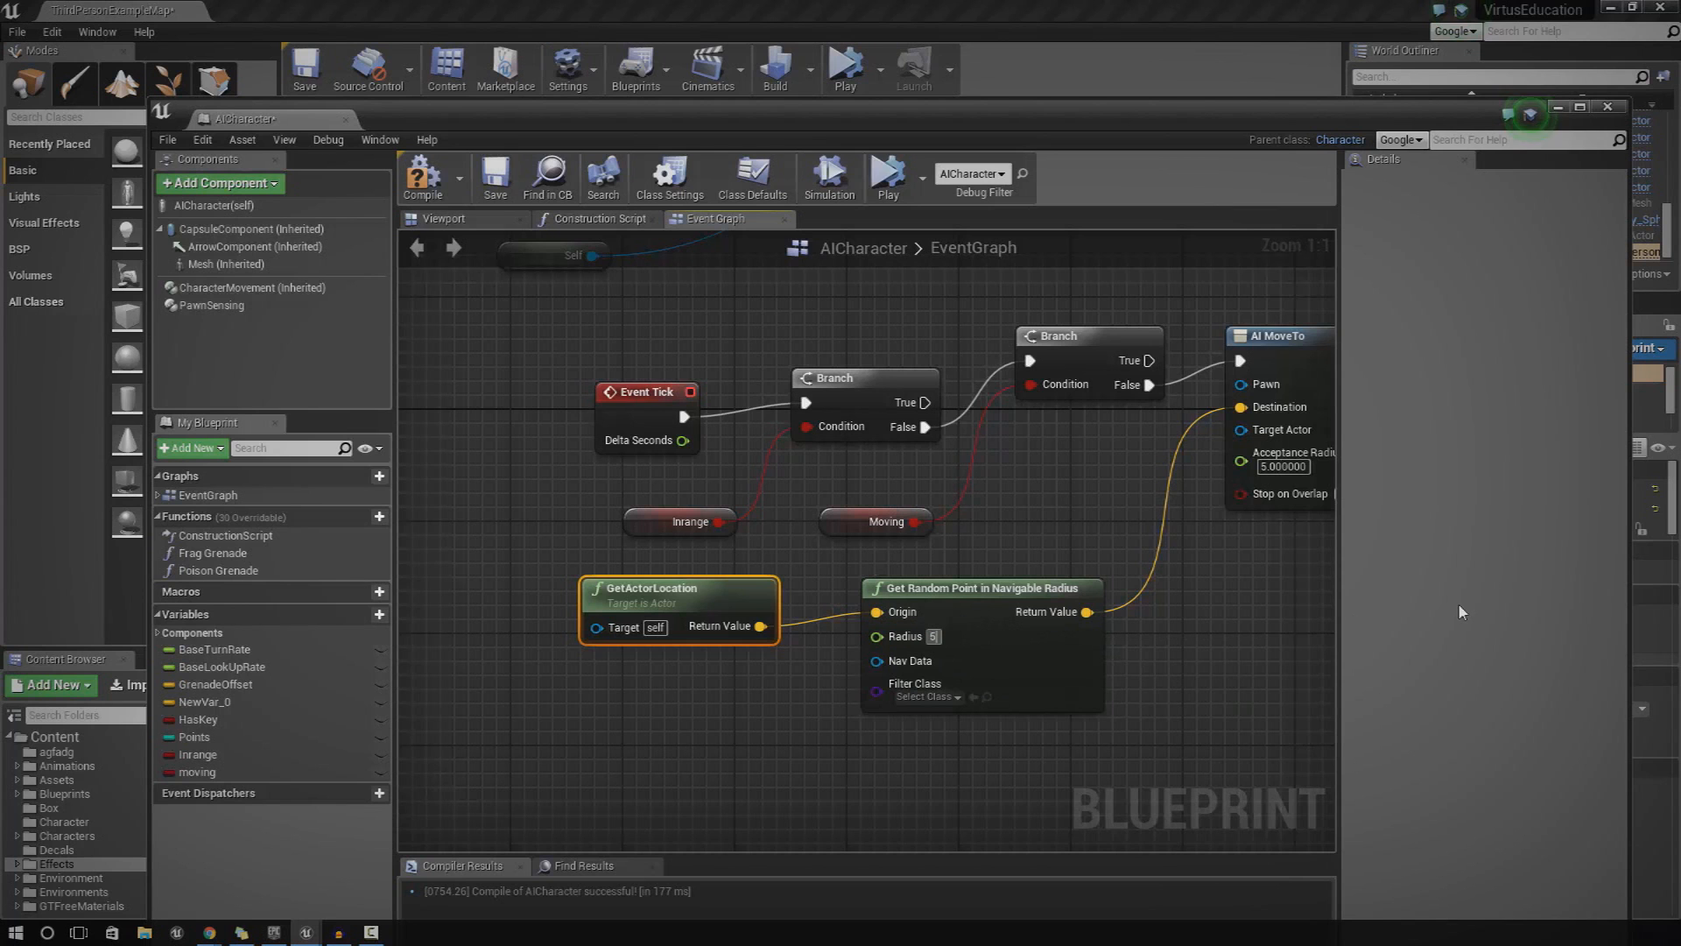
type("500")
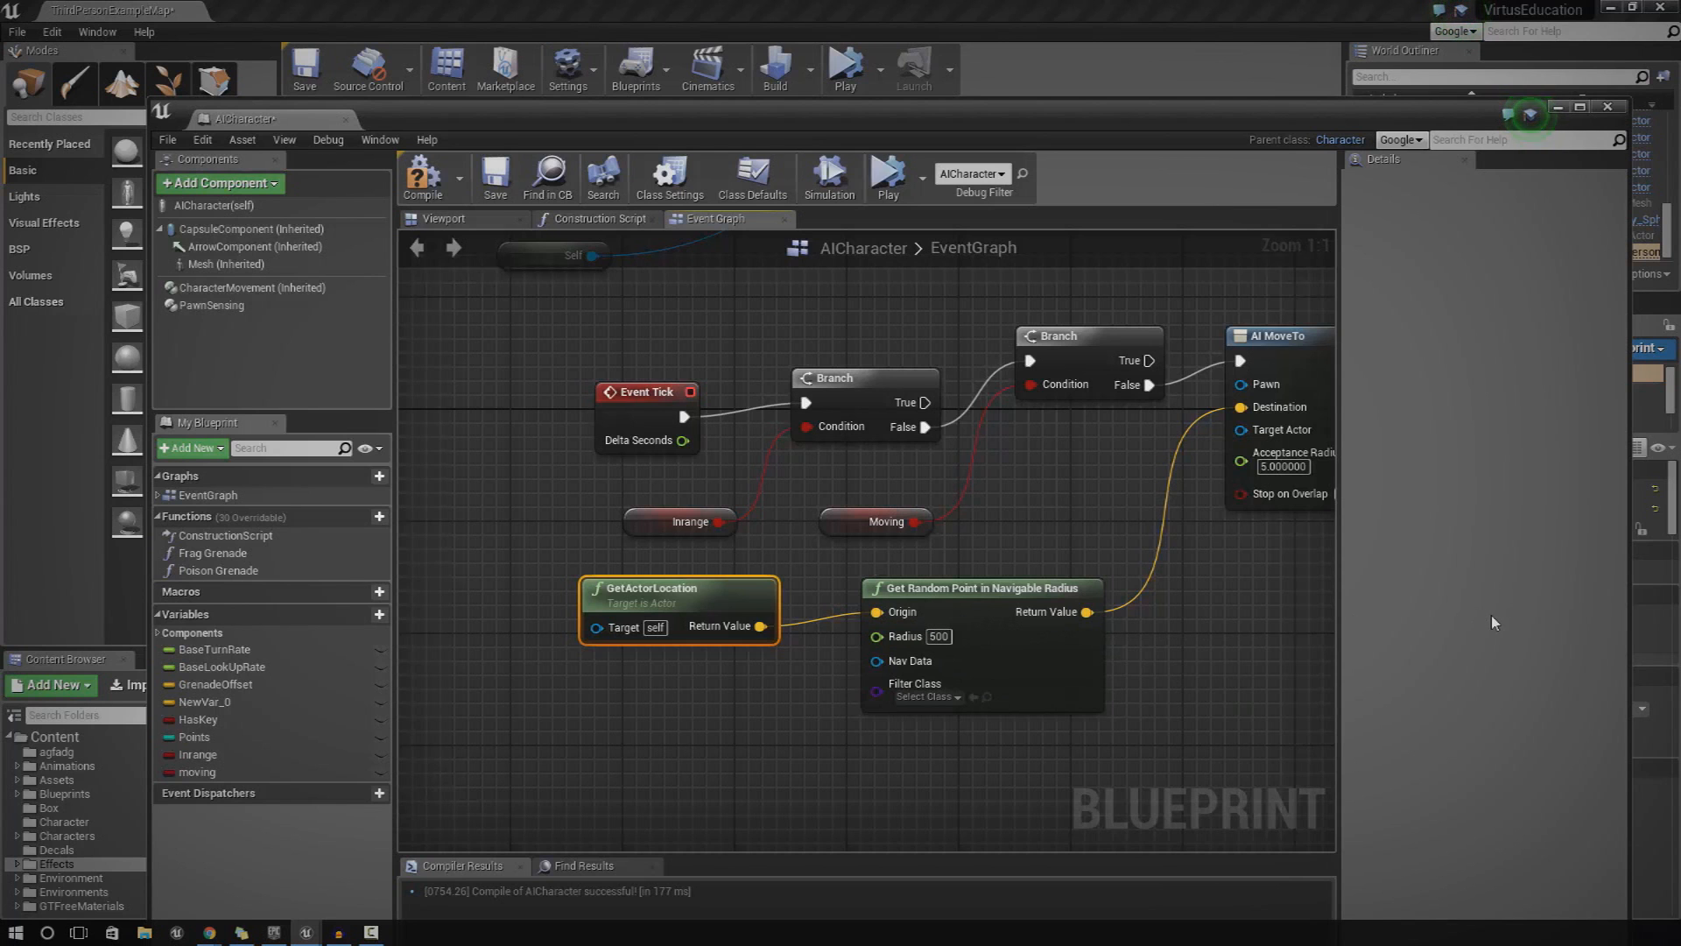
mouse_move(1298, 598)
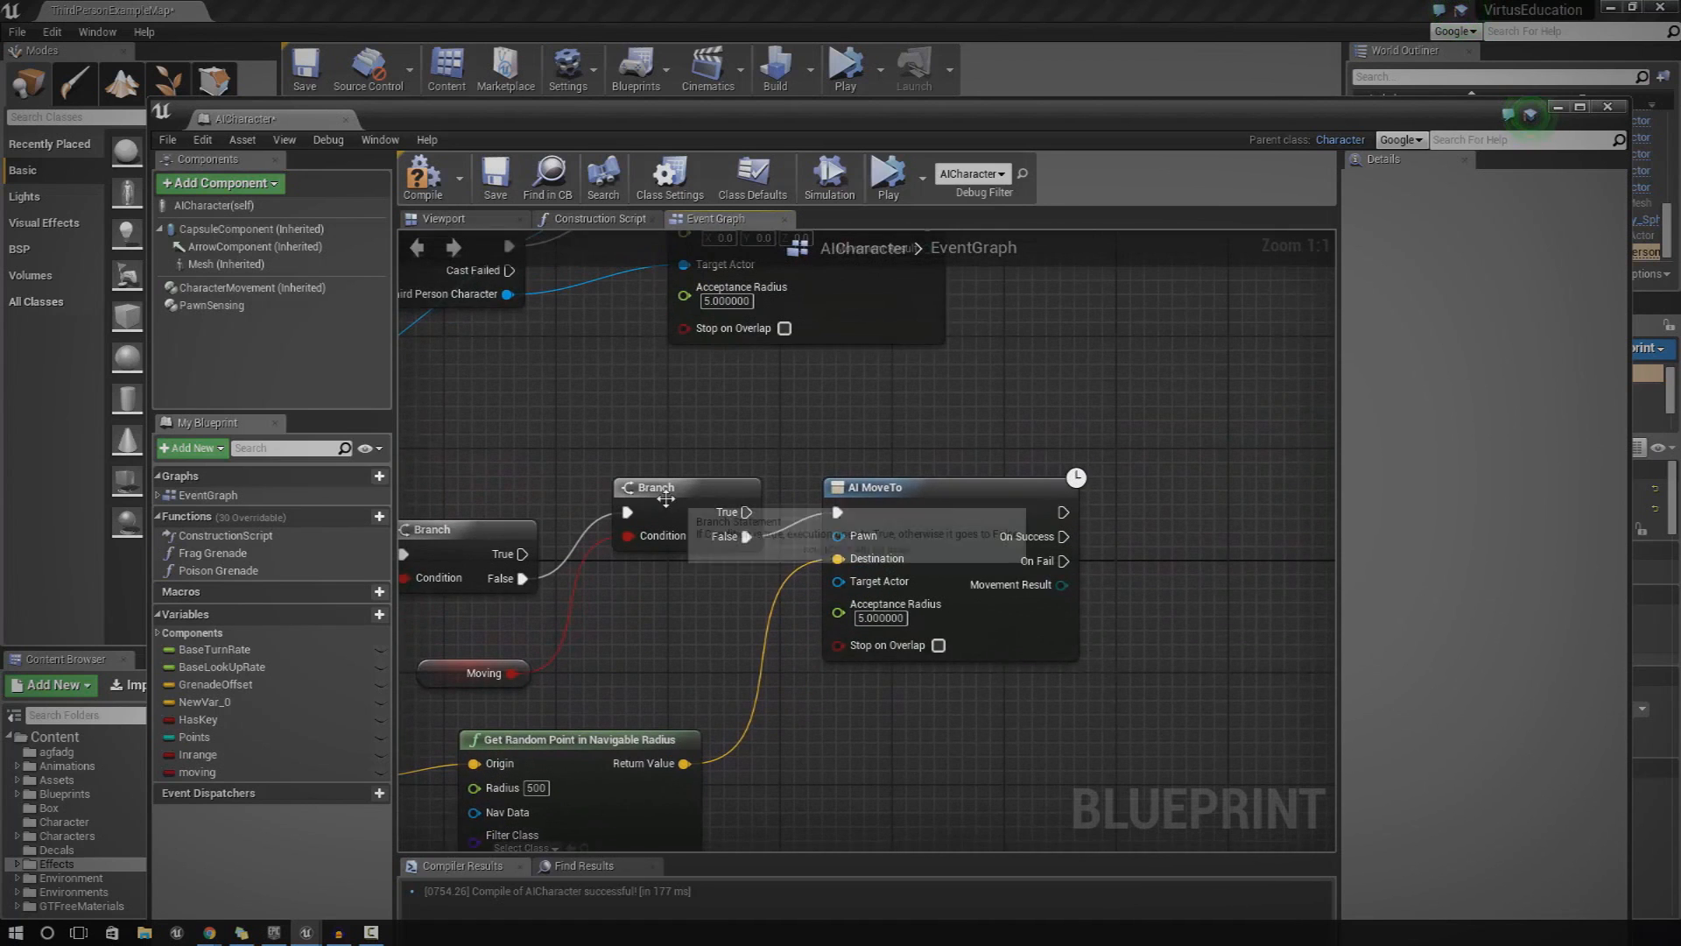
mouse_move(1032, 536)
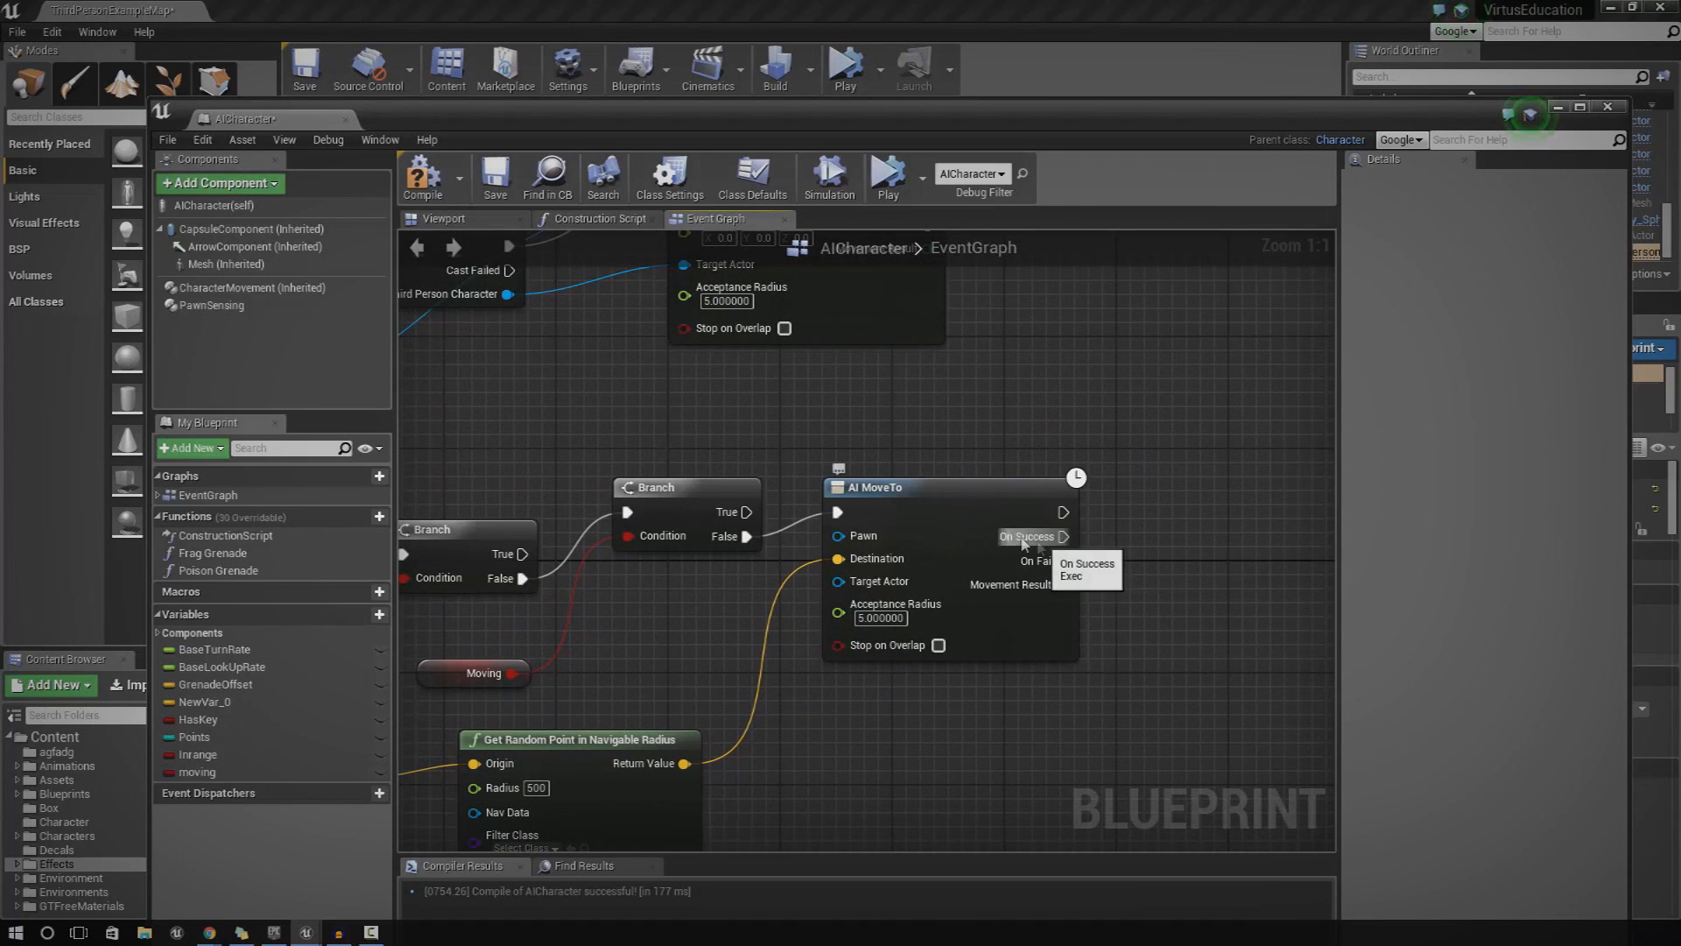
mouse_move(840, 469)
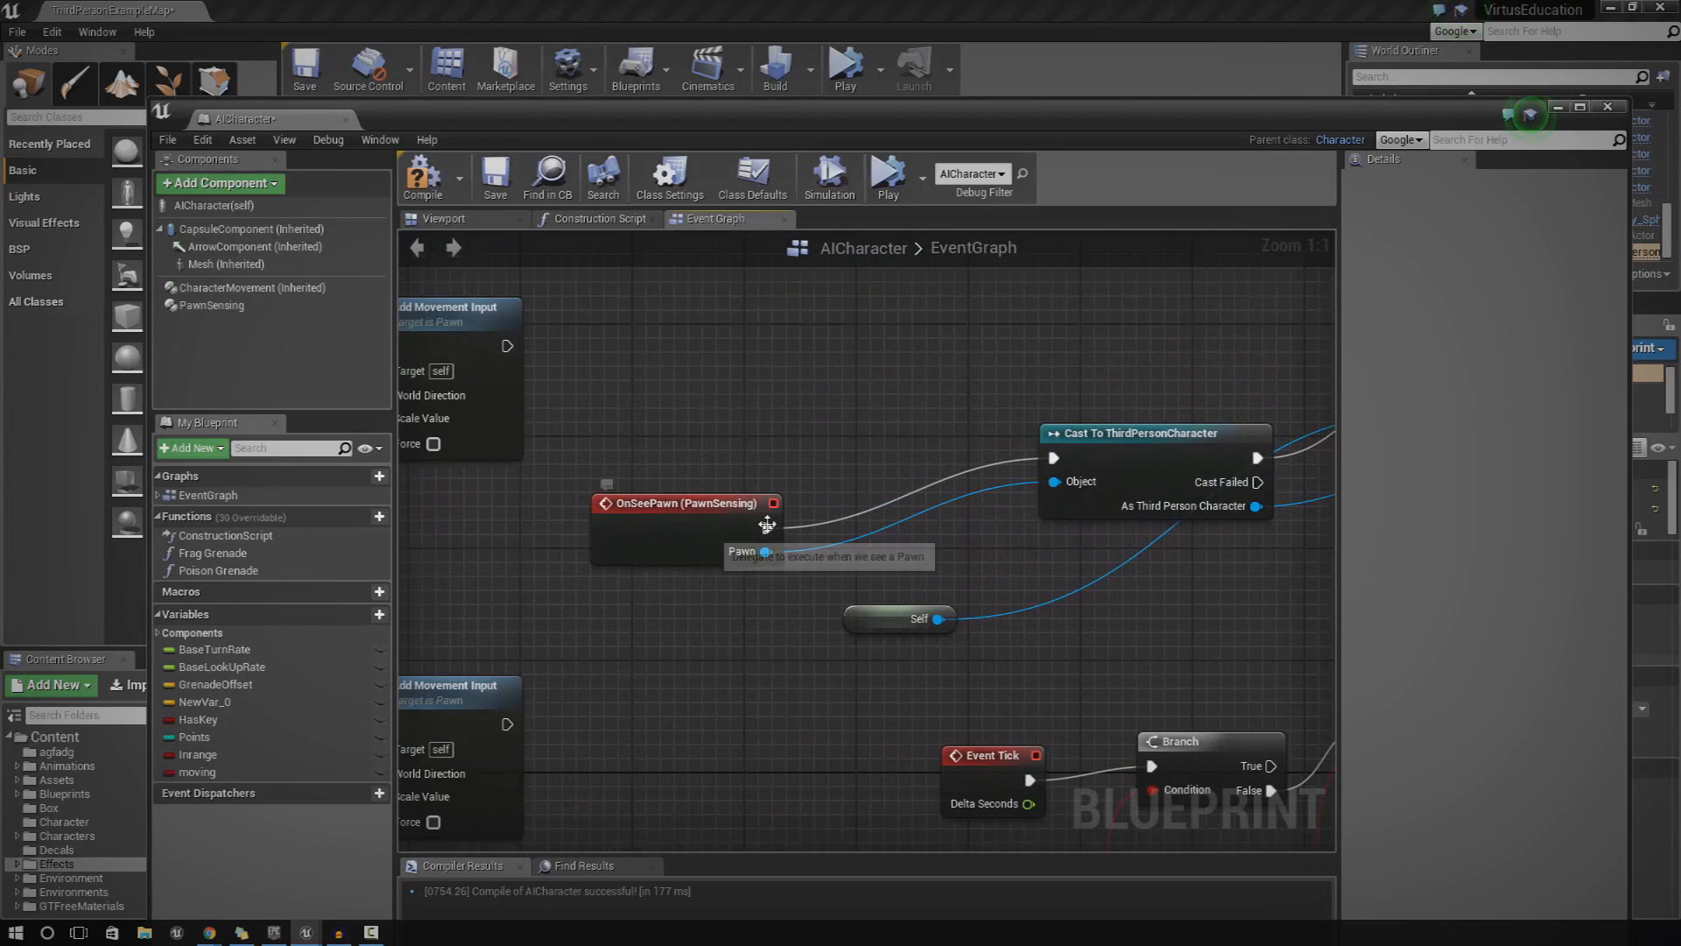
mouse_move(768, 527)
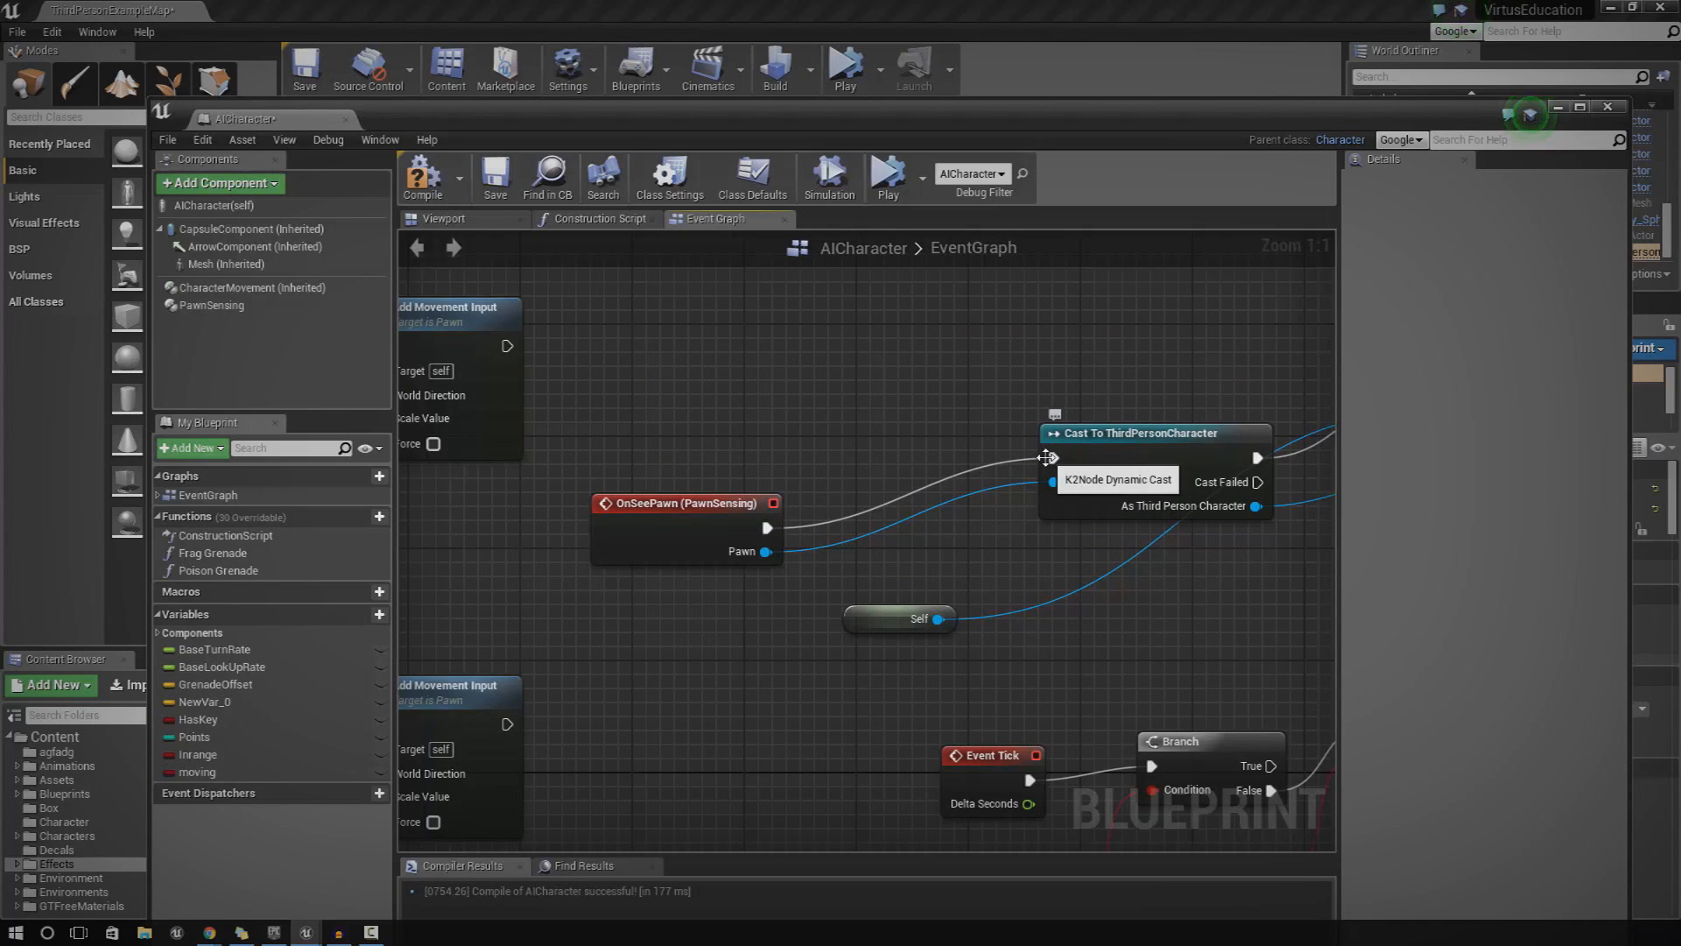
mouse_move(662, 547)
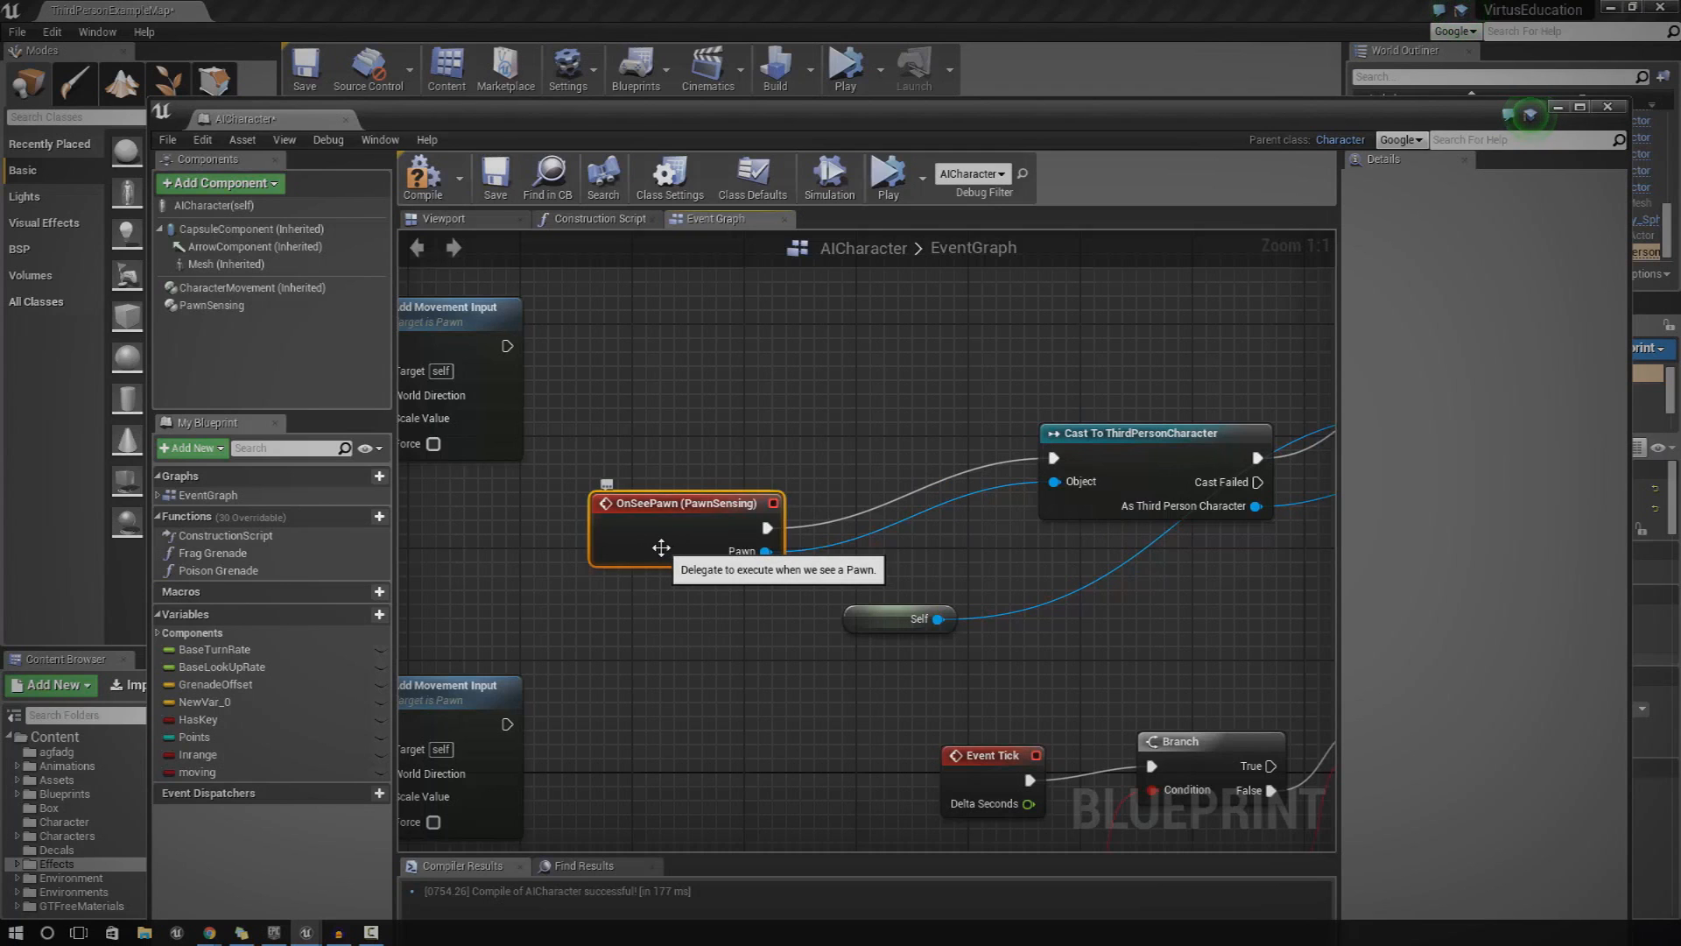
mouse_move(834, 400)
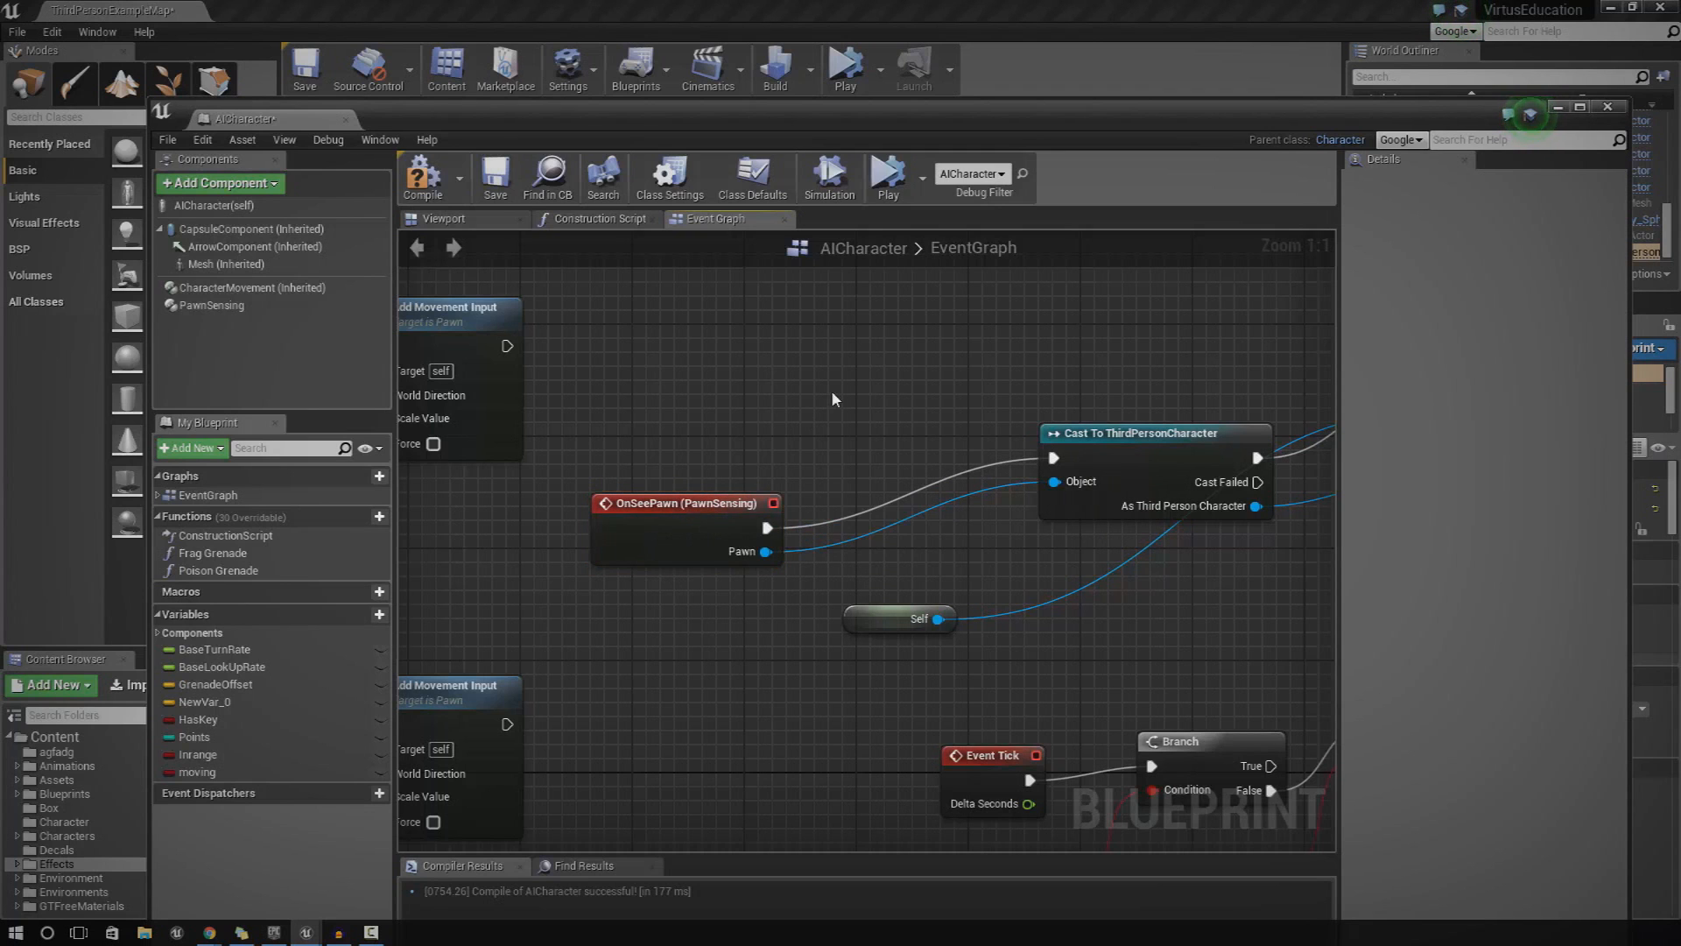
left_click(204, 754)
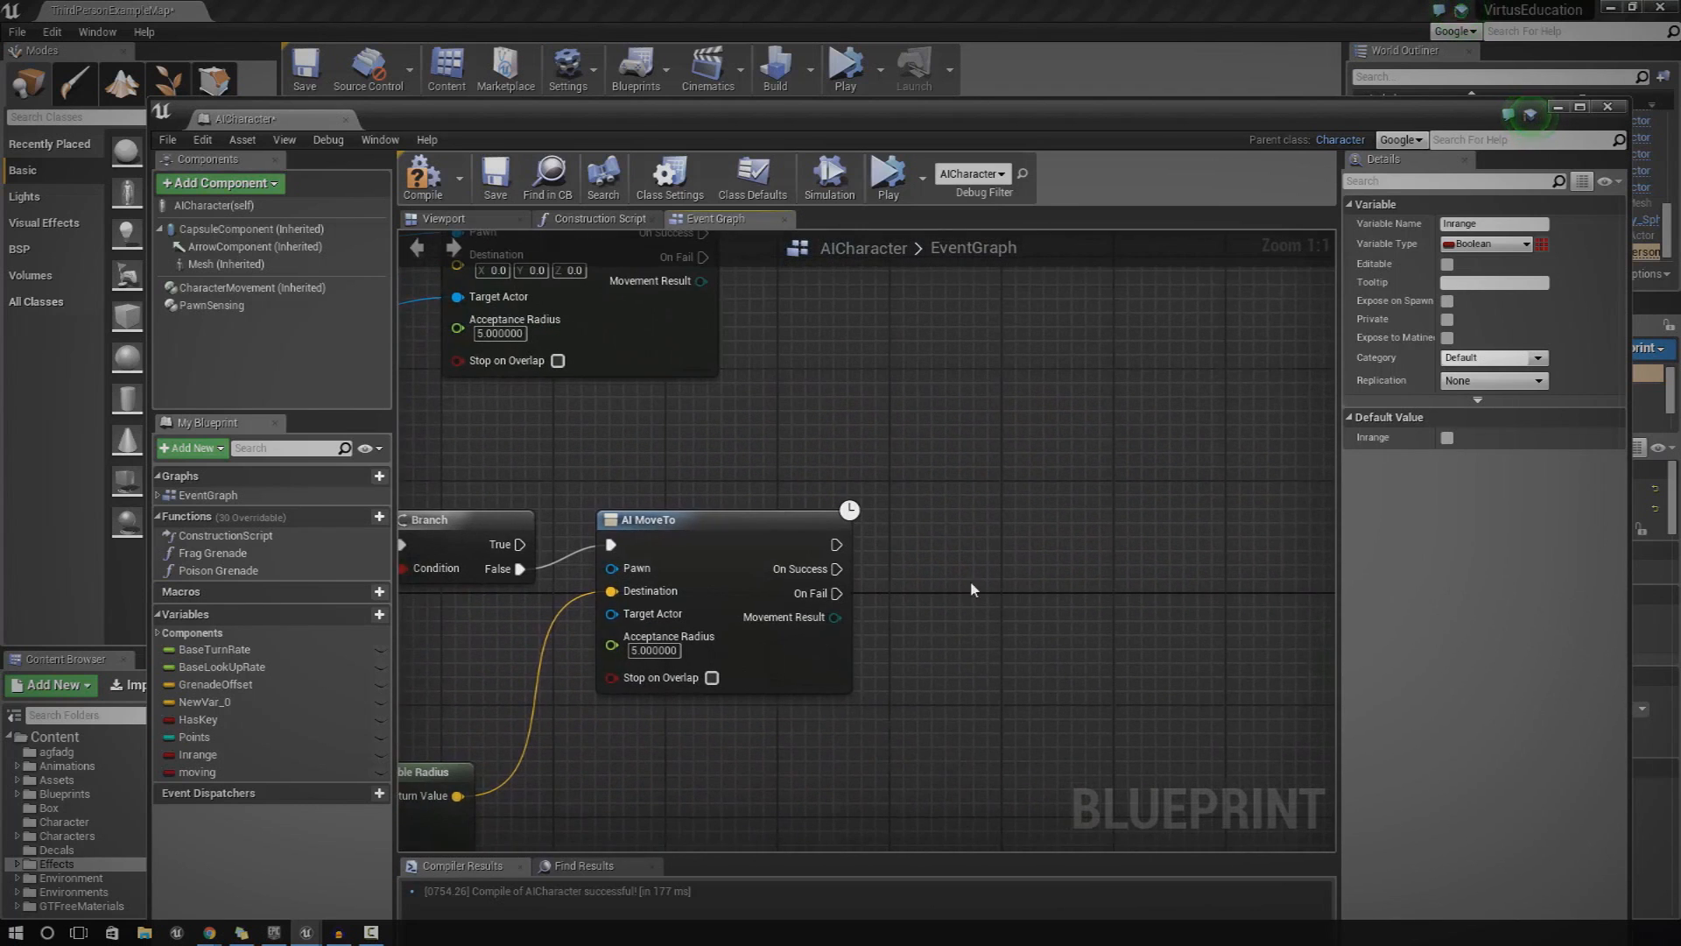
mouse_move(220, 772)
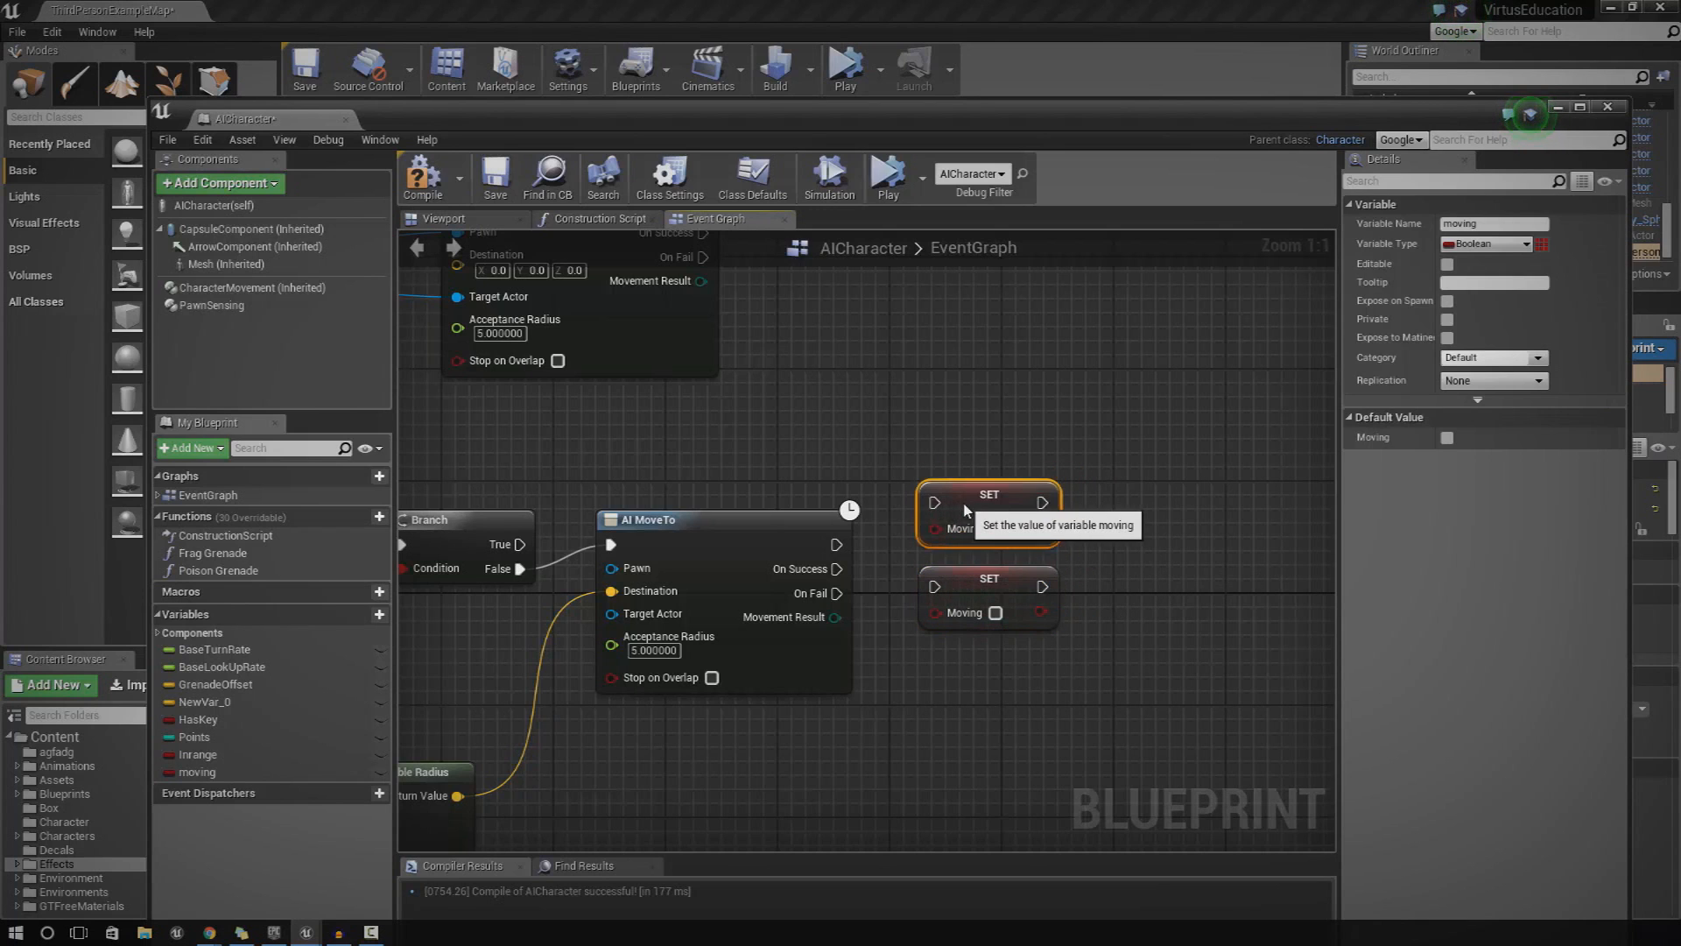
mouse_move(995, 527)
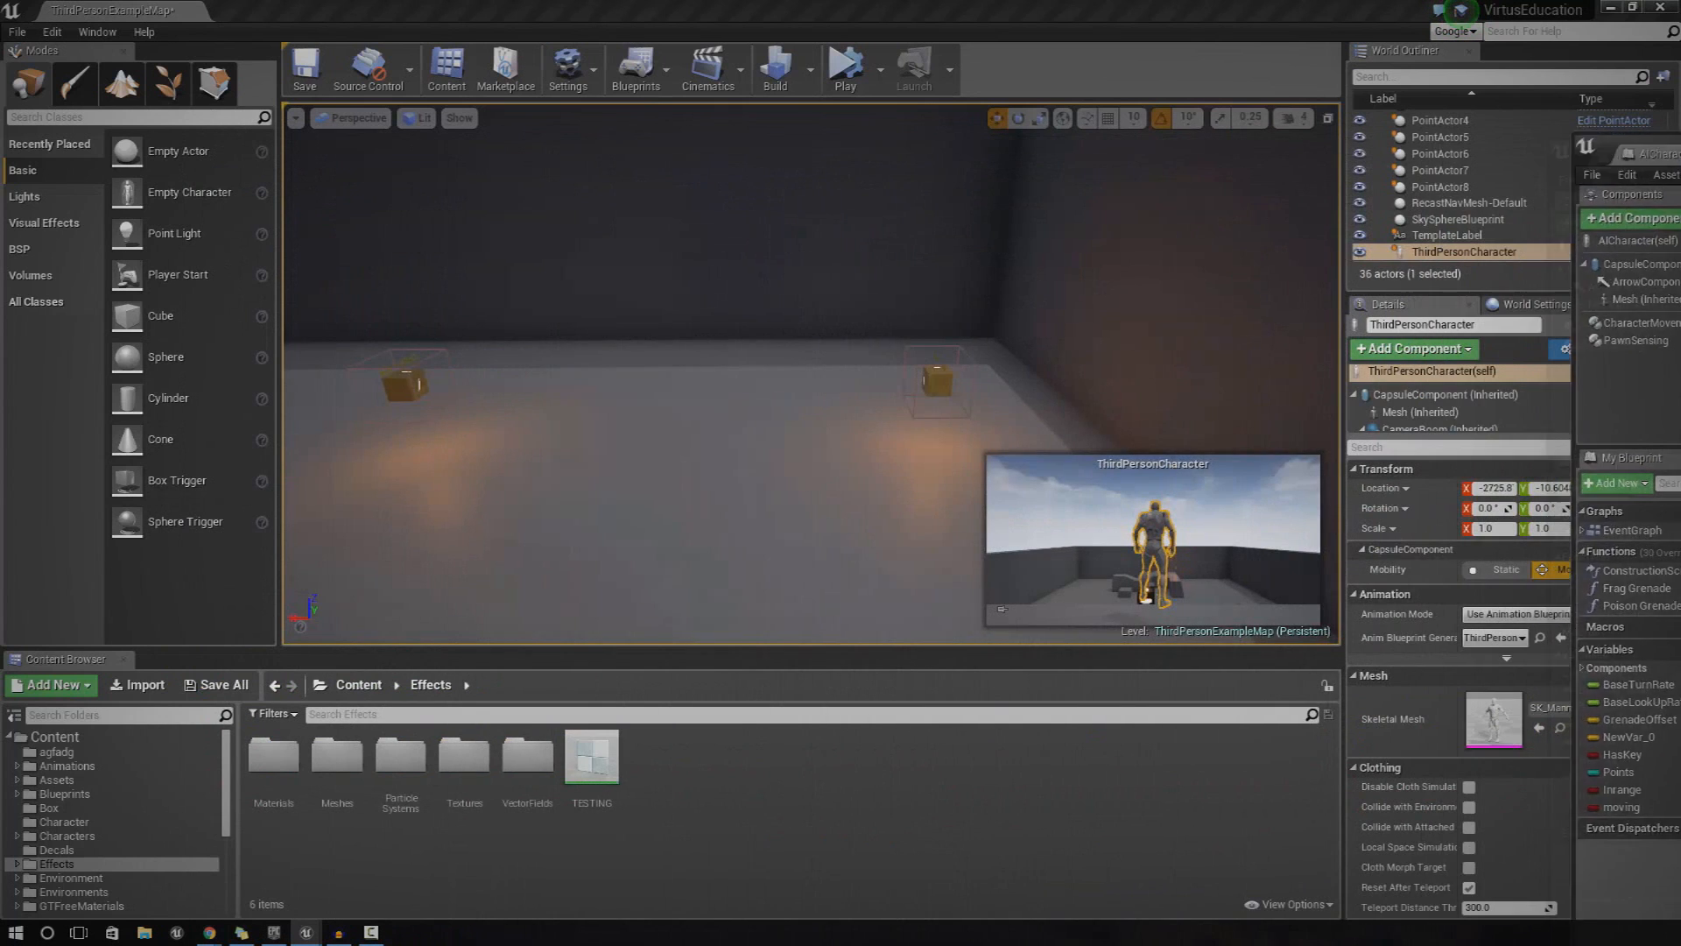
mouse_move(846, 66)
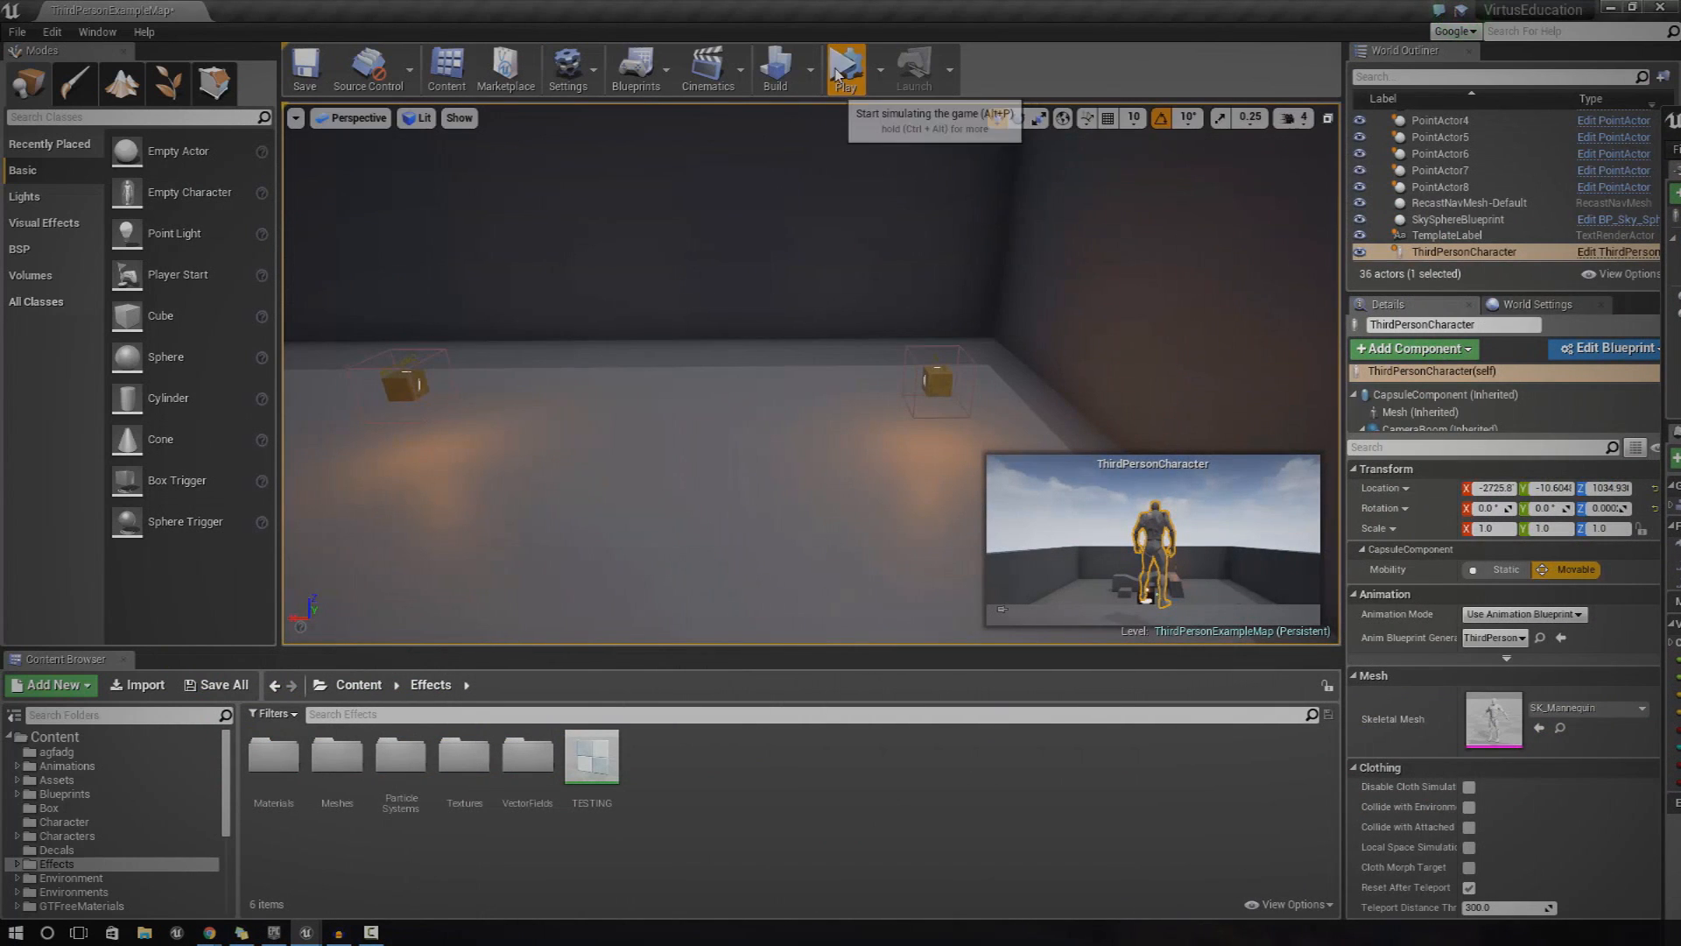
Simulate, stop after the errors, then play the level to watch the AI wander
left_click(844, 64)
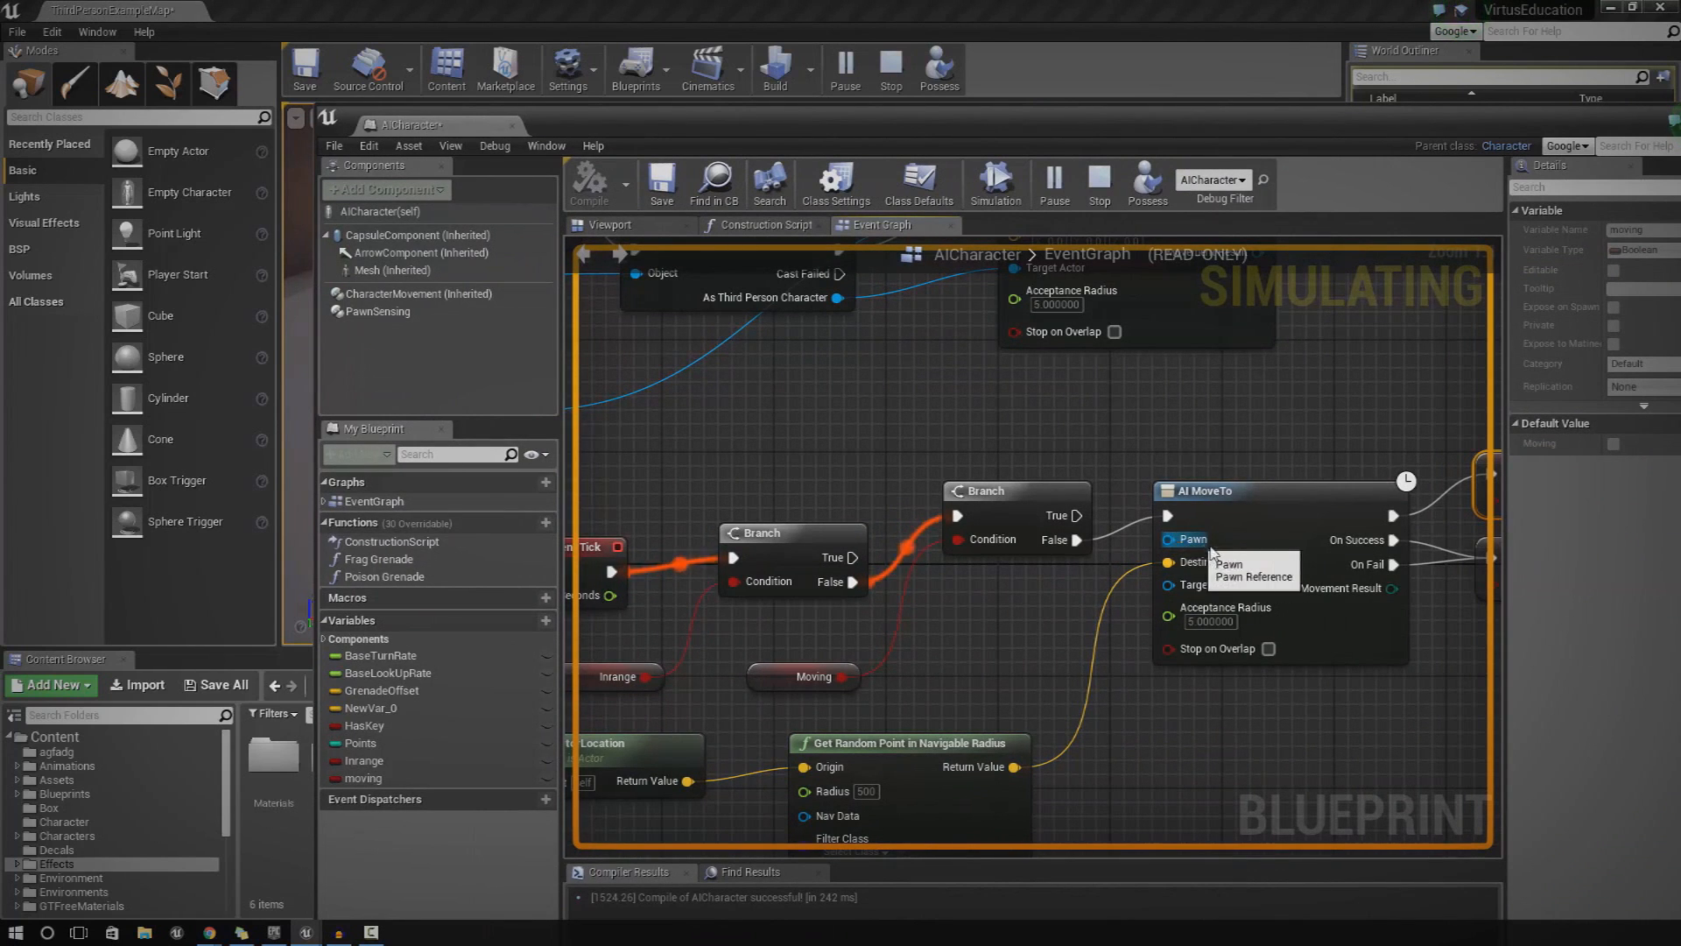
mouse_move(1262, 539)
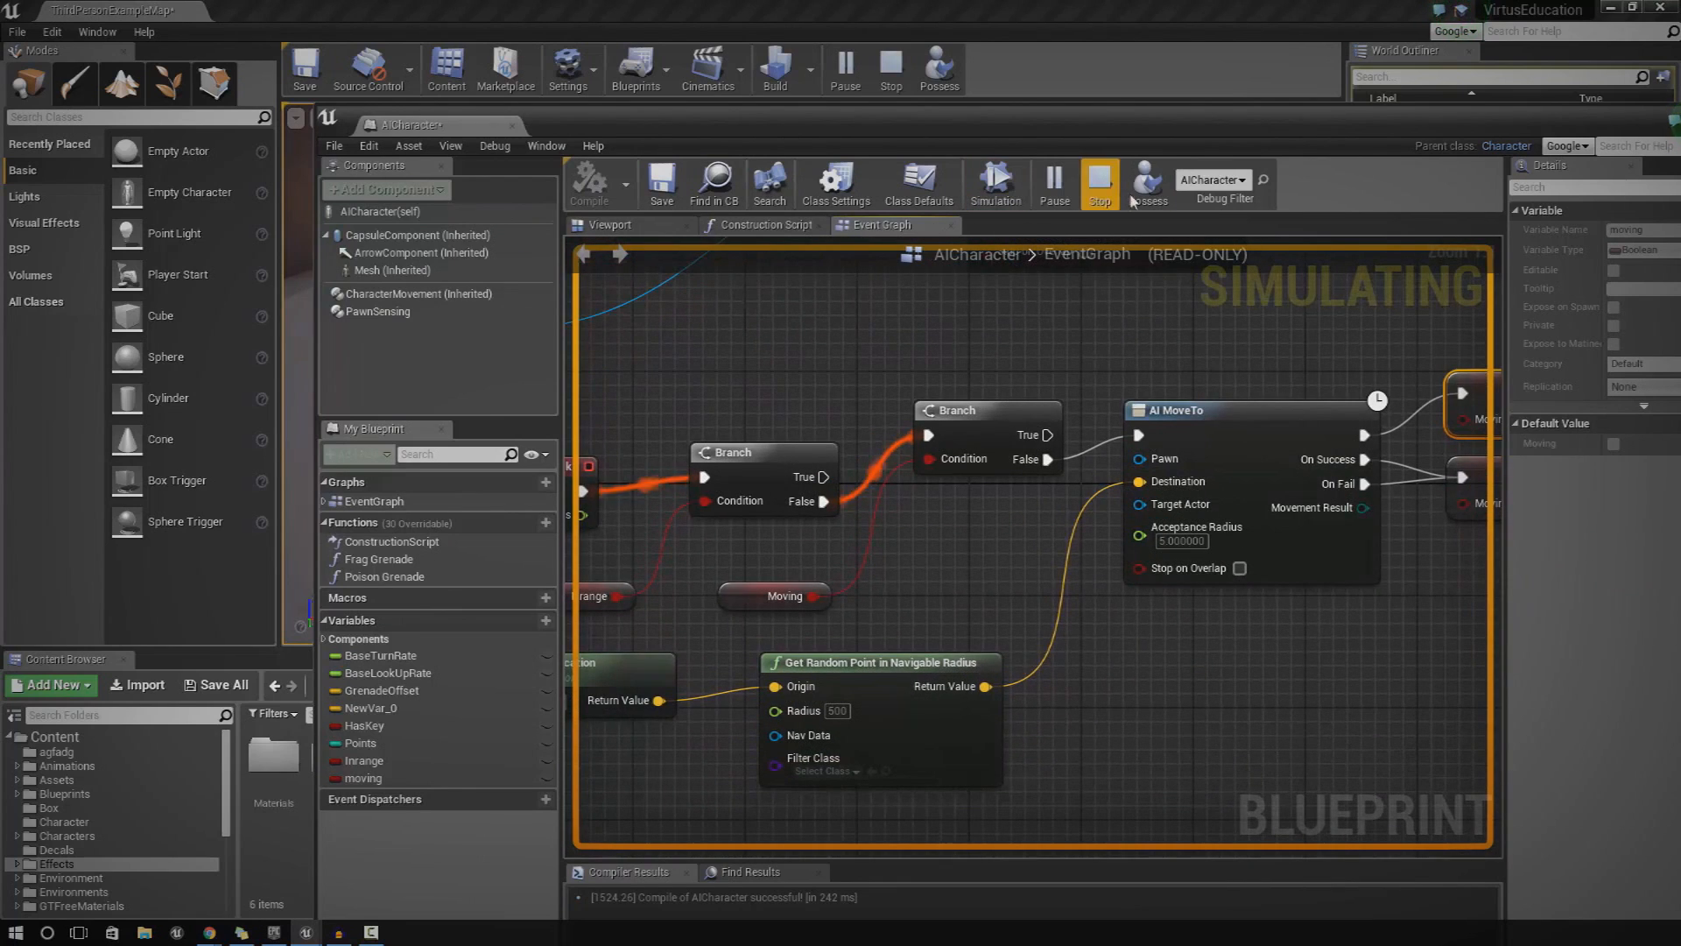
left_click(1097, 182)
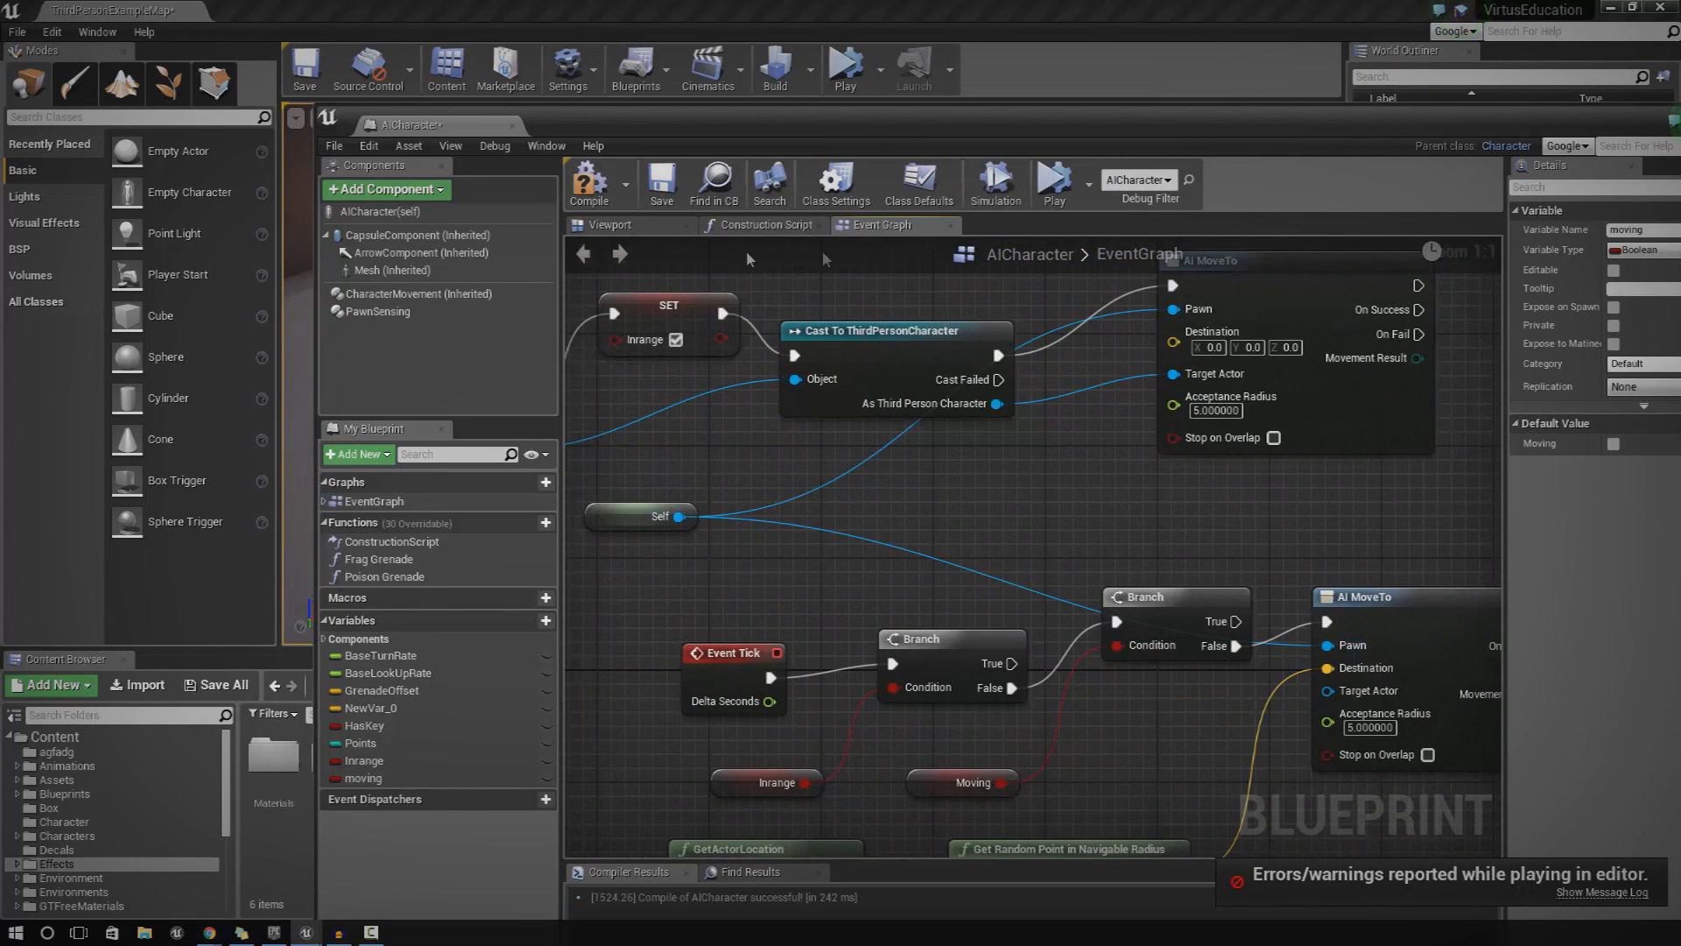
left_click(844, 66)
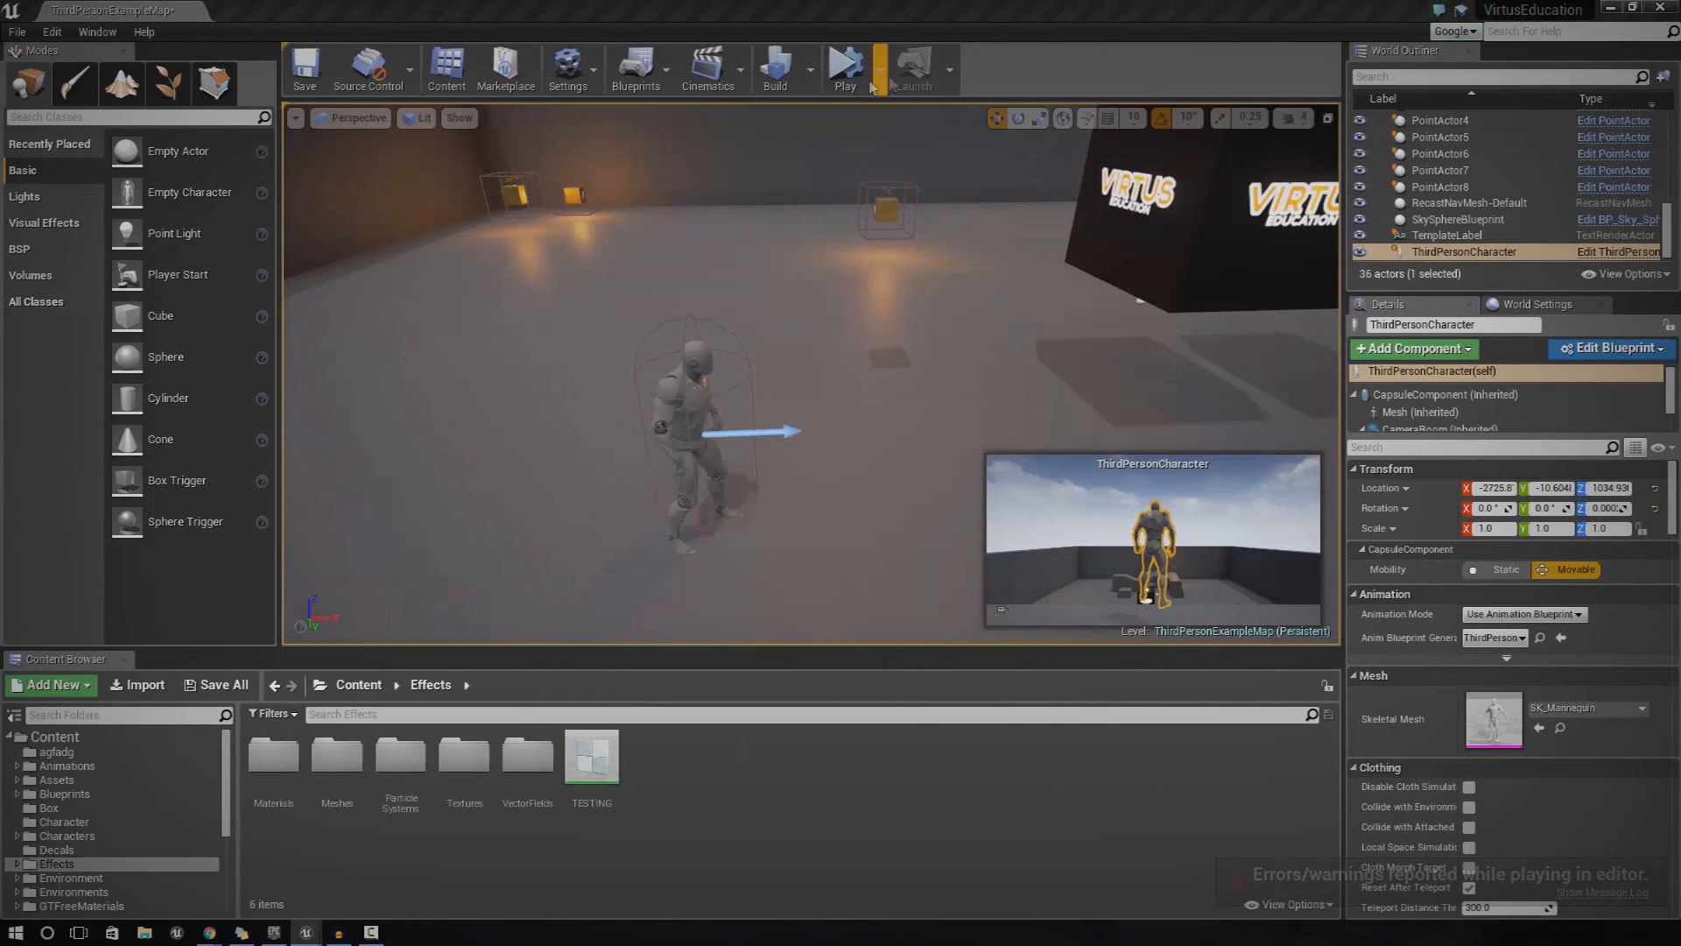
left_click(844, 64)
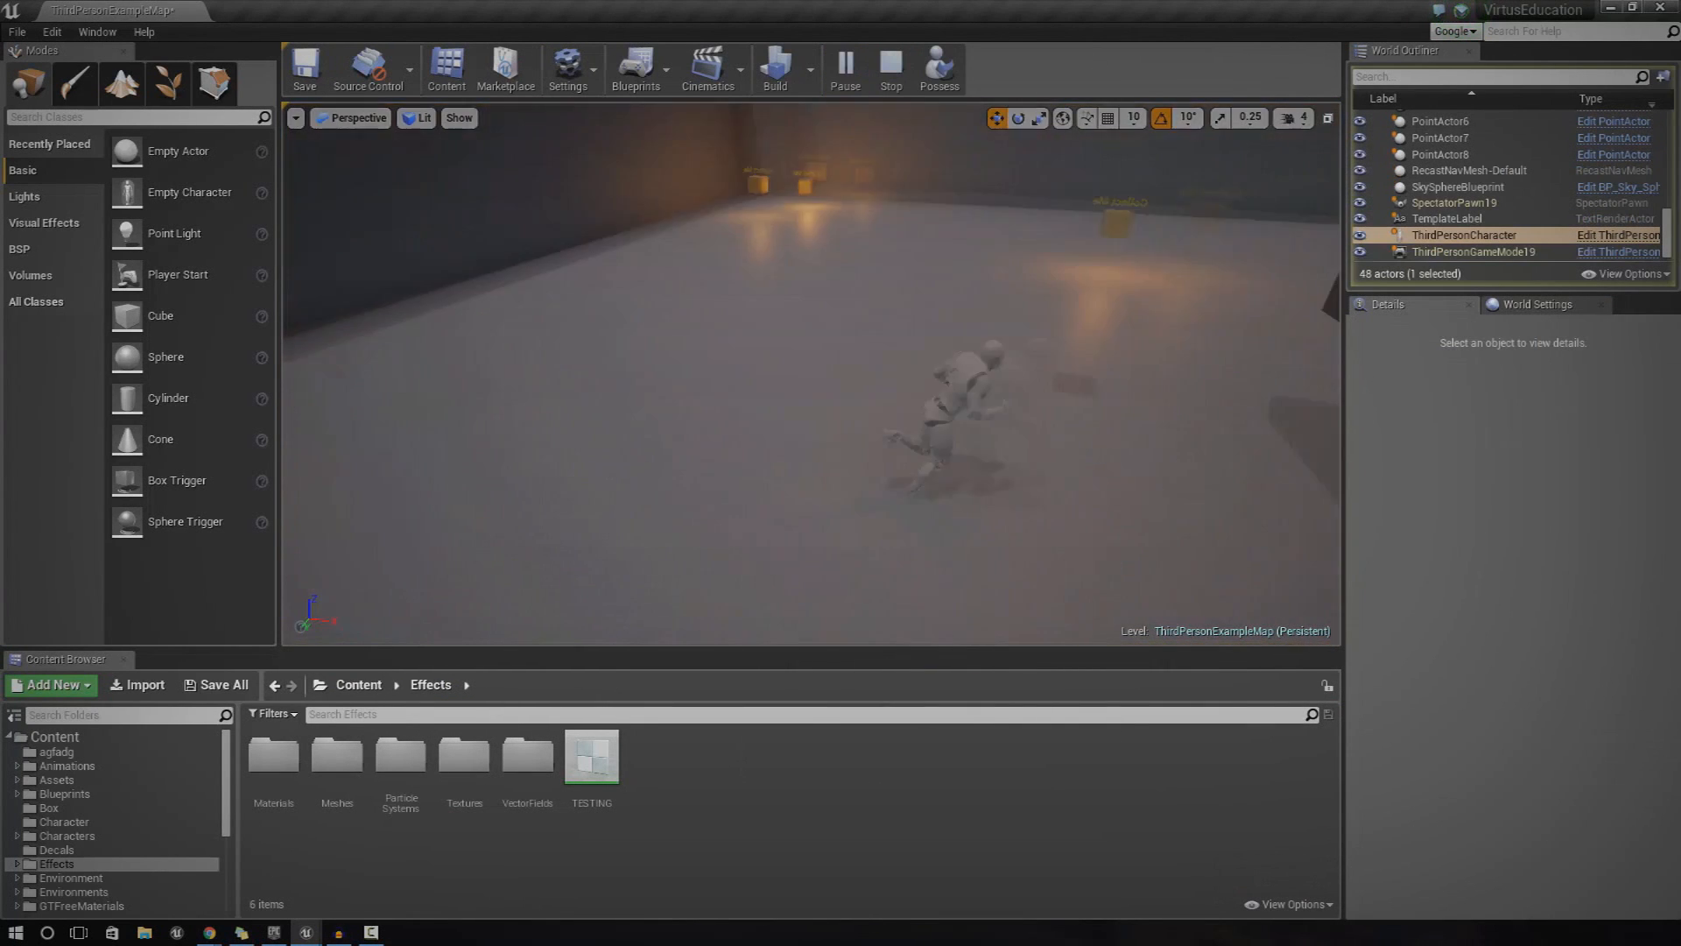